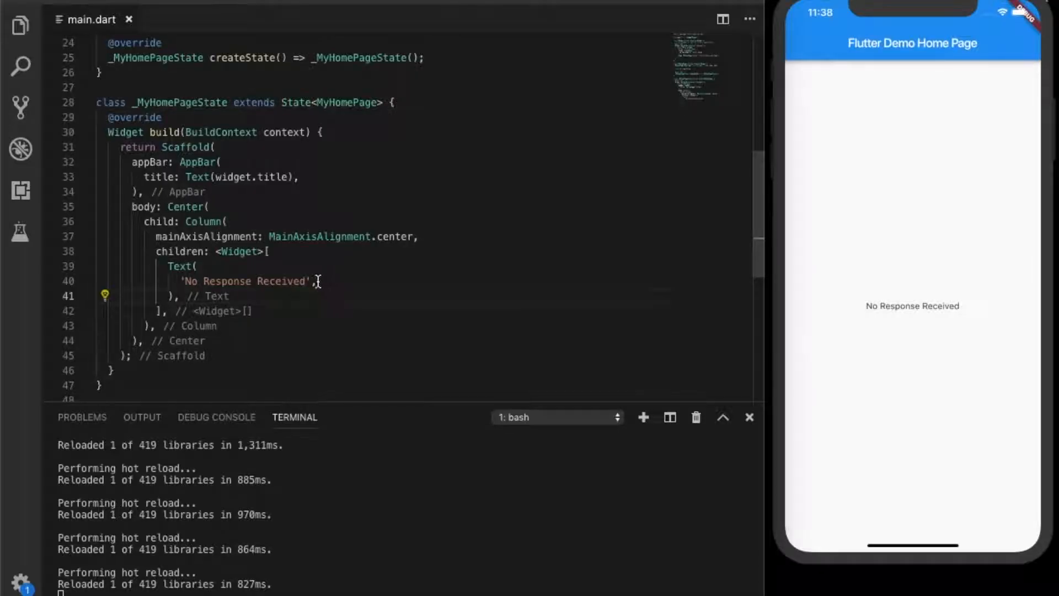
Change the message to 'No Response Received...' and hot reload it into the simulator
text(..)
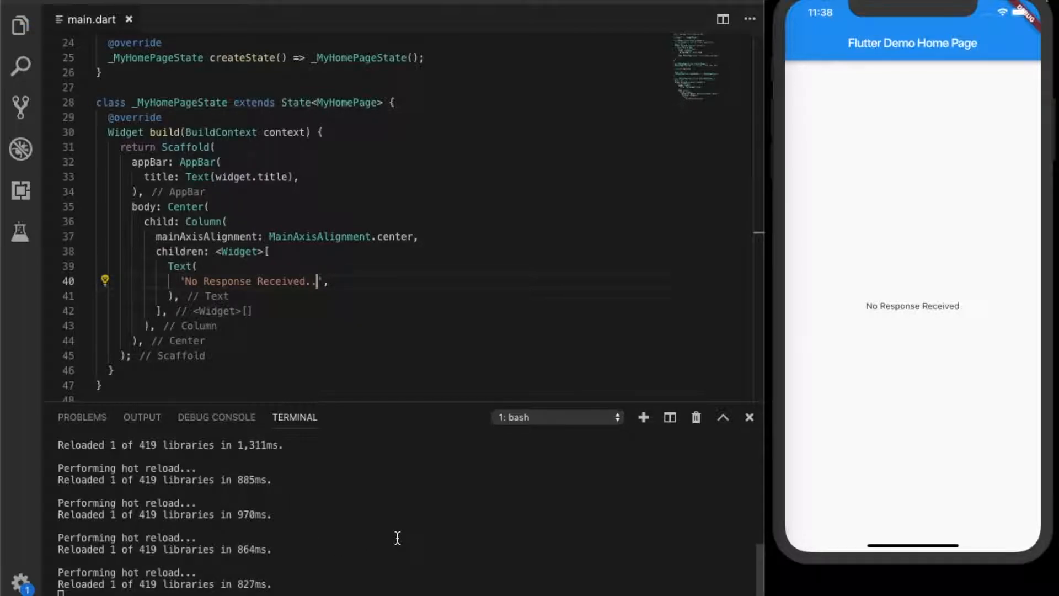
text(..)
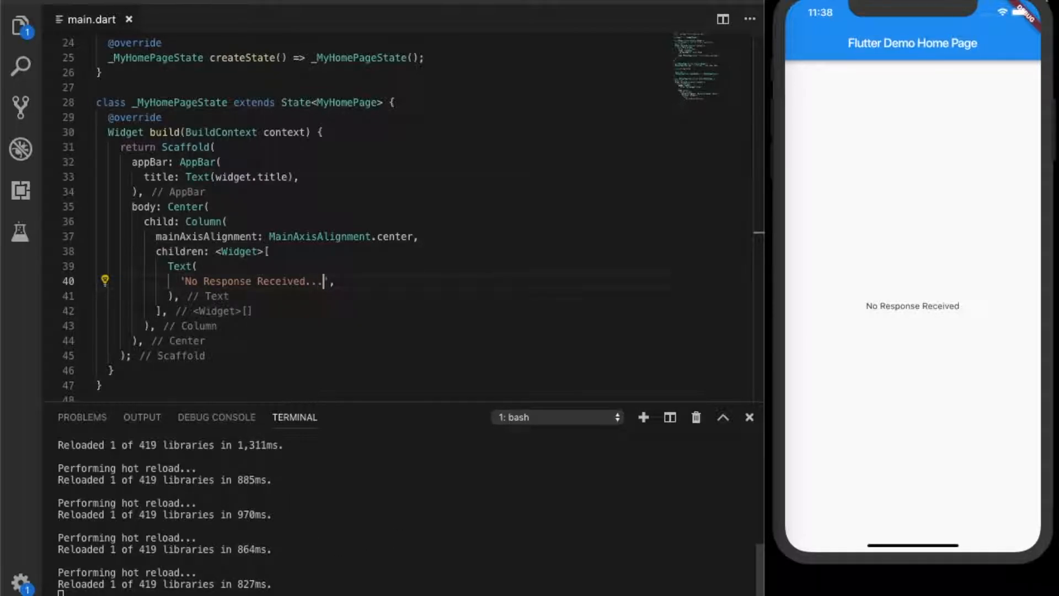
key(Backspace)
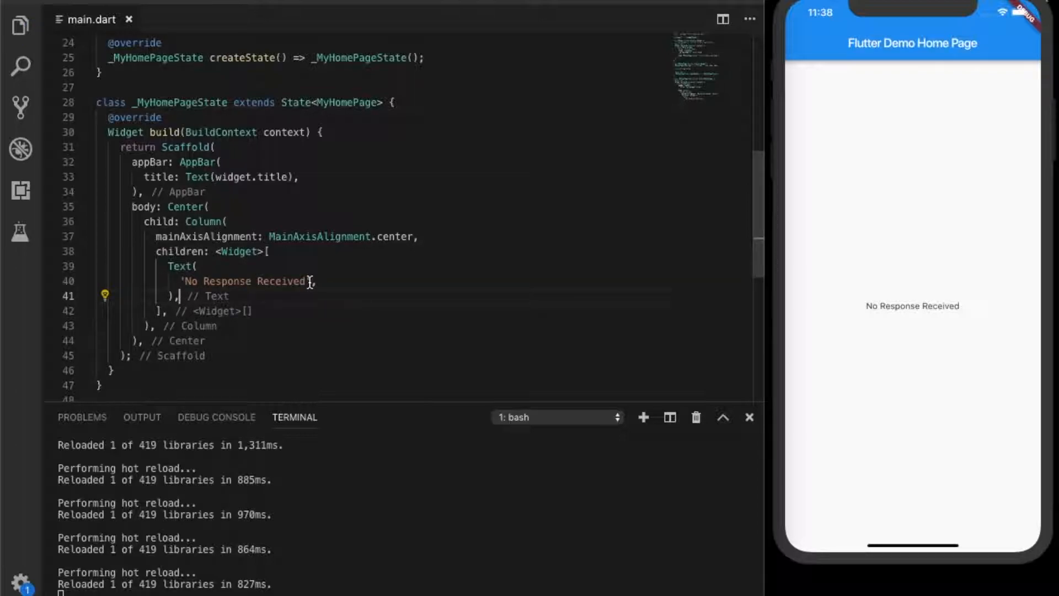
text(...)
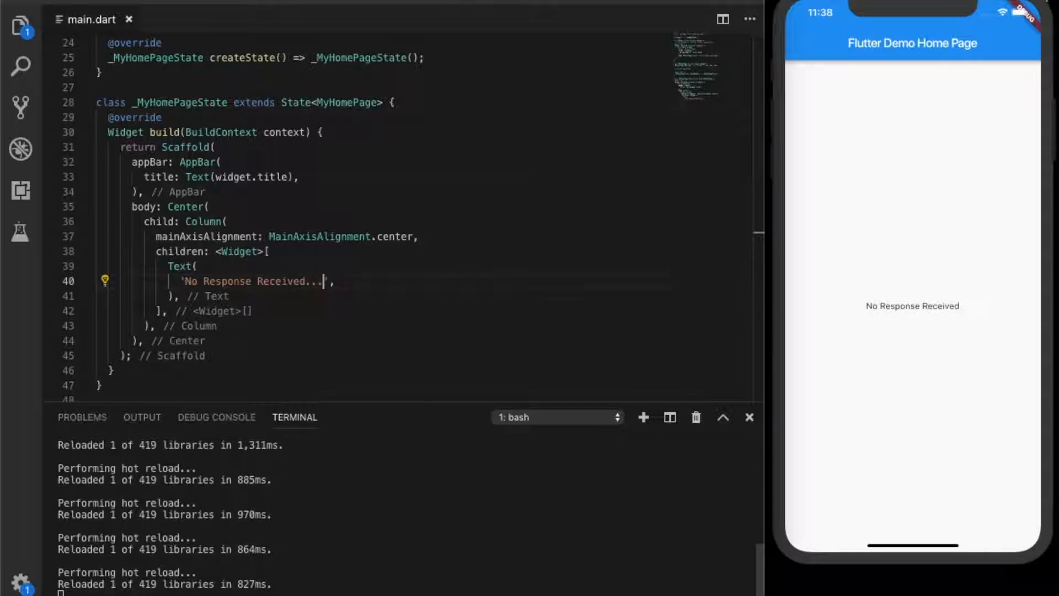
mouse_move(497, 523)
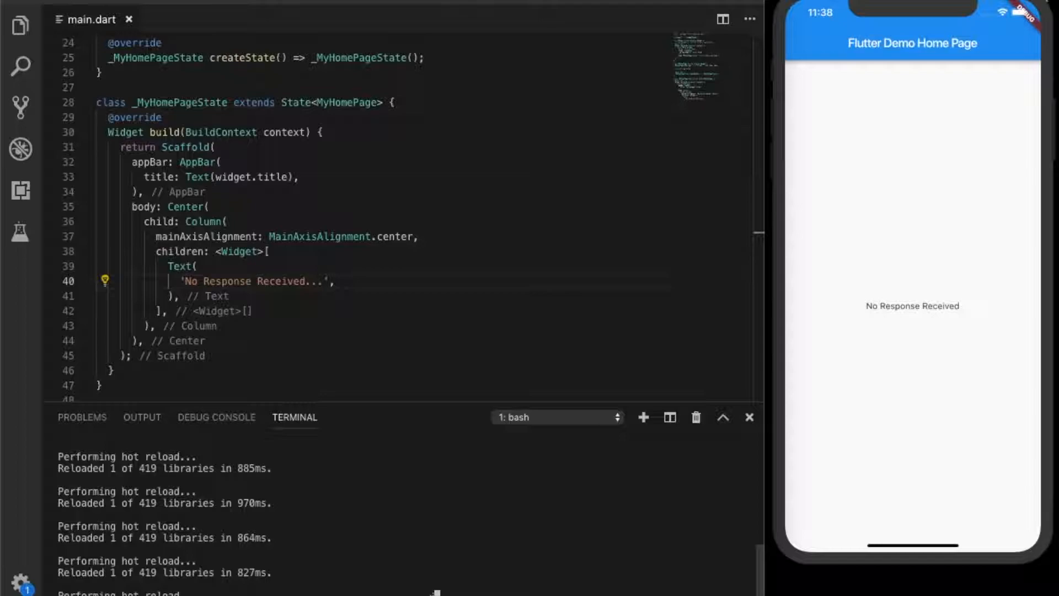
scroll(down, 3)
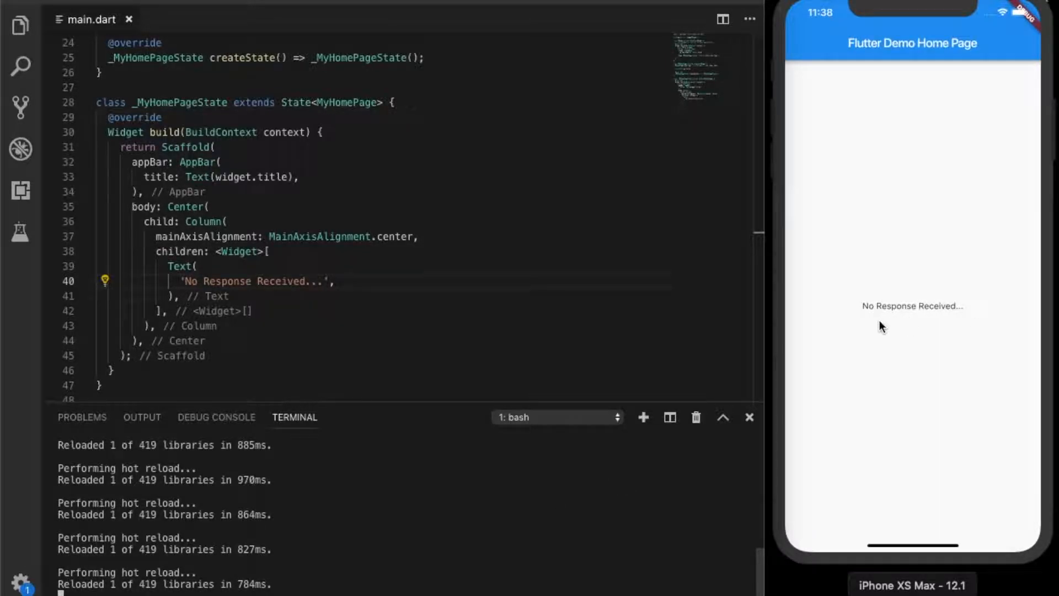
Add a RaisedButton below the Text widget with onPressed: callService
key(enter)
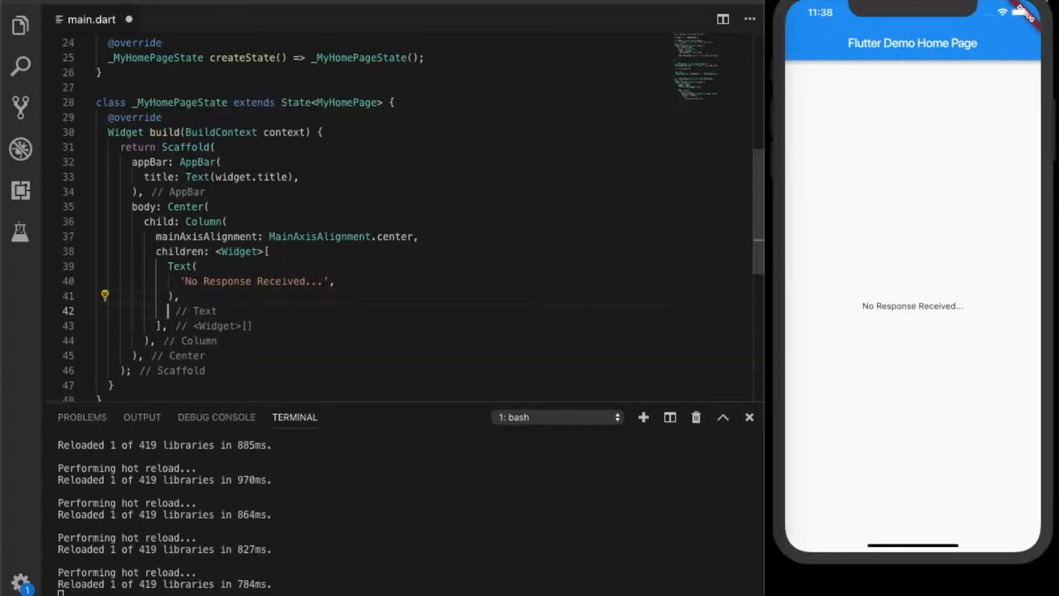
text(R)
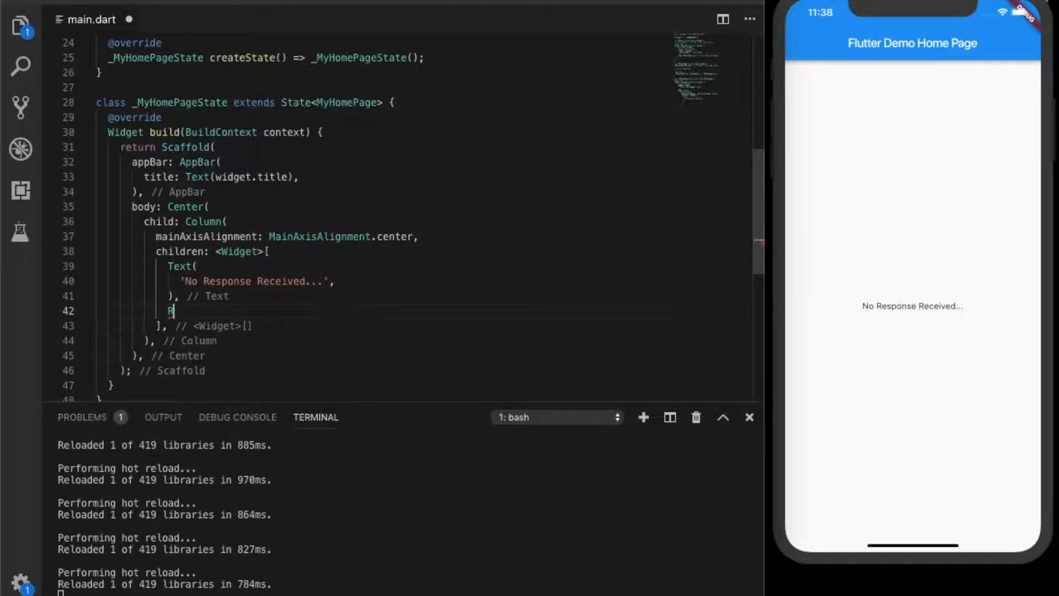
text(as)
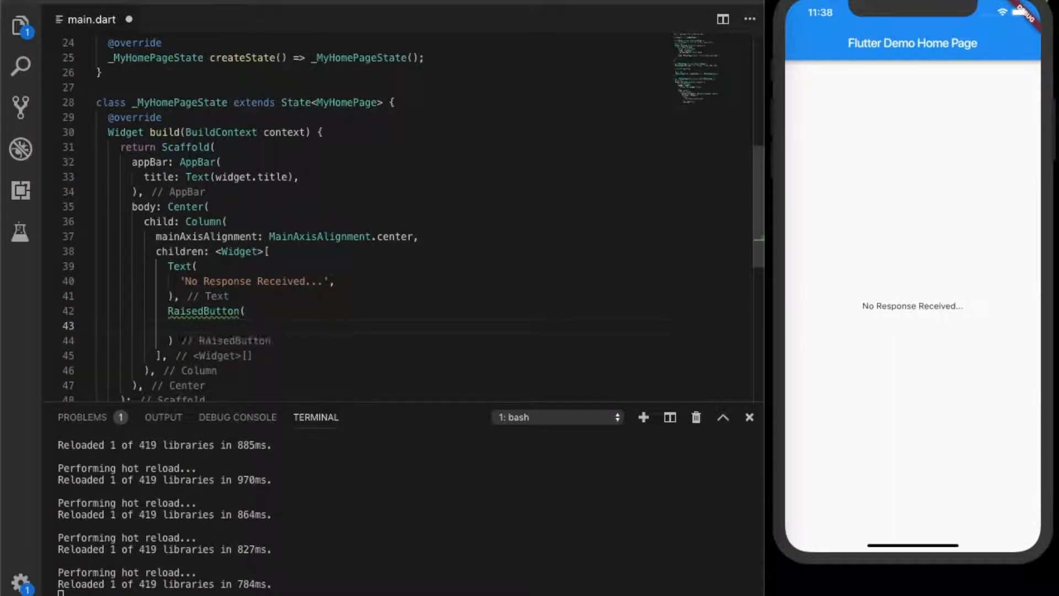
text(onPressed:)
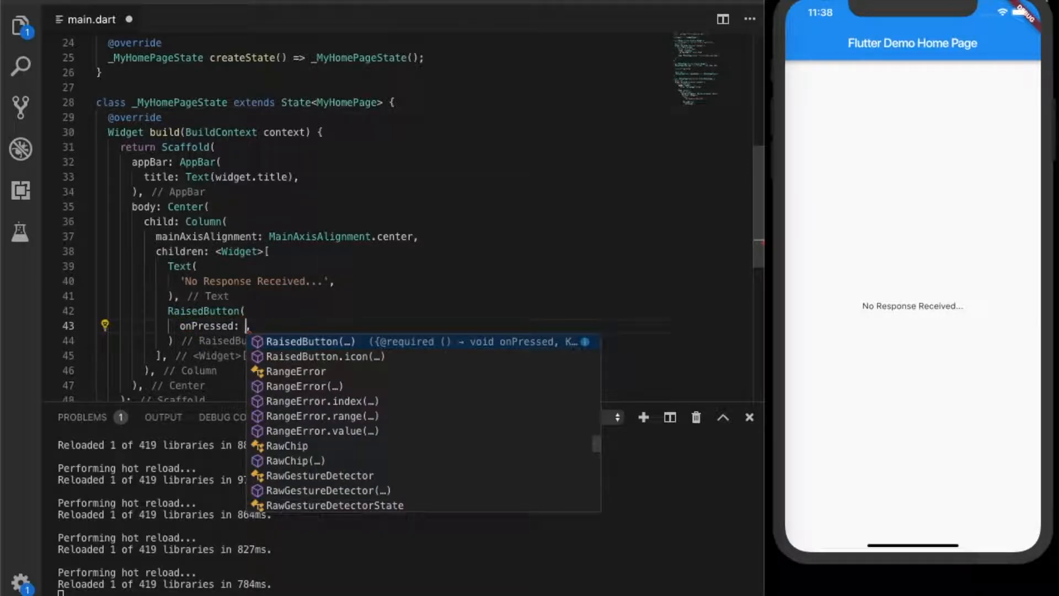
text(callServ)
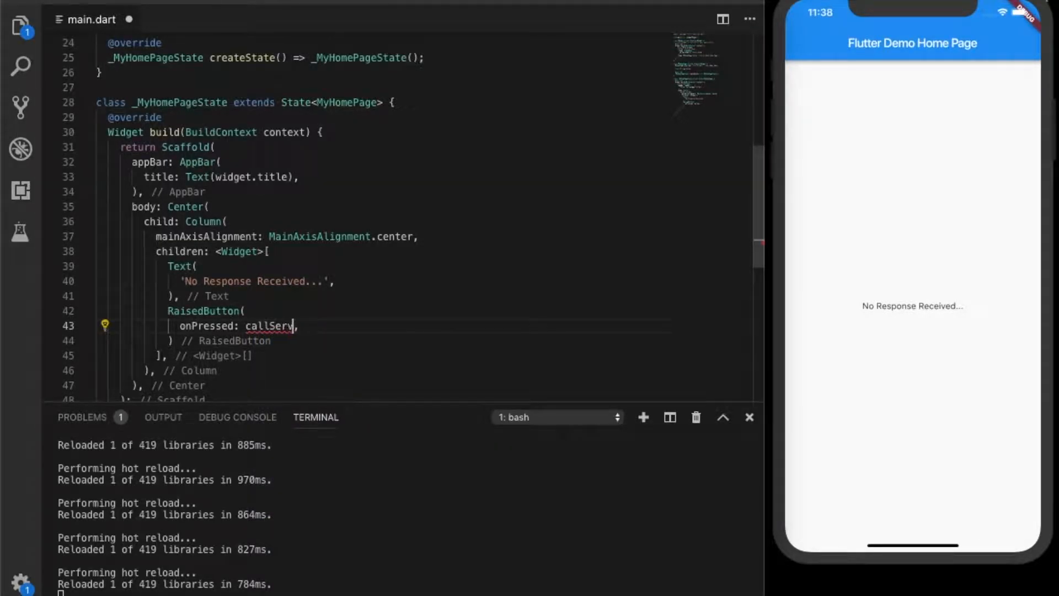
text(ice,)
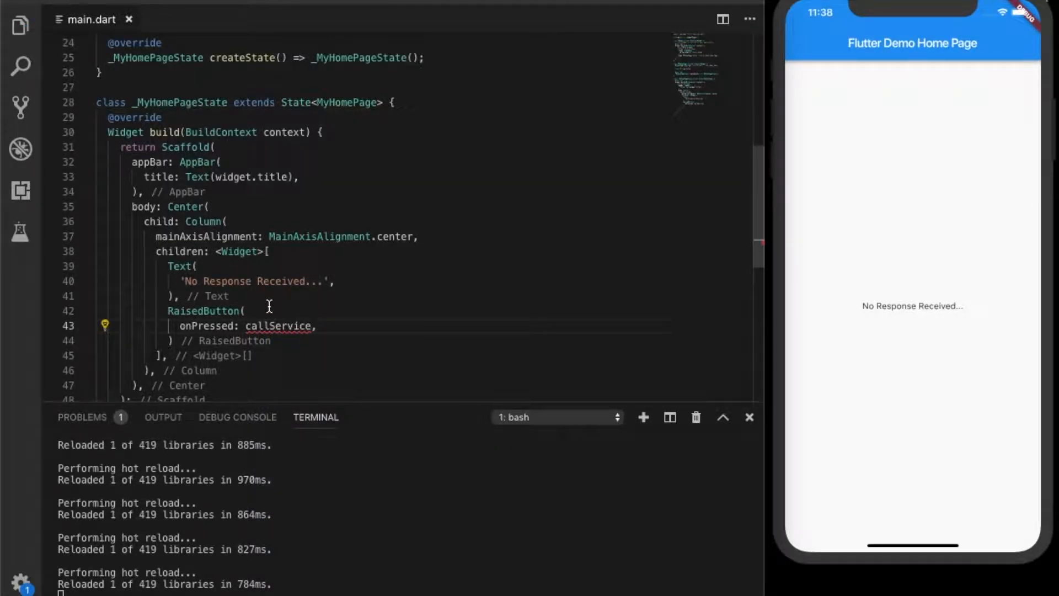
Define void callService() in the state class, printing "Calling Service..."
double_click(276, 325)
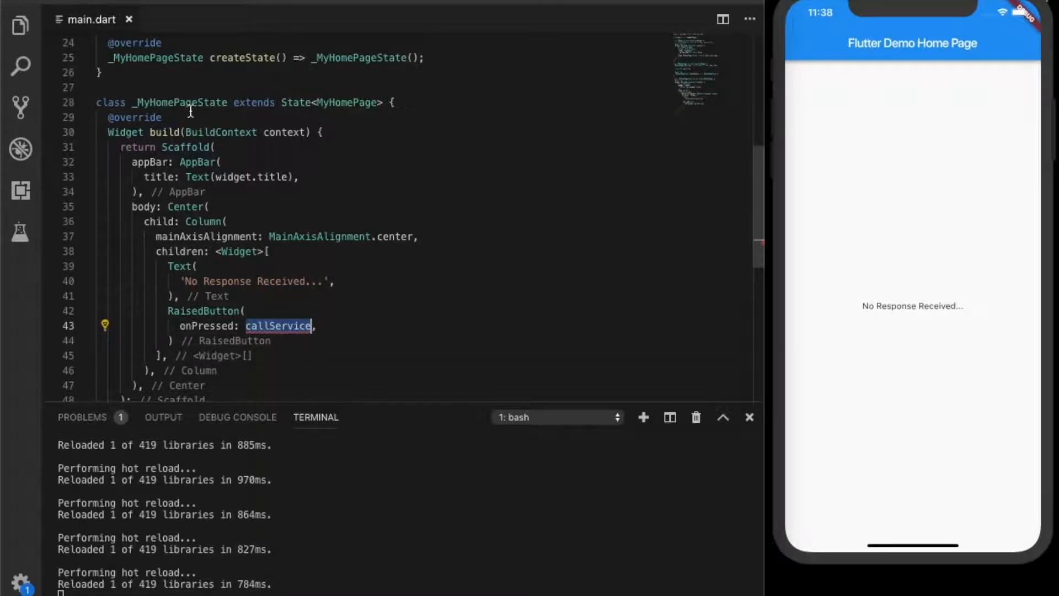
click(391, 103)
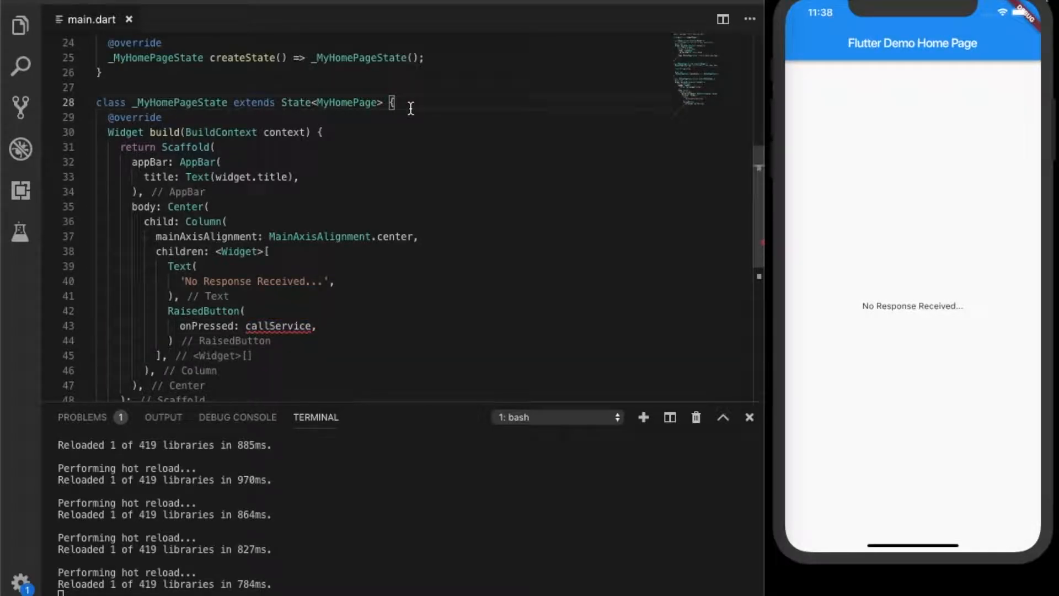
key(enter)
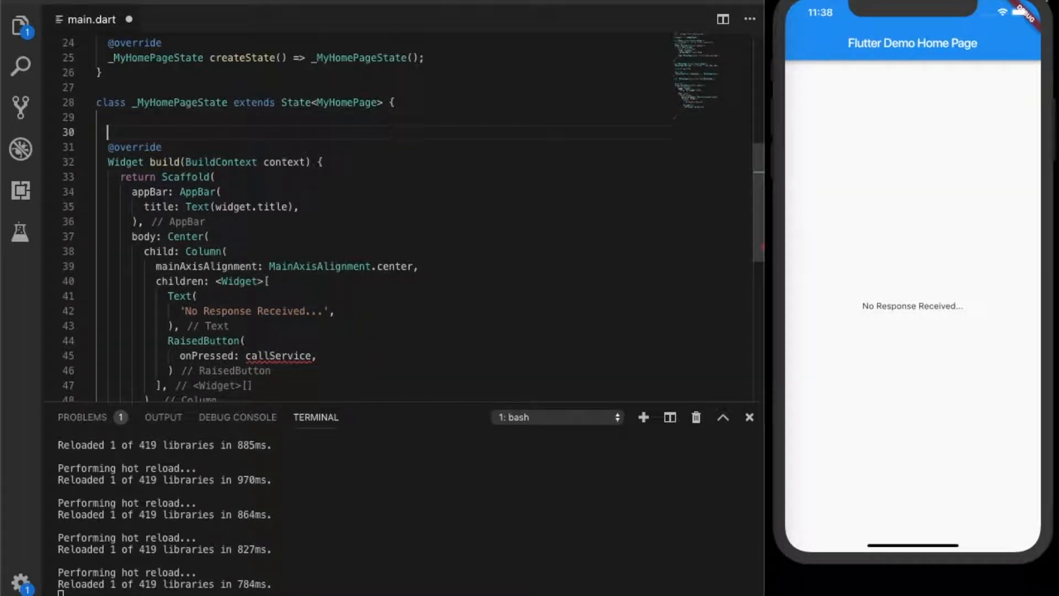
text(void callService() {)
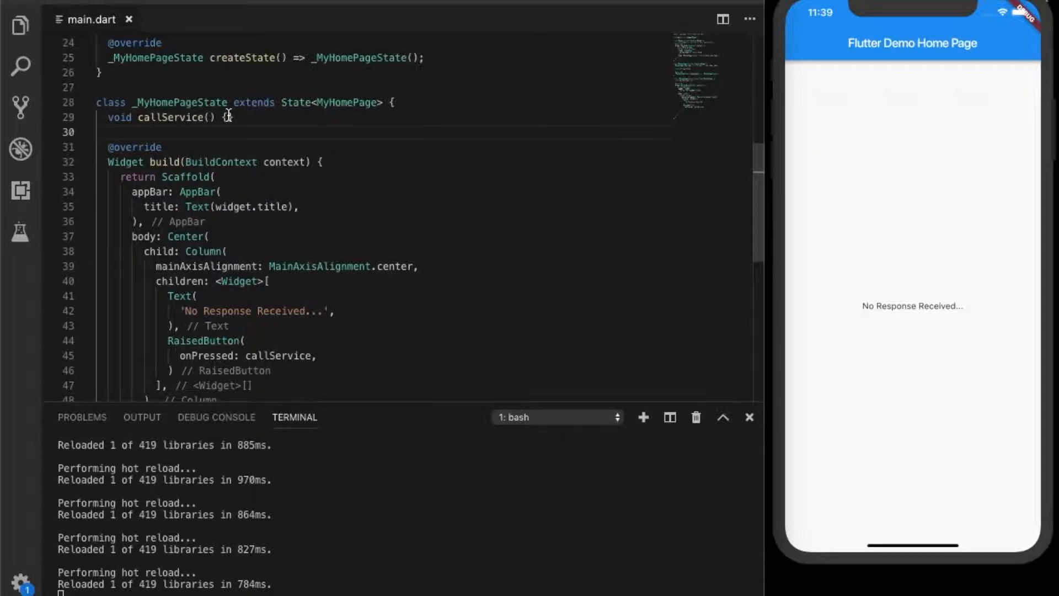
text(print)
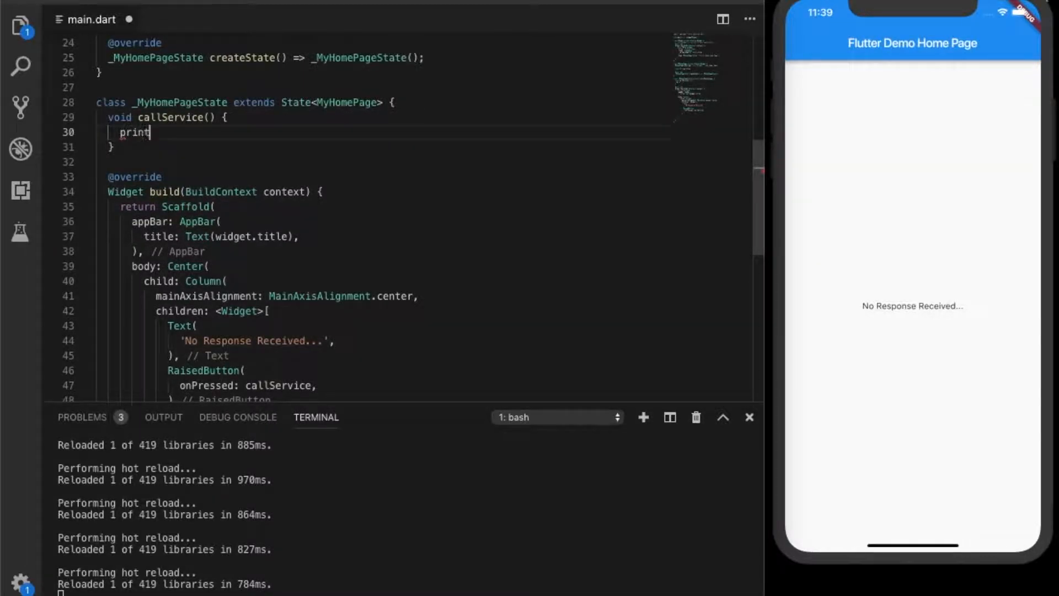
text(("Calli"))
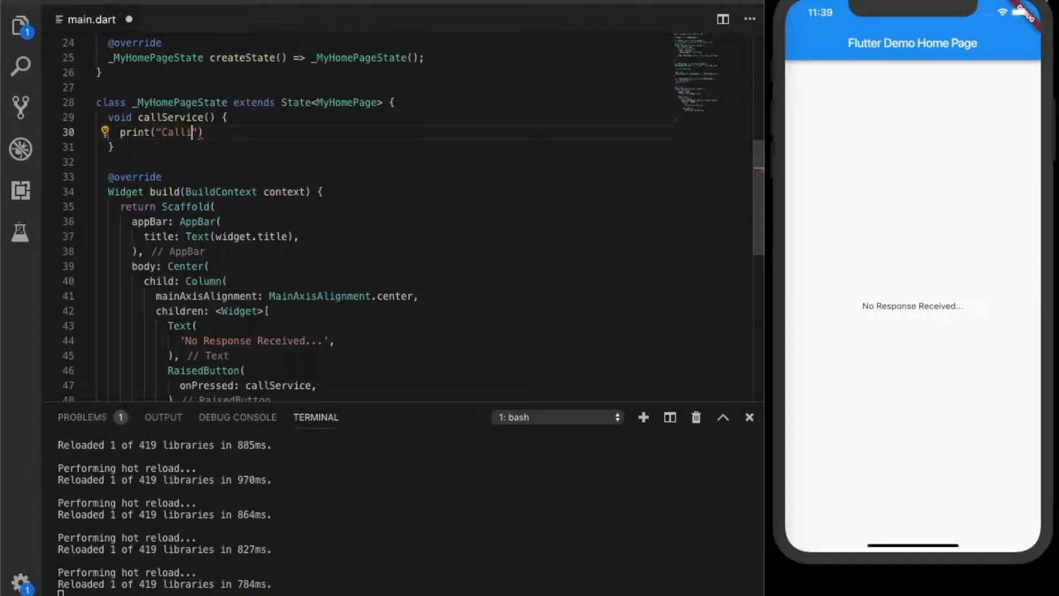
text(ng Servuce)
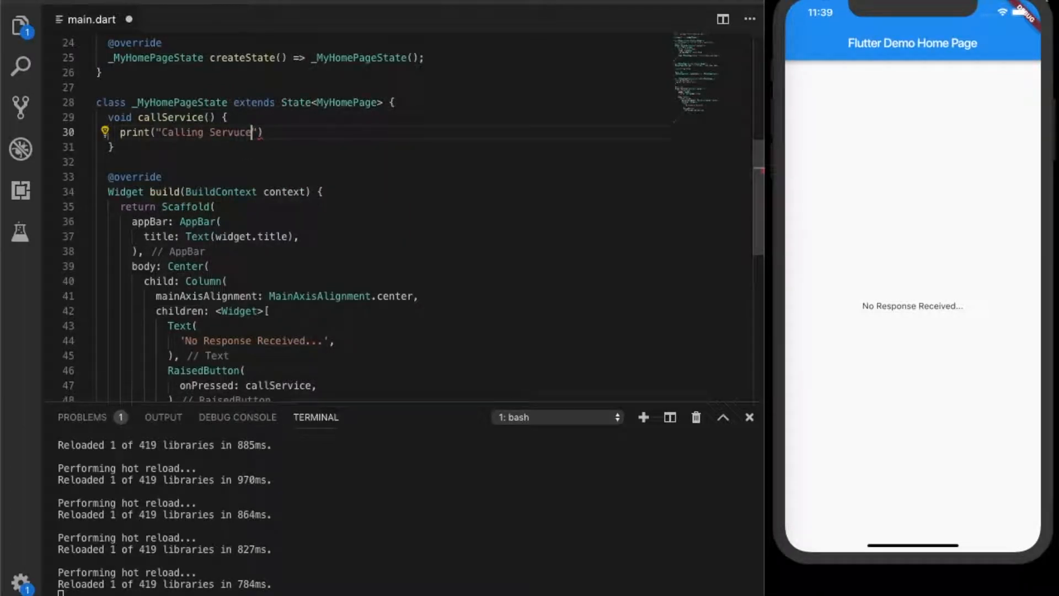
text(Service...)
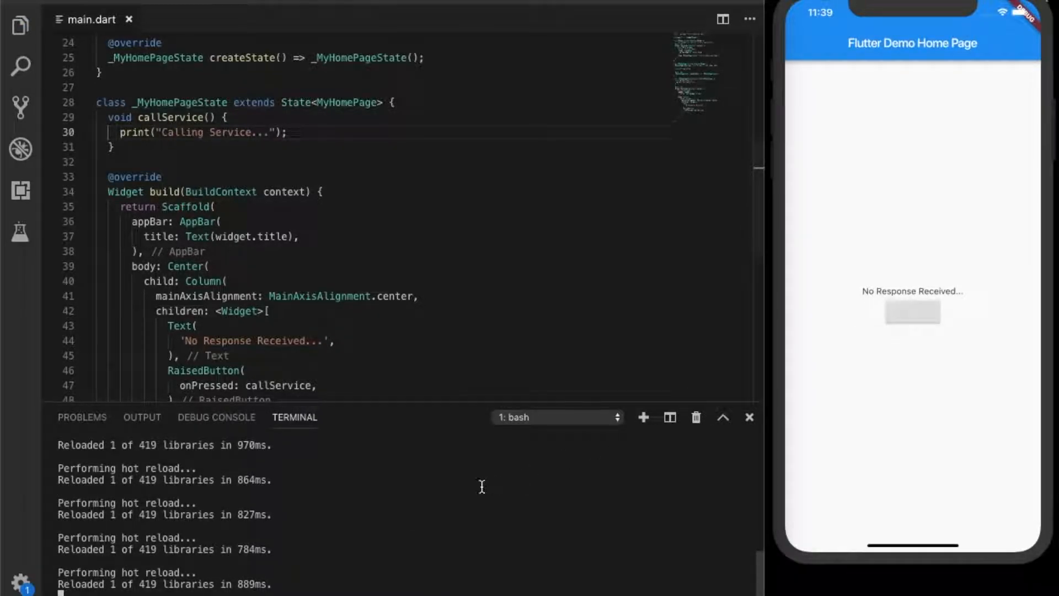
scroll(down, 3)
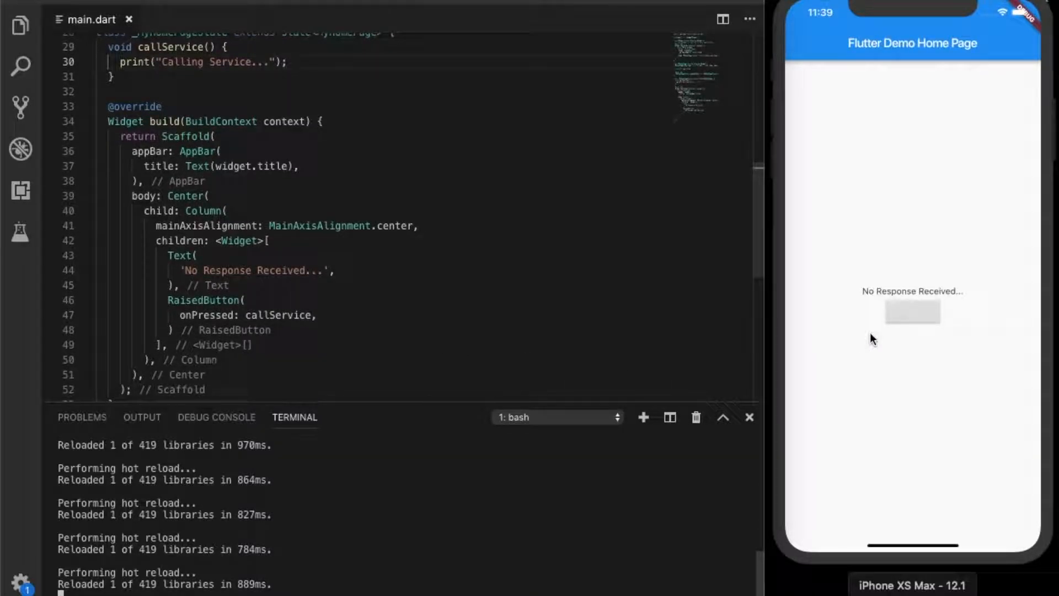
Label the button "Call Service" and tap it to log "Calling Service..."
click(912, 311)
text(child: Text("data"),)
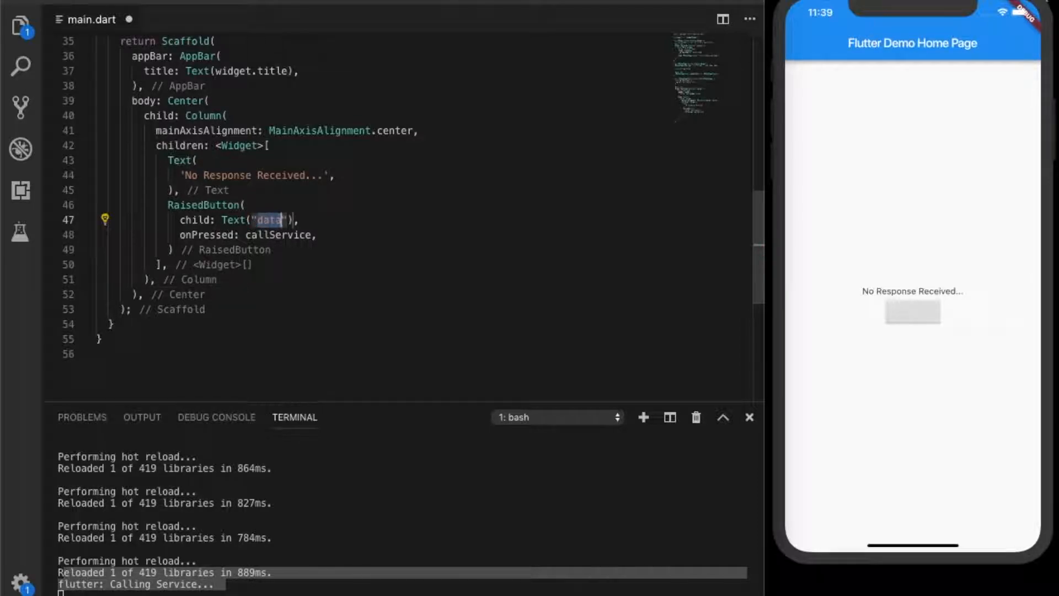
text(Call Service)
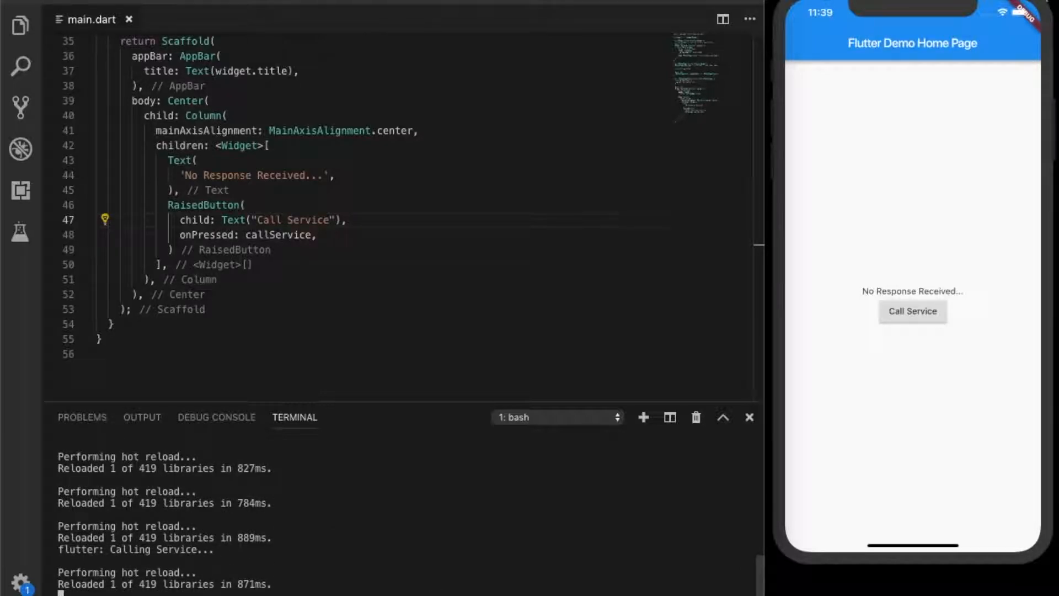
click(912, 311)
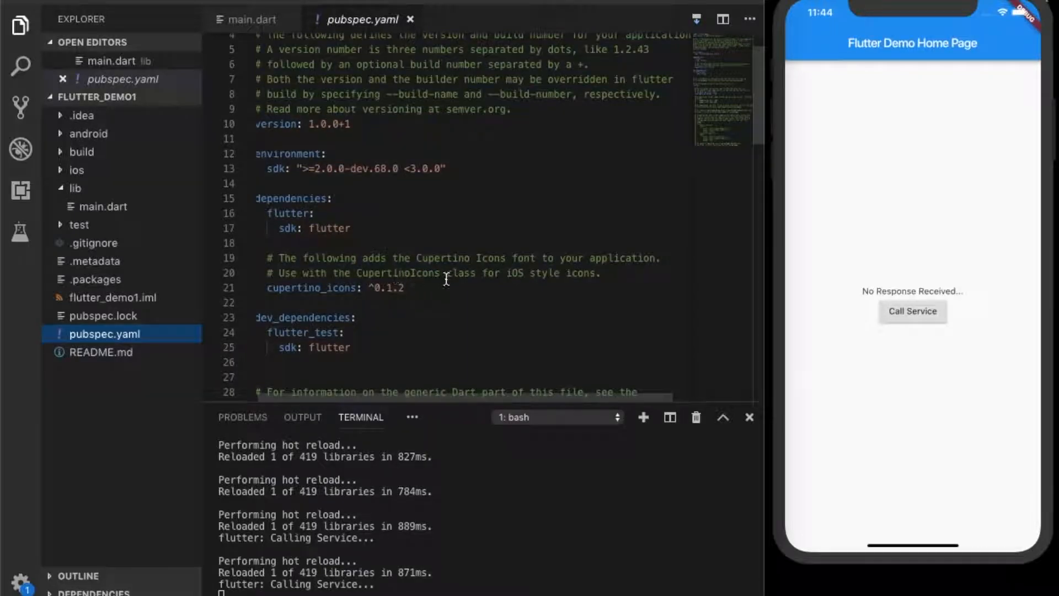
Add http: "0.11.3+17" under pubspec.yaml dependencies, fetch packages, and return to main.dart
key(Enter)
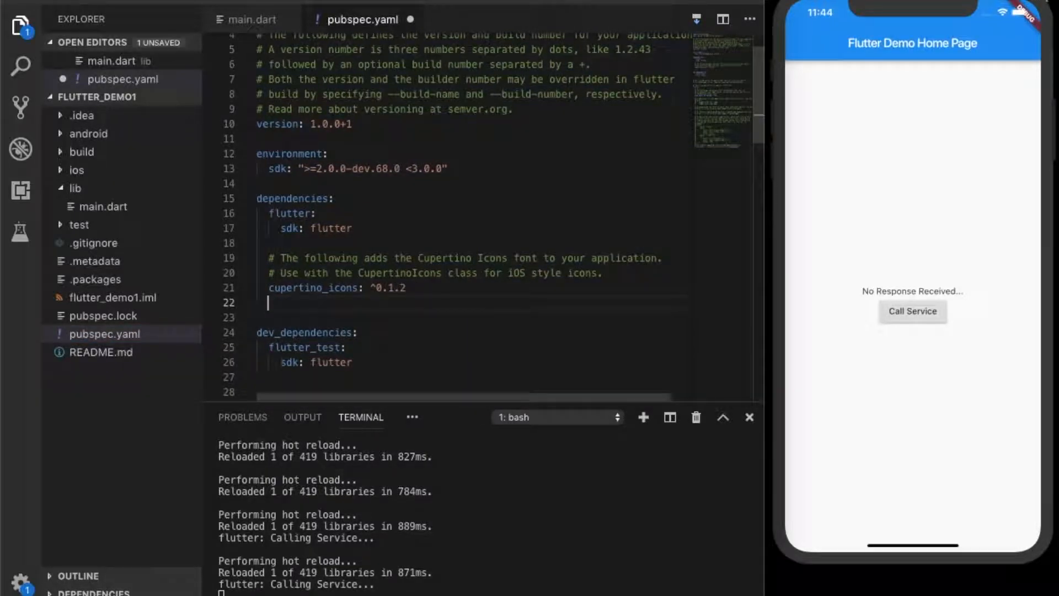
text(http: "0.11.3+17")
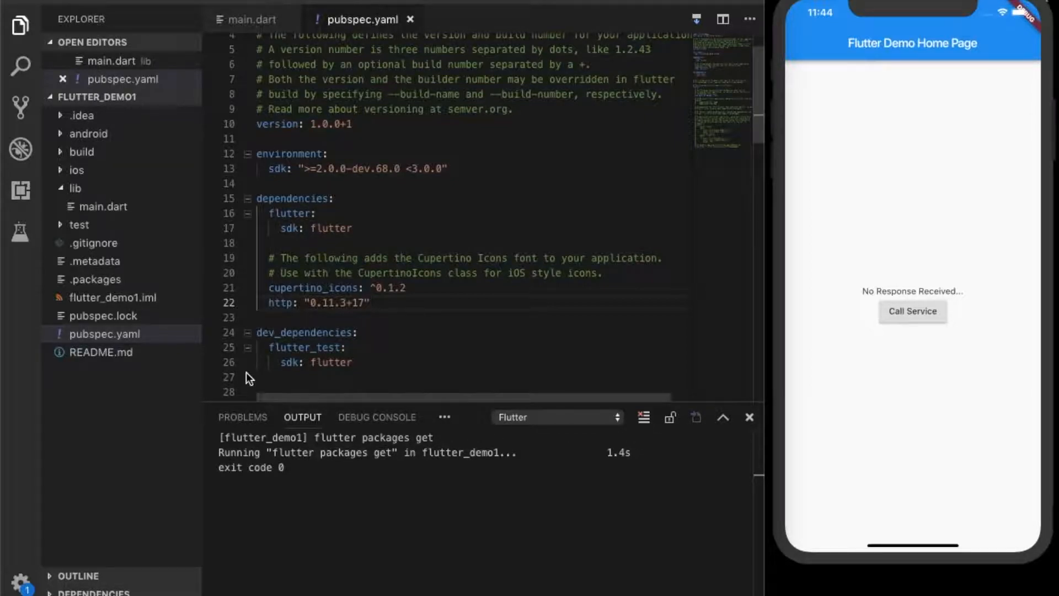
click(20, 25)
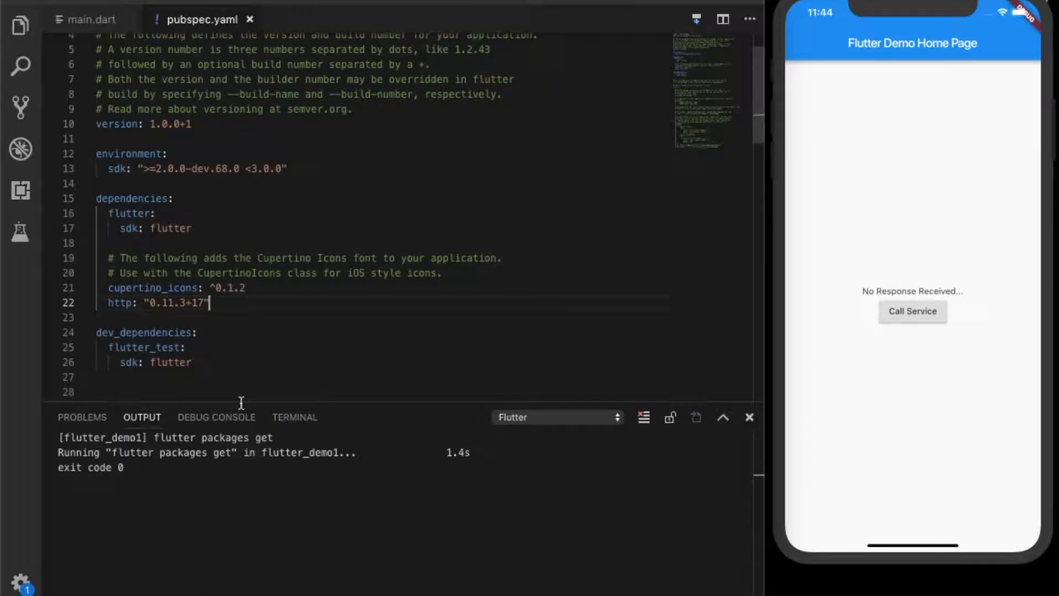
click(294, 417)
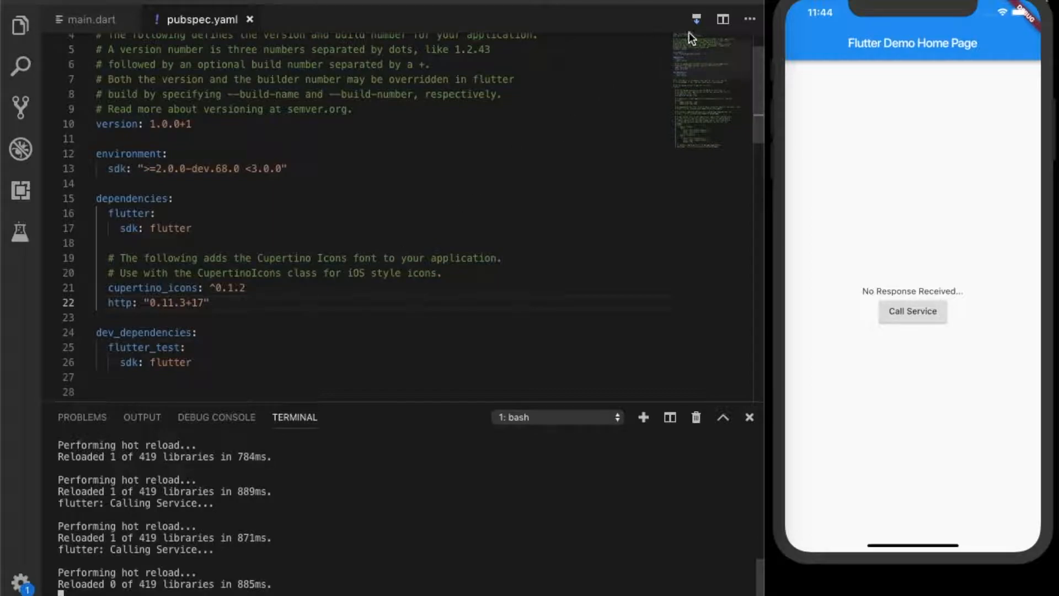
click(92, 19)
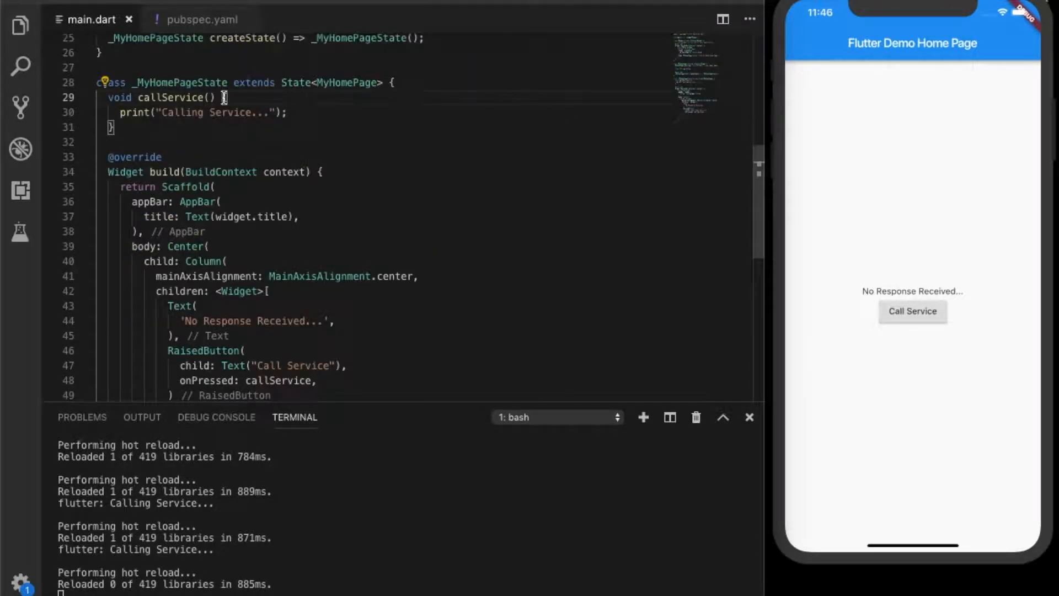
Make callService async and start a final response = await http line
text(async)
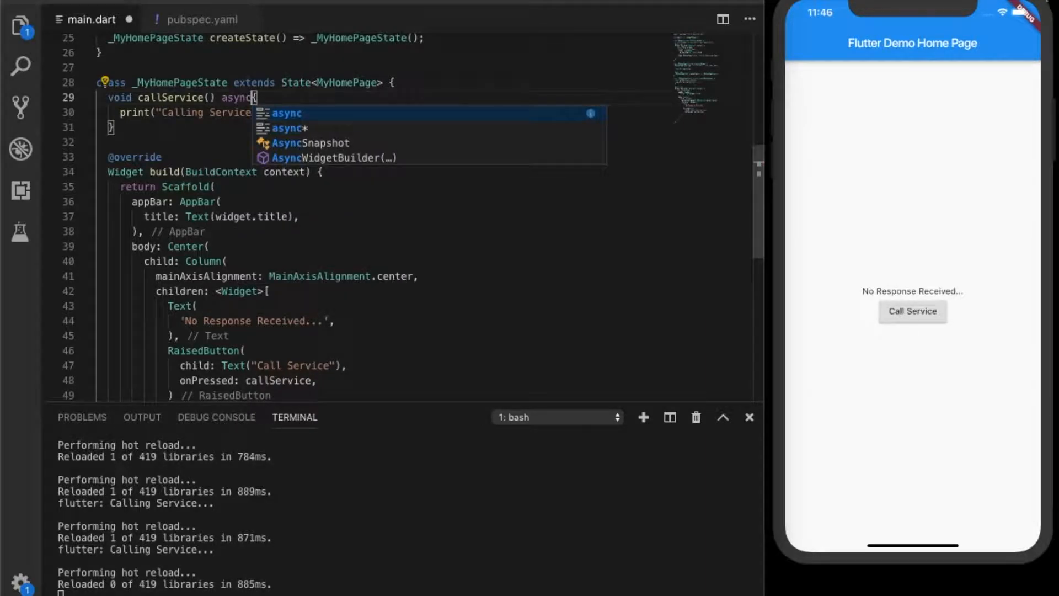
key(Escape)
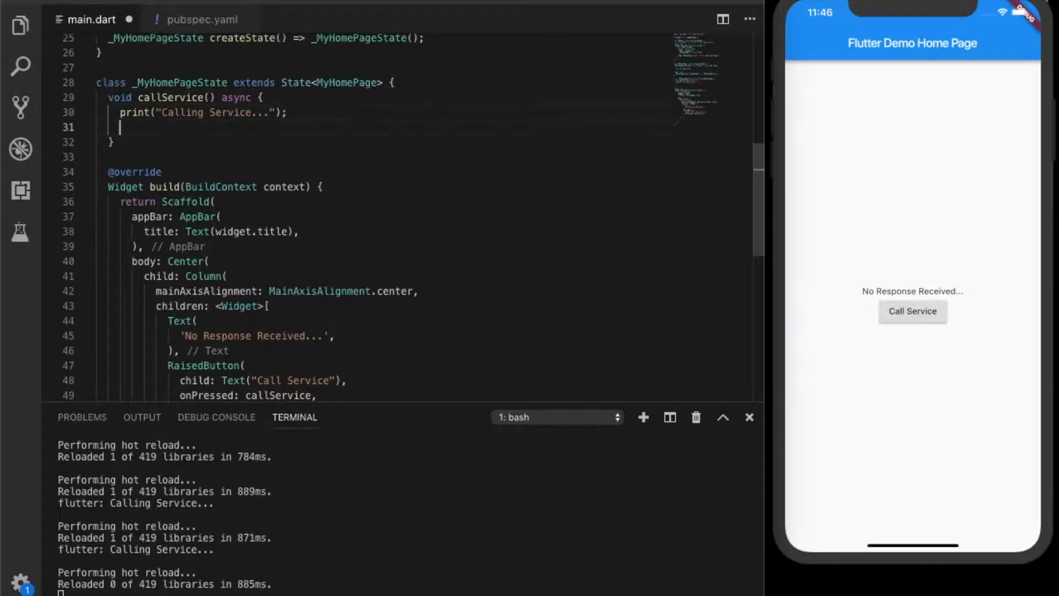
text(final response = a)
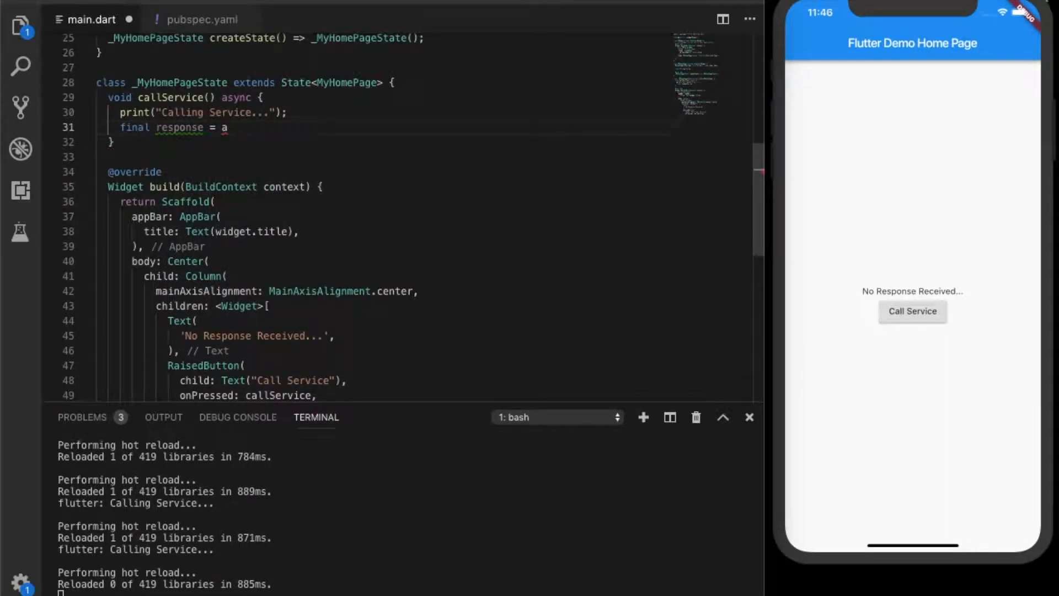
text(wait)
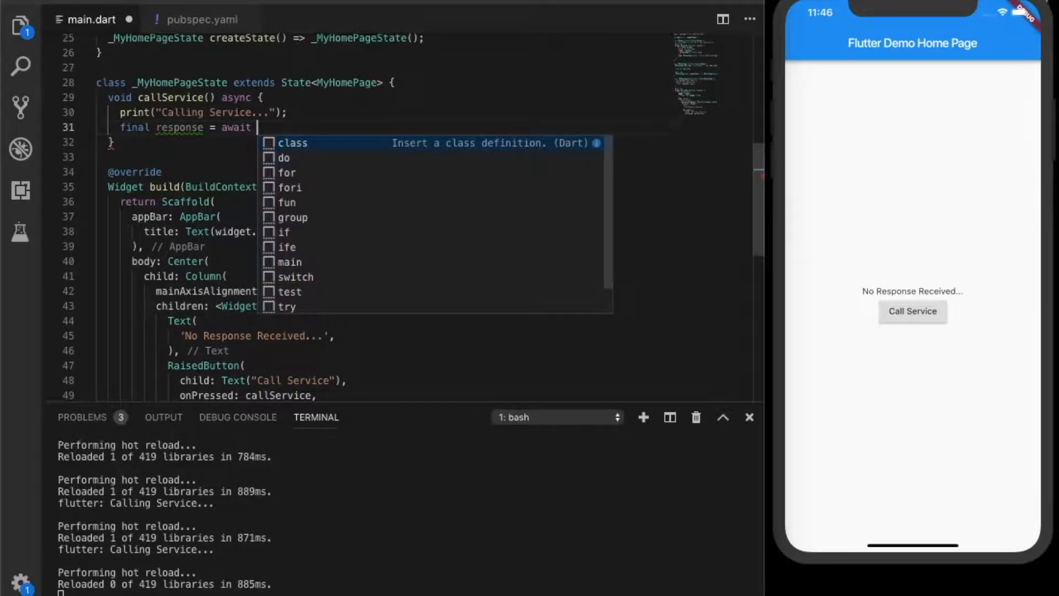
text(htt)
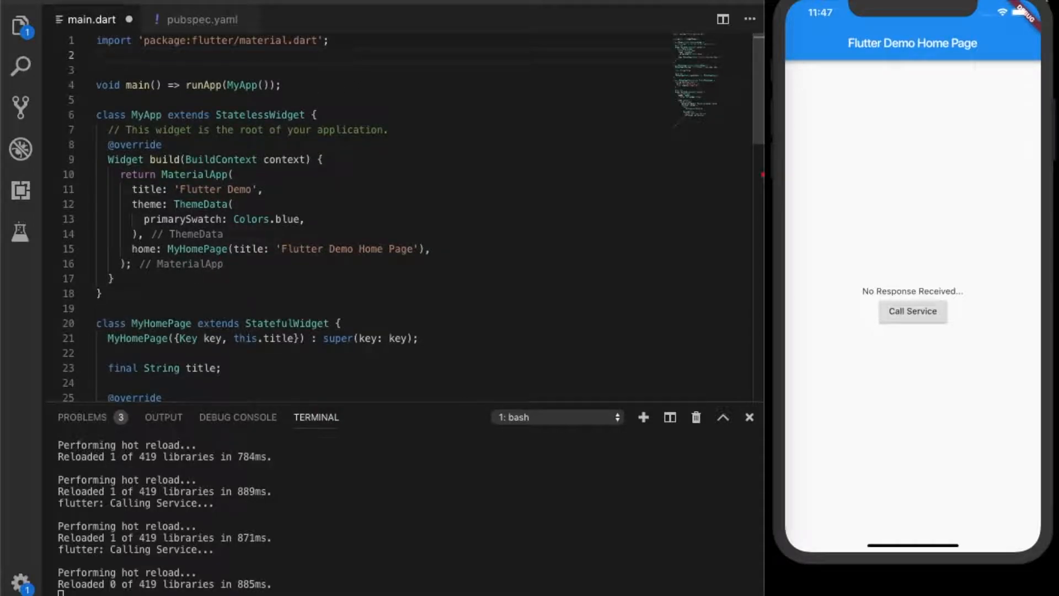
Import dart:async and the http browser_client library as http
text(import '')
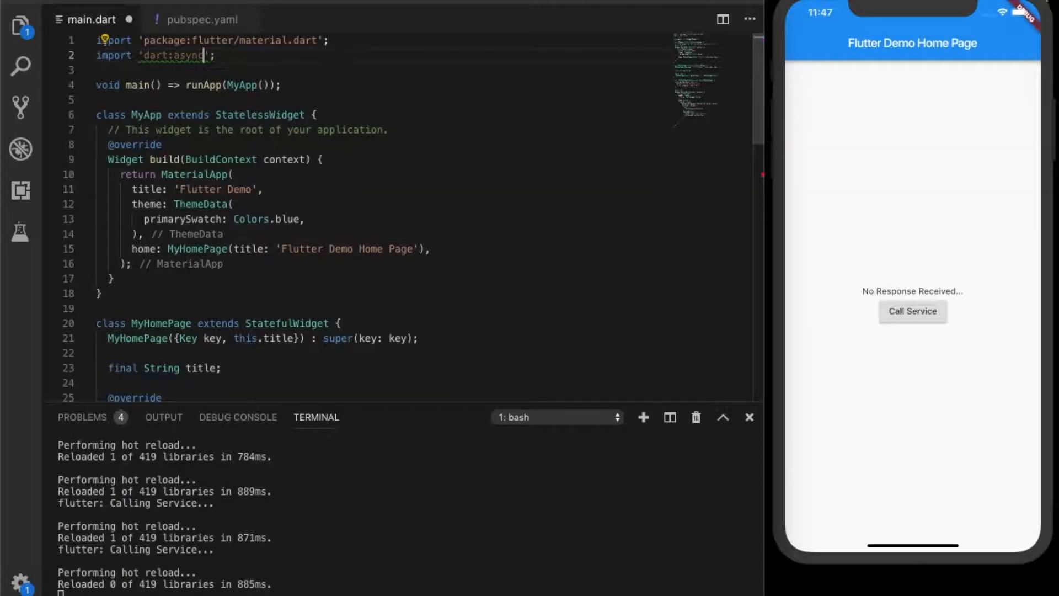
scroll(down, 3)
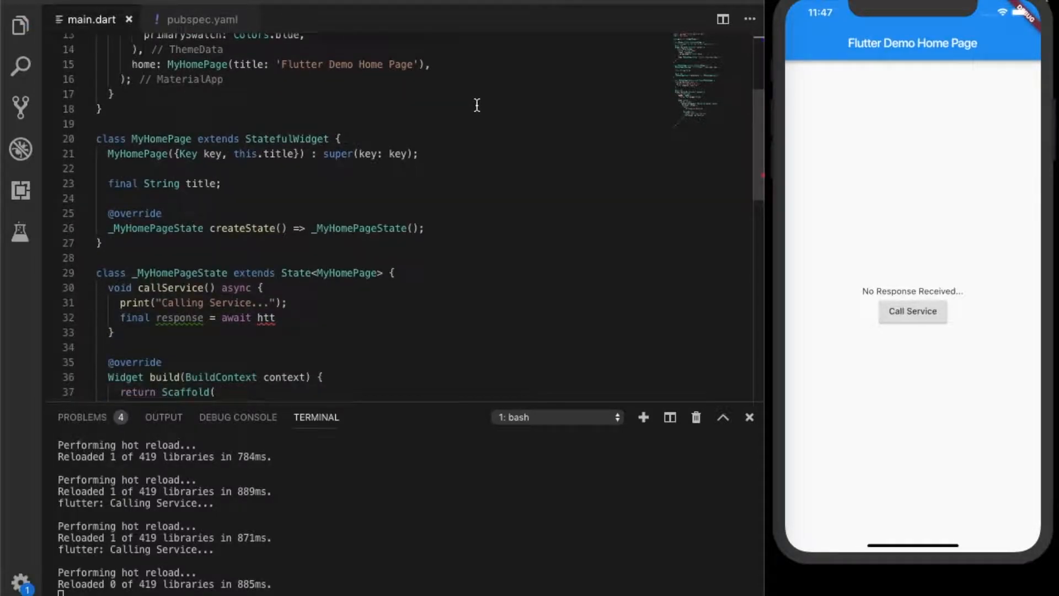
scroll(down, 3)
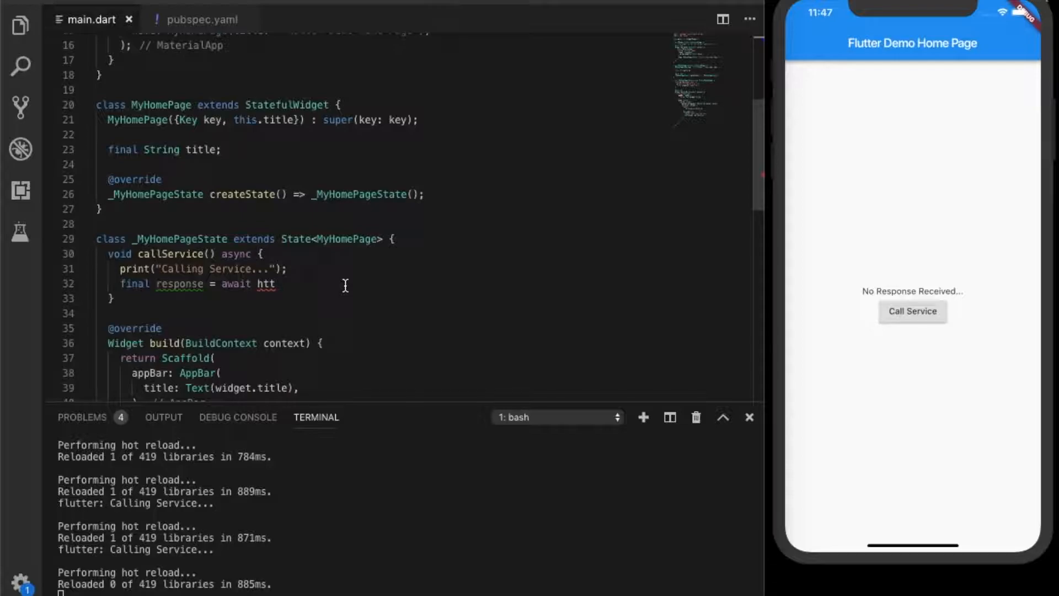
mouse_move(569, 144)
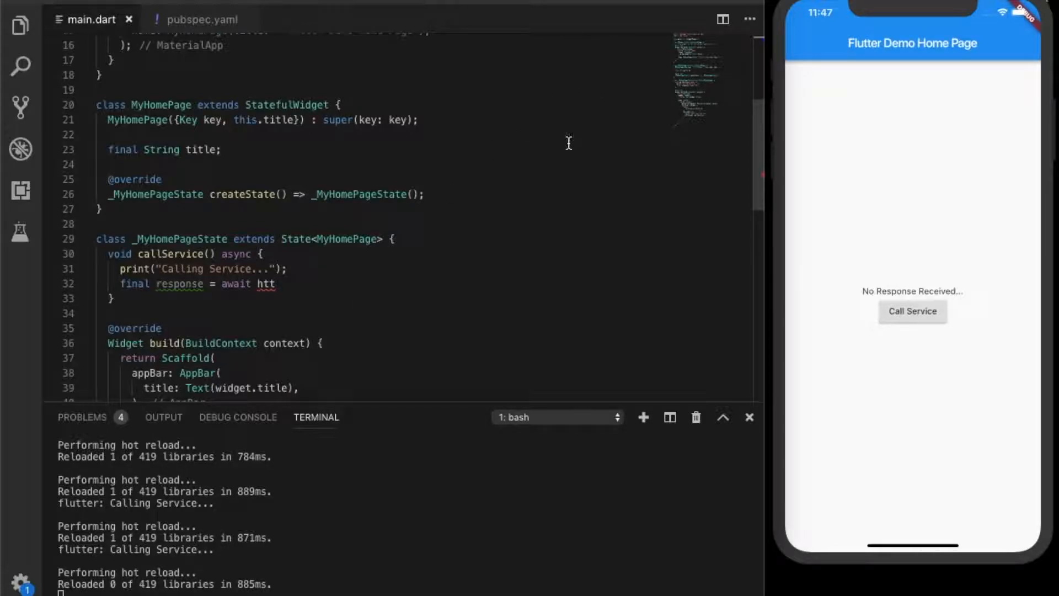
scroll(up, 3)
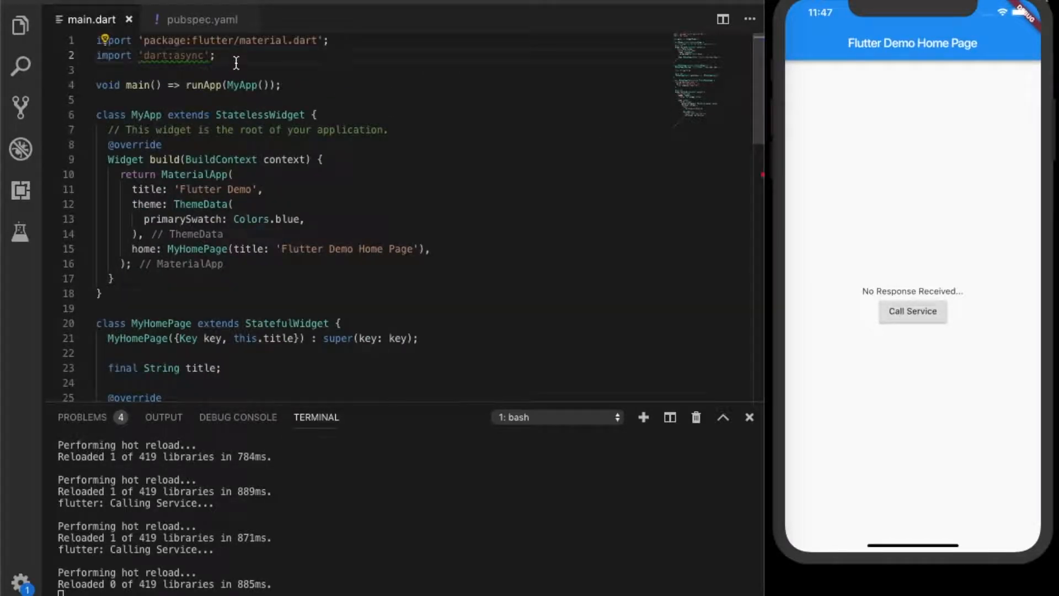
text(import 'package:http/';)
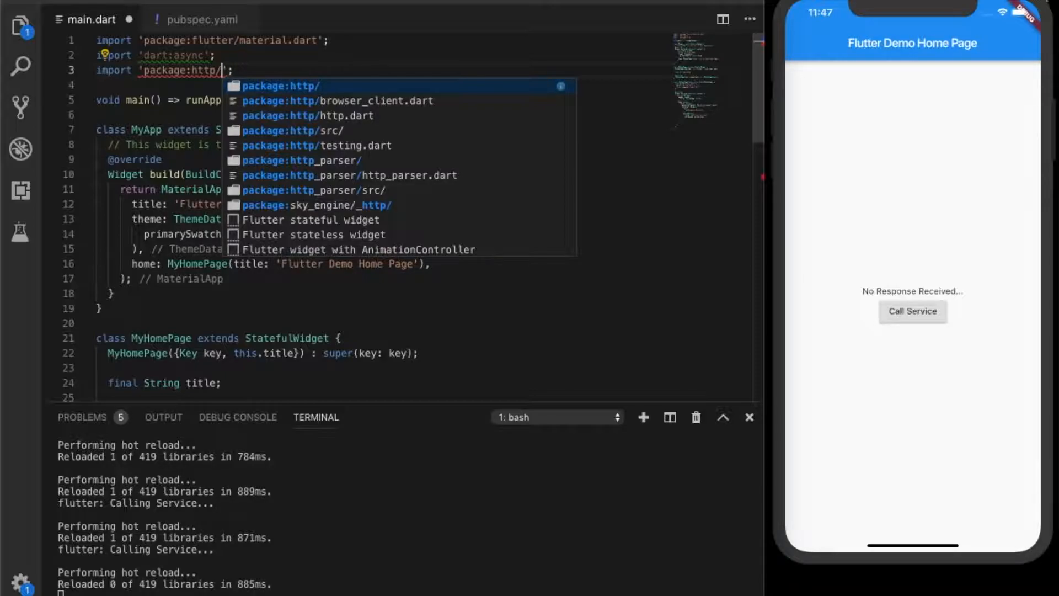
click(337, 101)
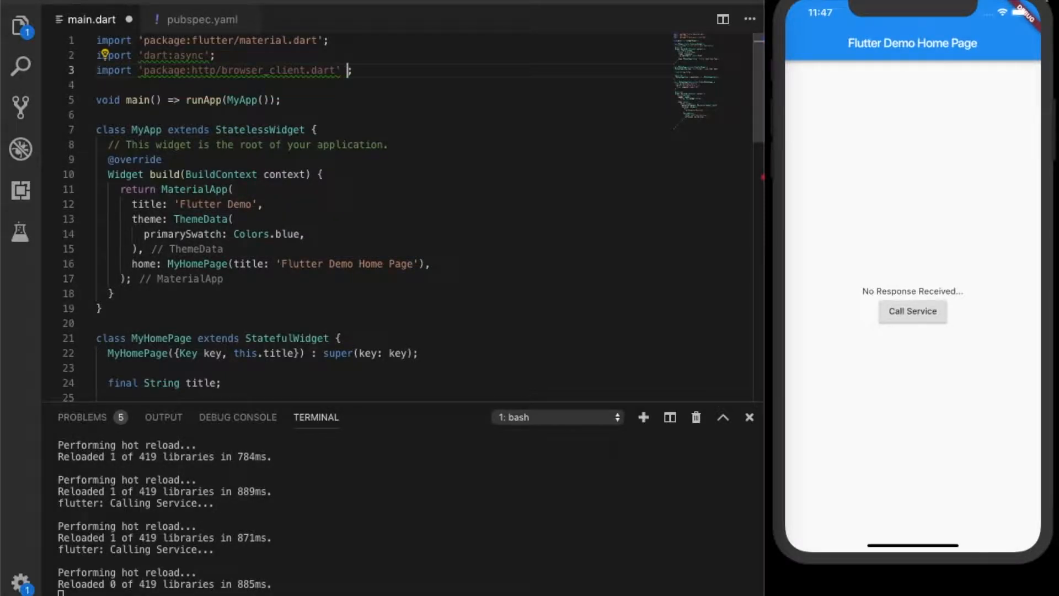
text(as ttp)
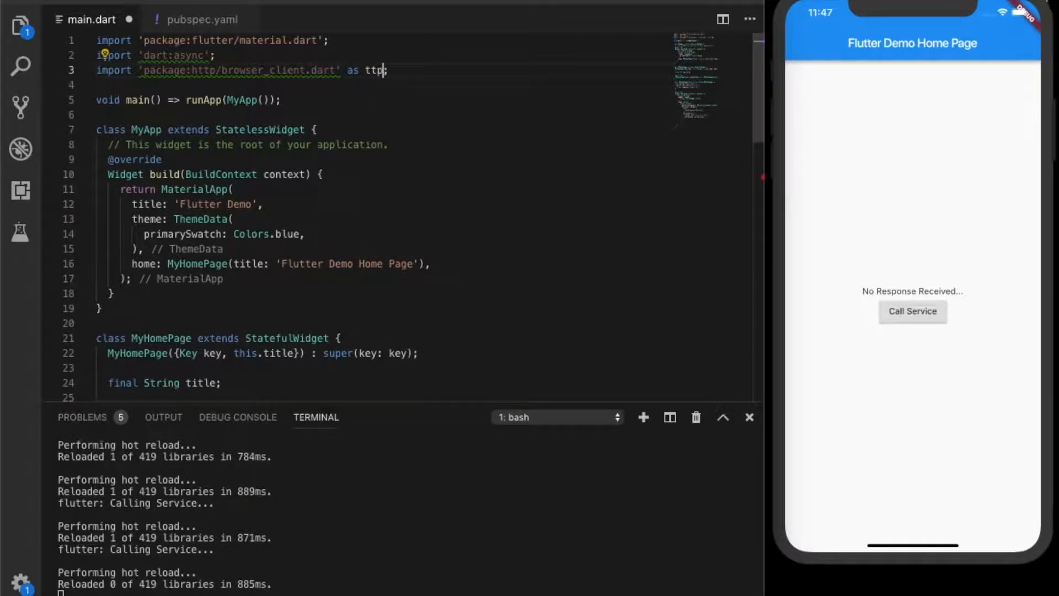
text(h)
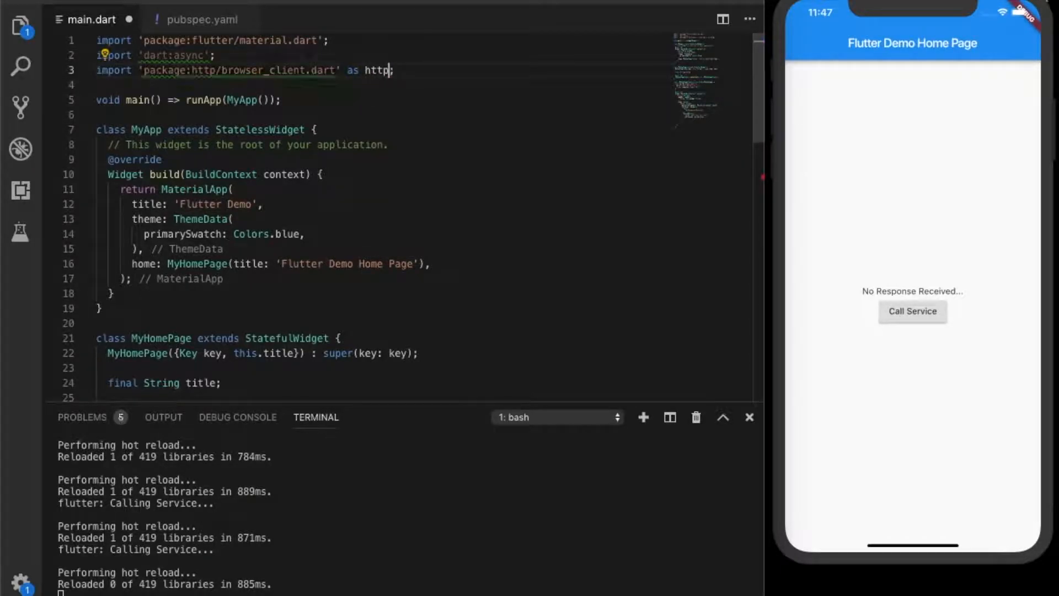
scroll(down, 3)
text(final response = await http.ge)
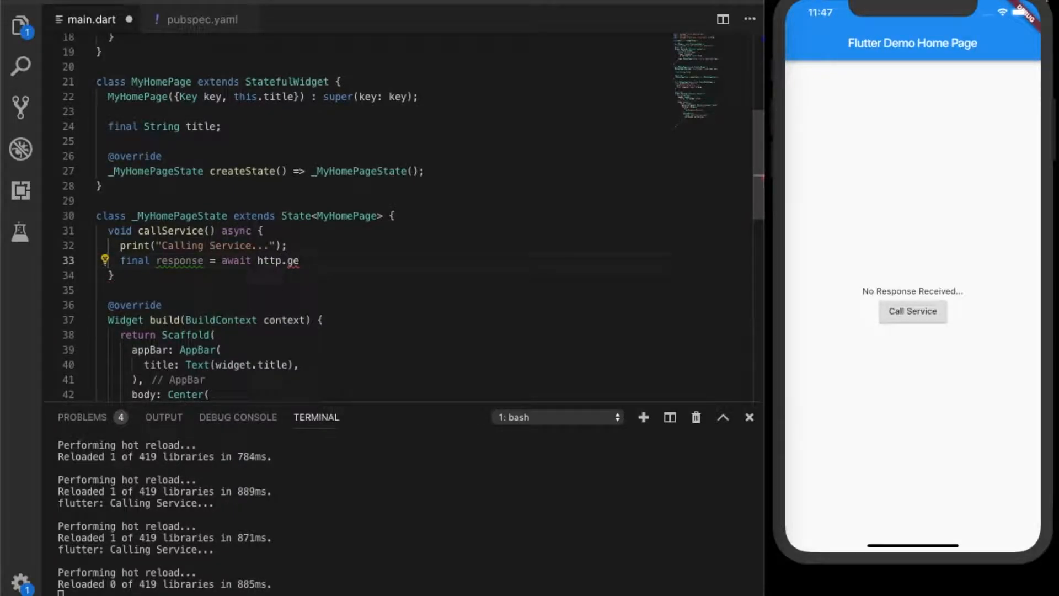
text(t();)
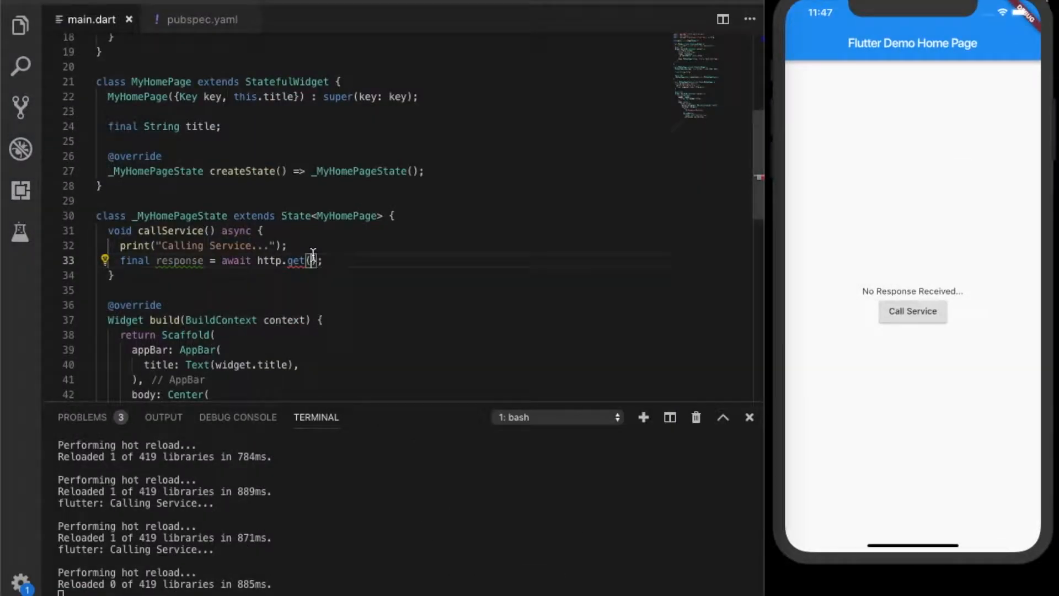
text("https://jsonplaceholder.typicode.com/todos/1")
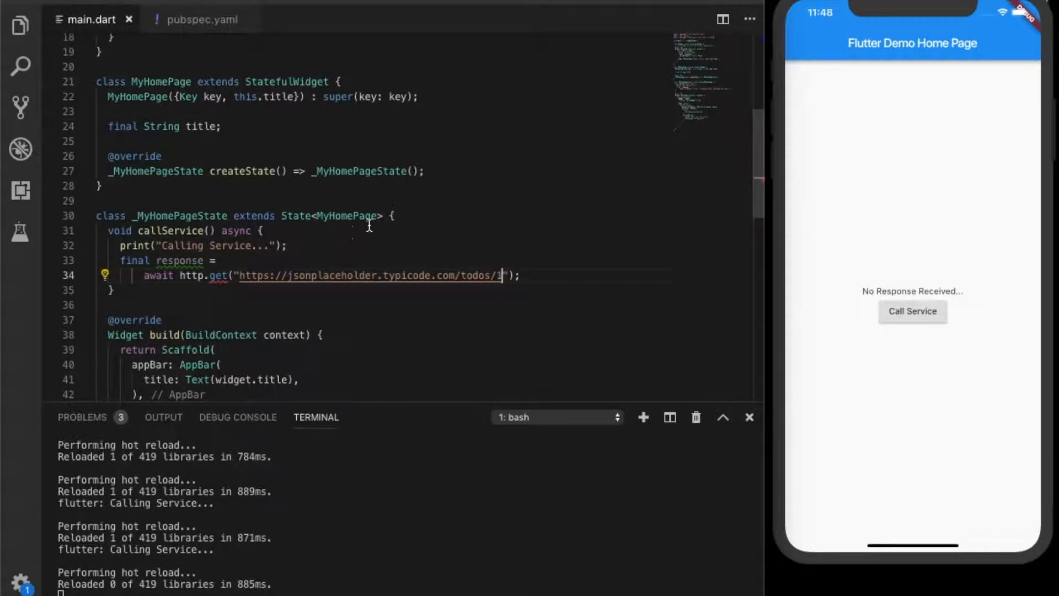
mouse_move(427, 207)
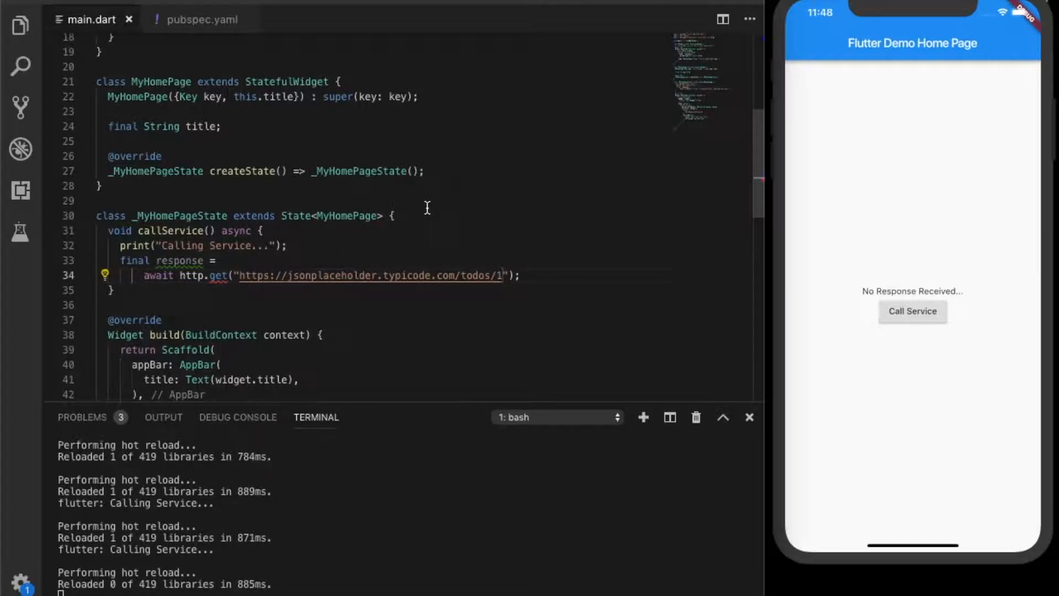
mouse_move(197, 275)
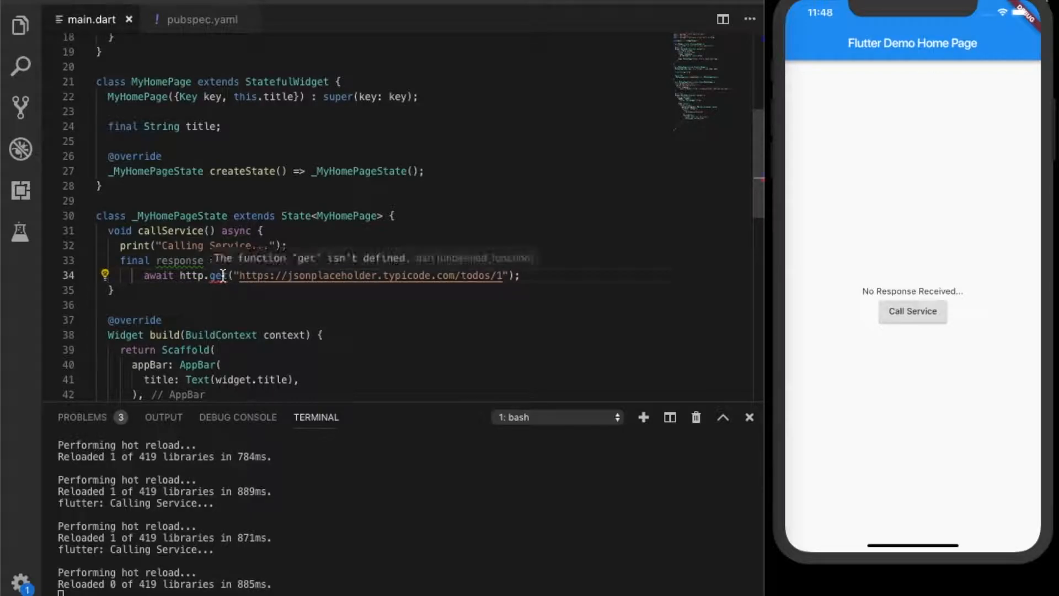
mouse_move(276, 221)
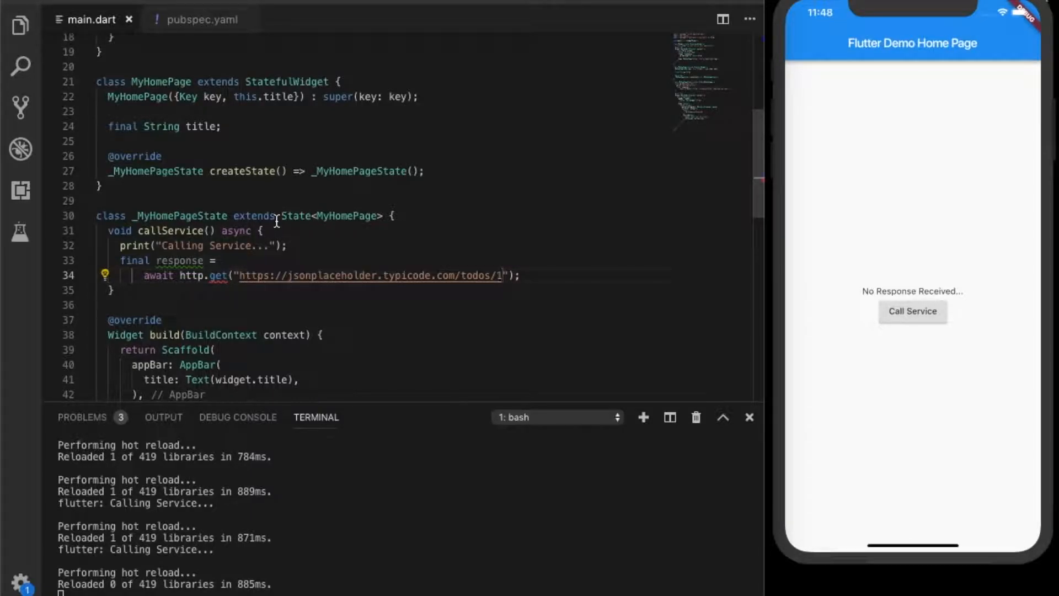
Switch the import to package:http/http.dart and add a line after the request
scroll(up, 3)
text(import 'package:http/.dart' as http;)
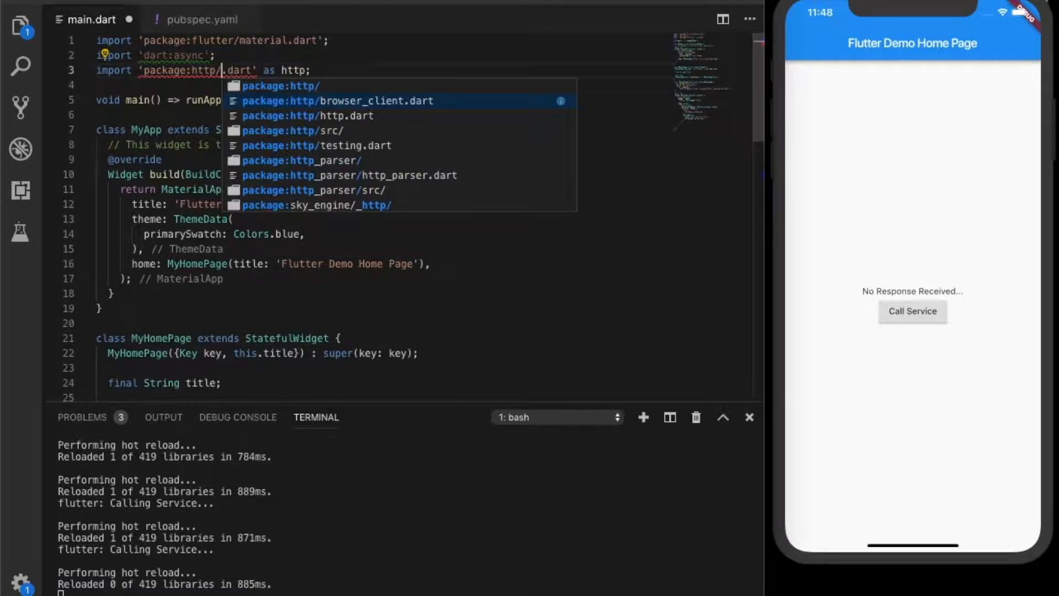
click(304, 115)
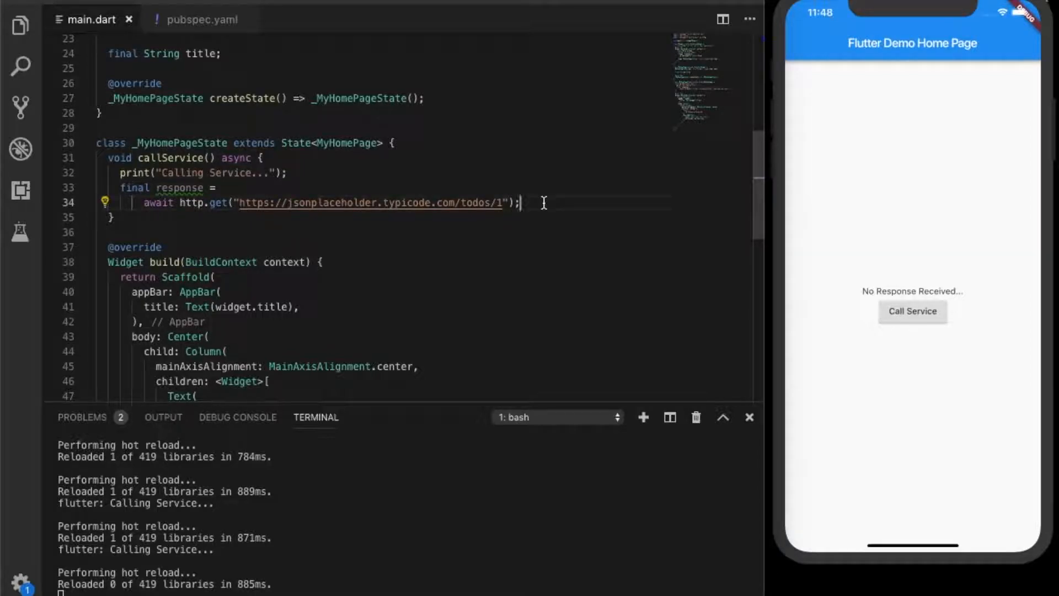
key(Return)
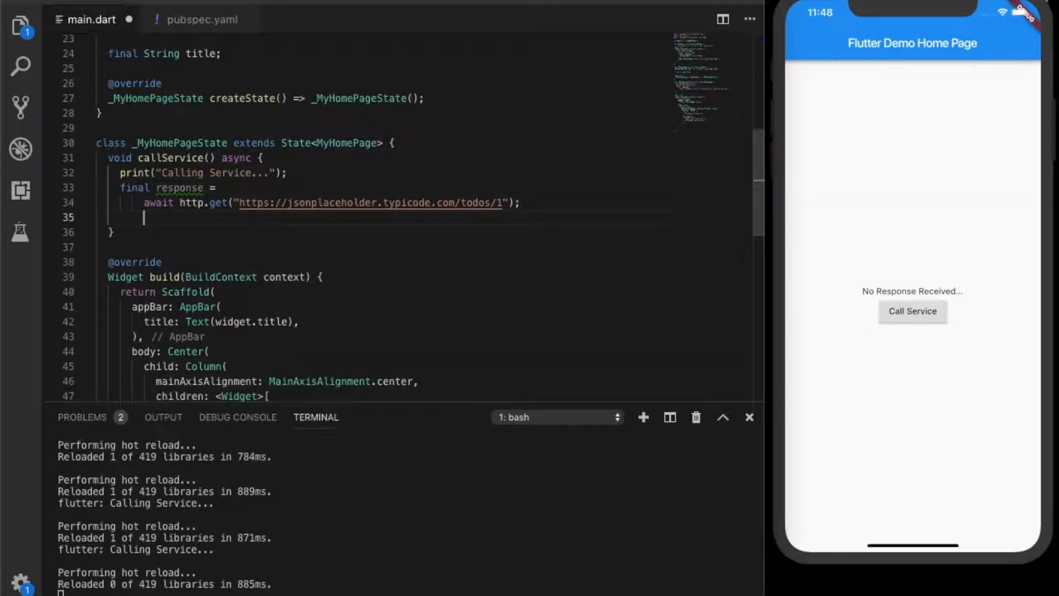
Add print(response); and tap Call Service to log Instance of 'Response'
text(print(response);)
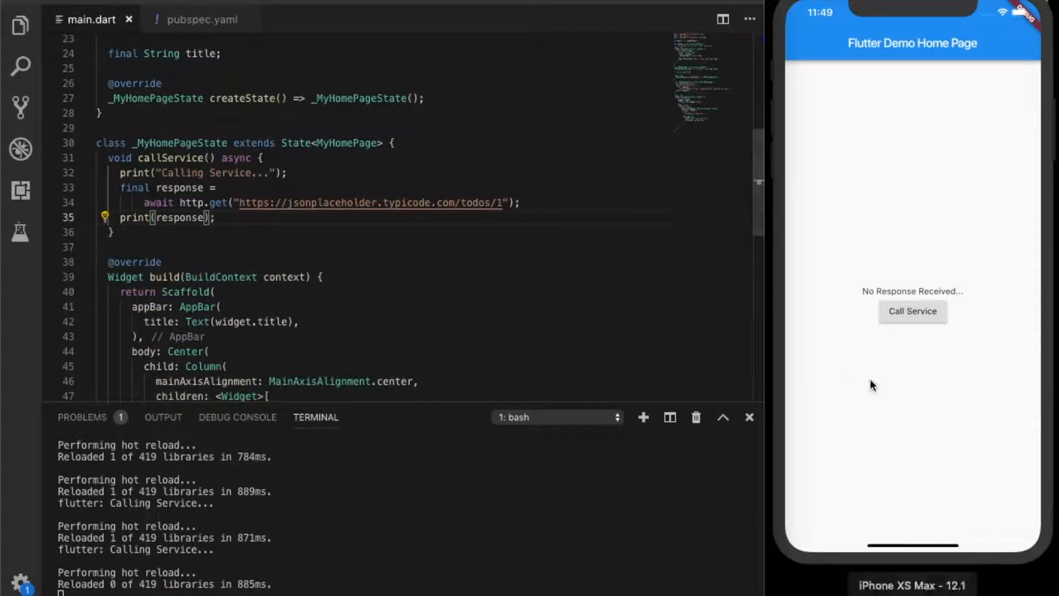
mouse_move(457, 506)
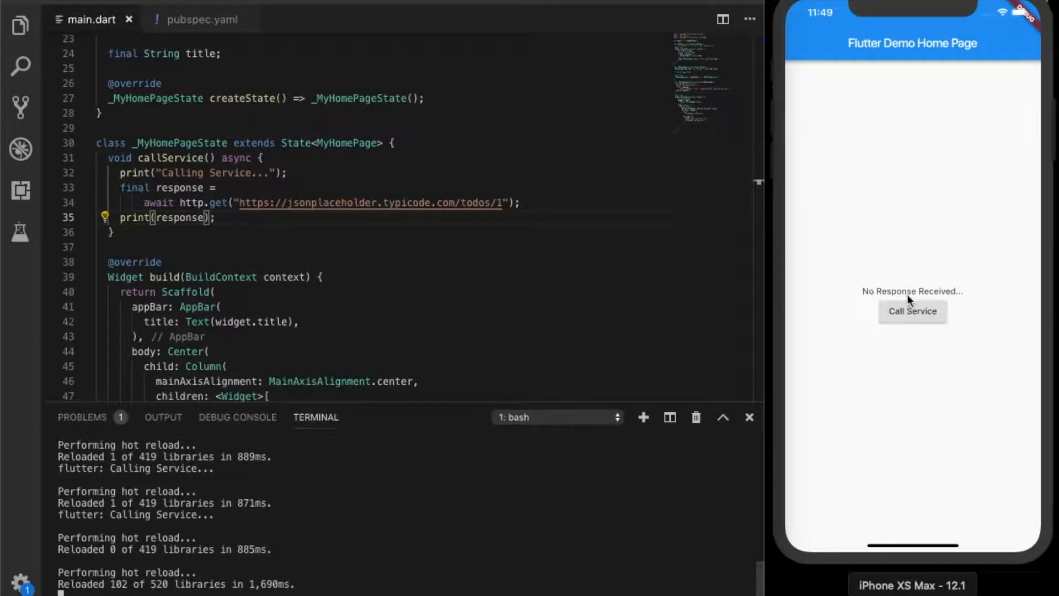
click(912, 311)
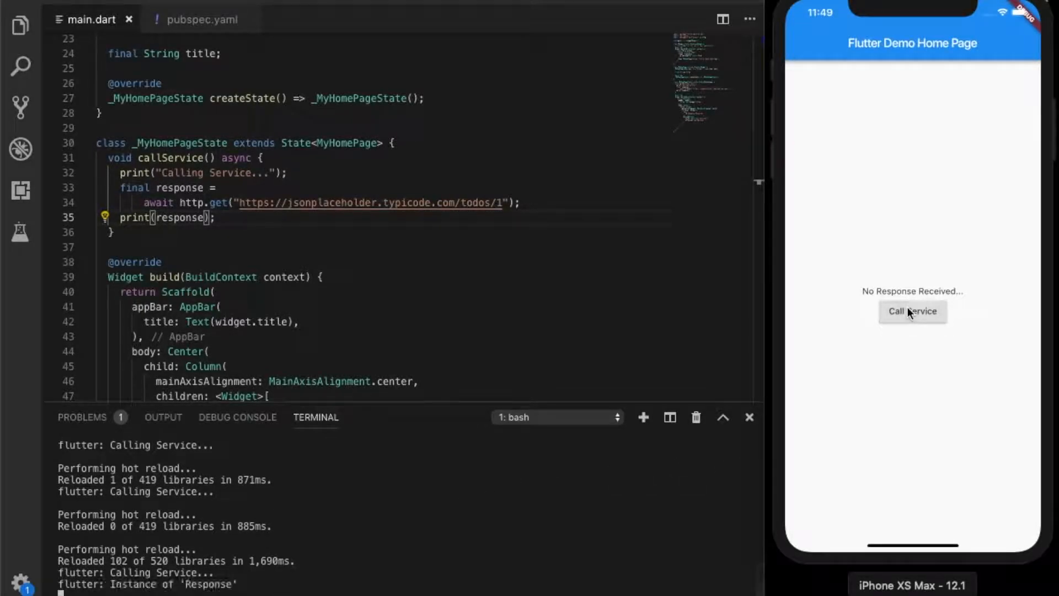
mouse_move(377, 256)
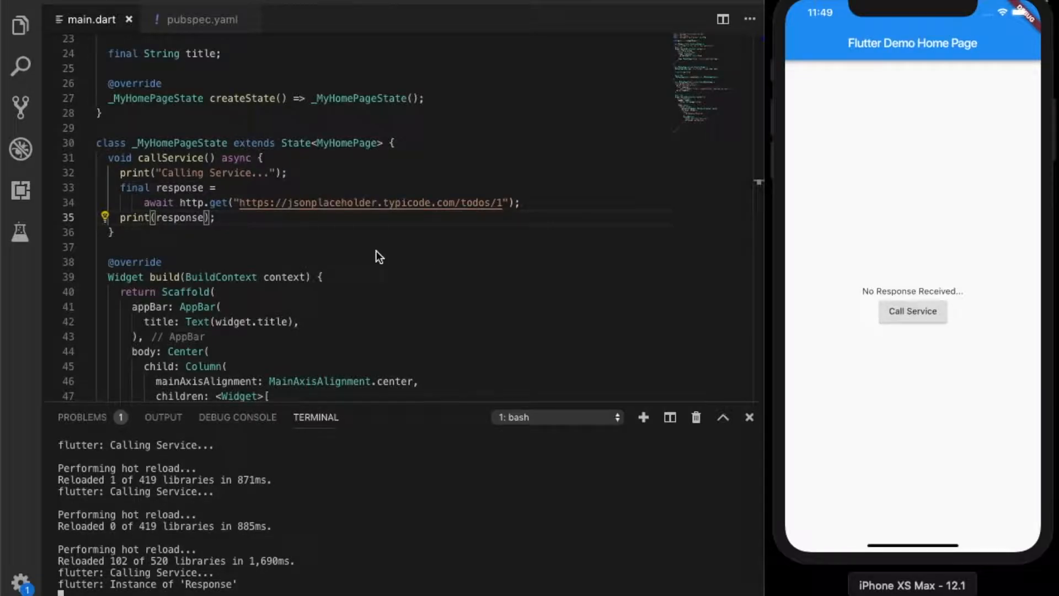
click(216, 217)
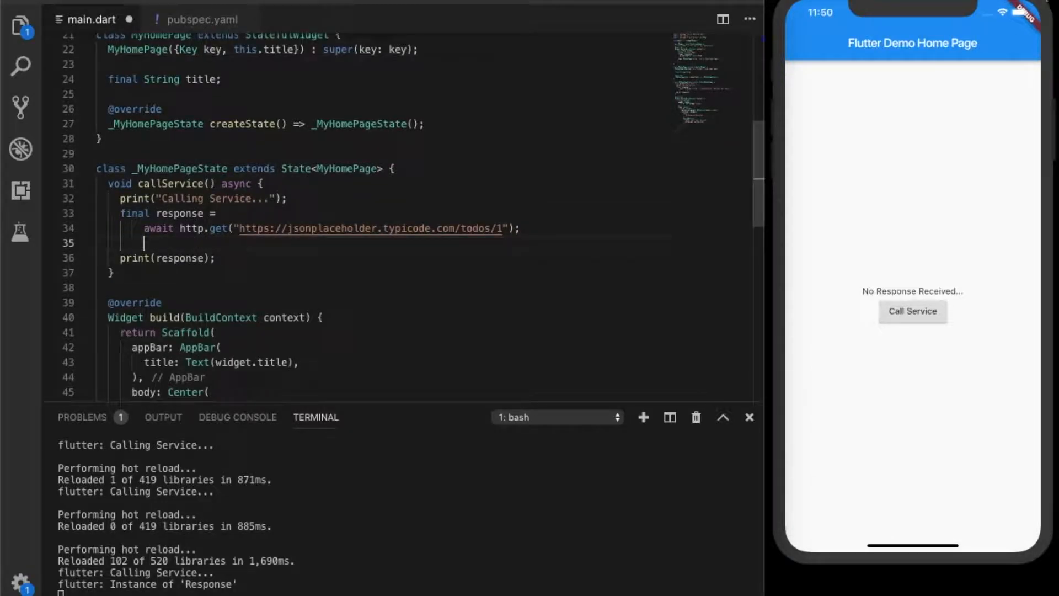
Add an if statusCode == 200 check with an else branch printing "Error"
text(if)
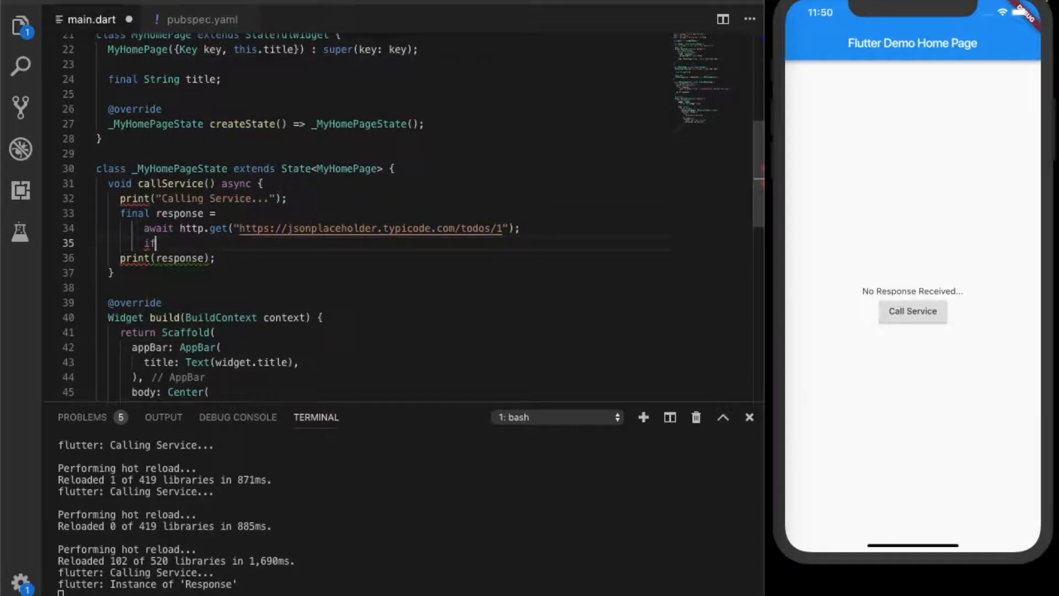
text(())
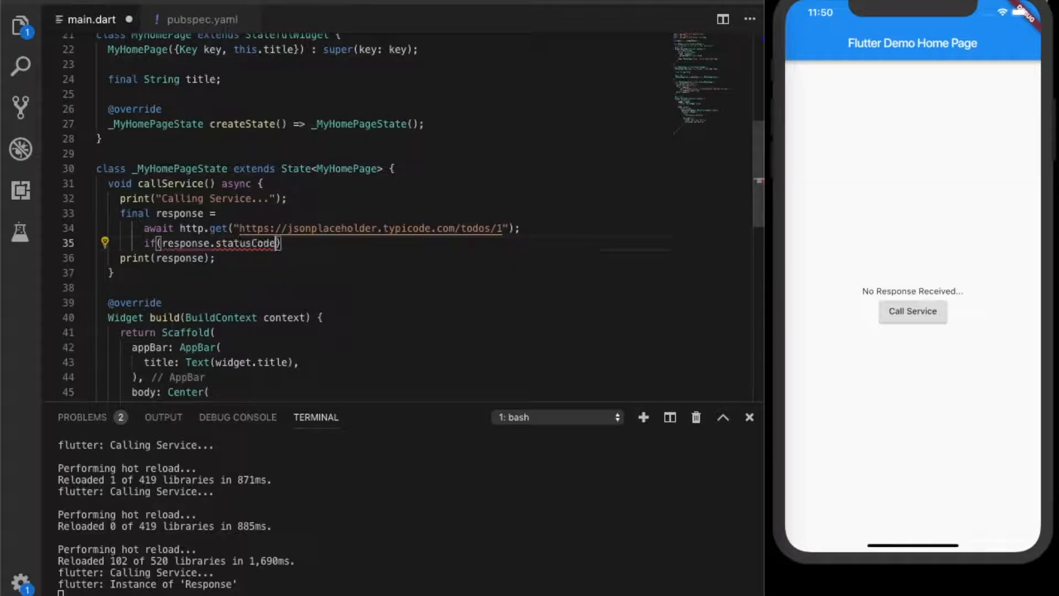
text(== 200)
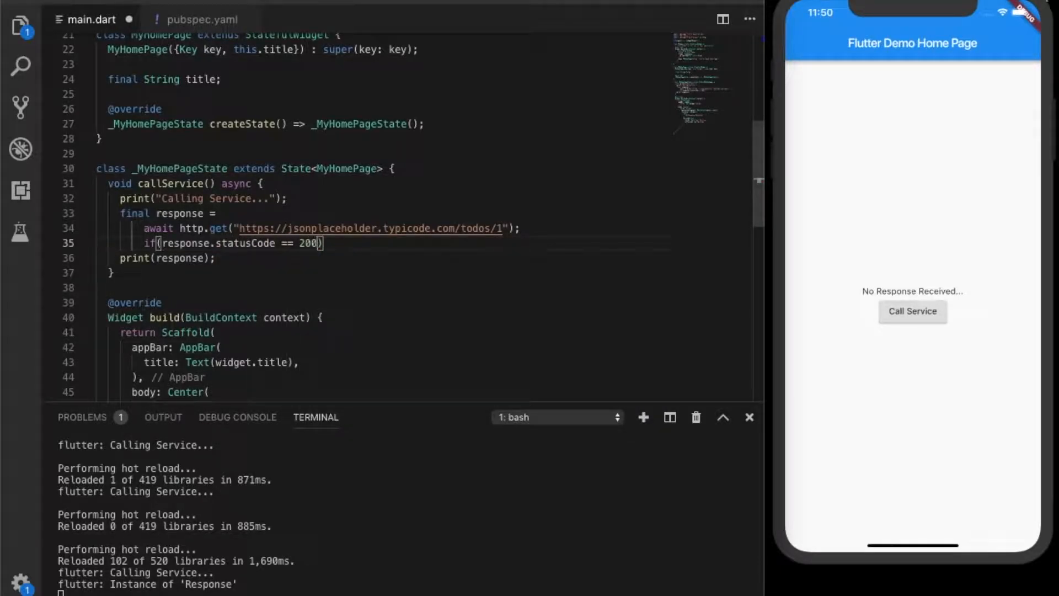
text({)
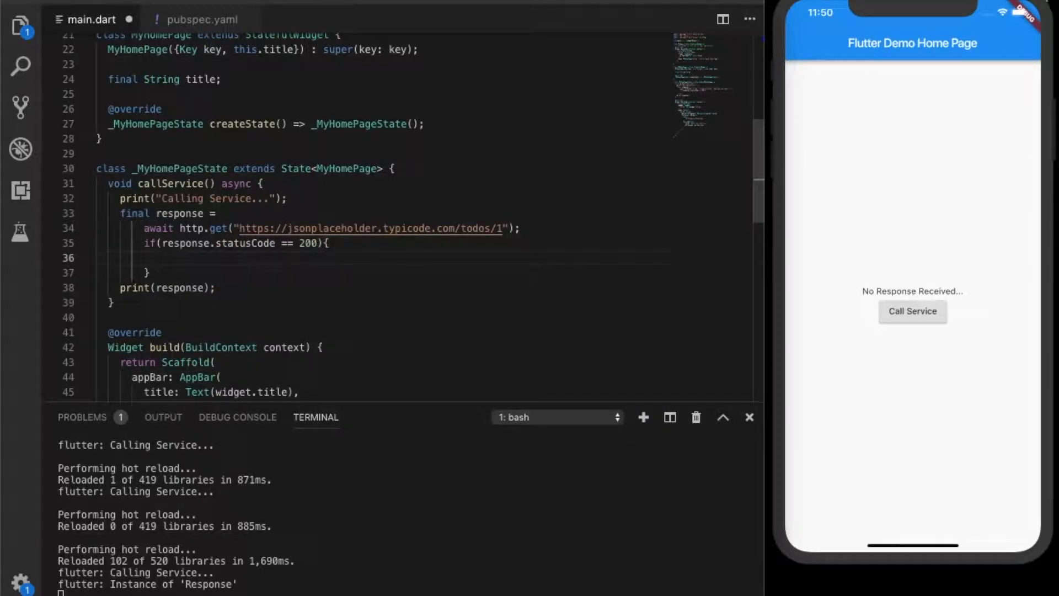
text(else{)
text(print("E)
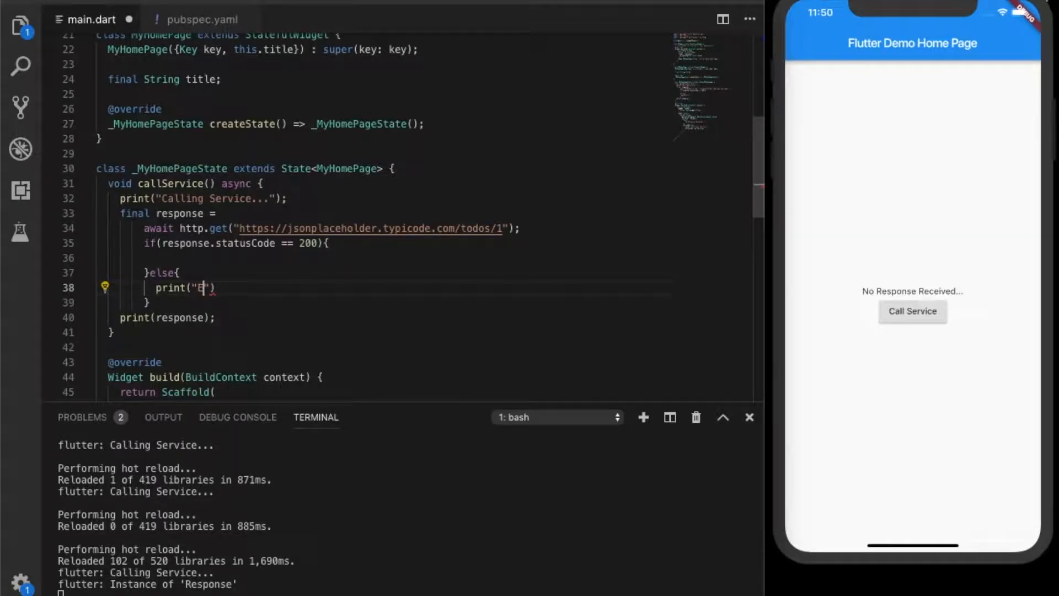
text(rror)
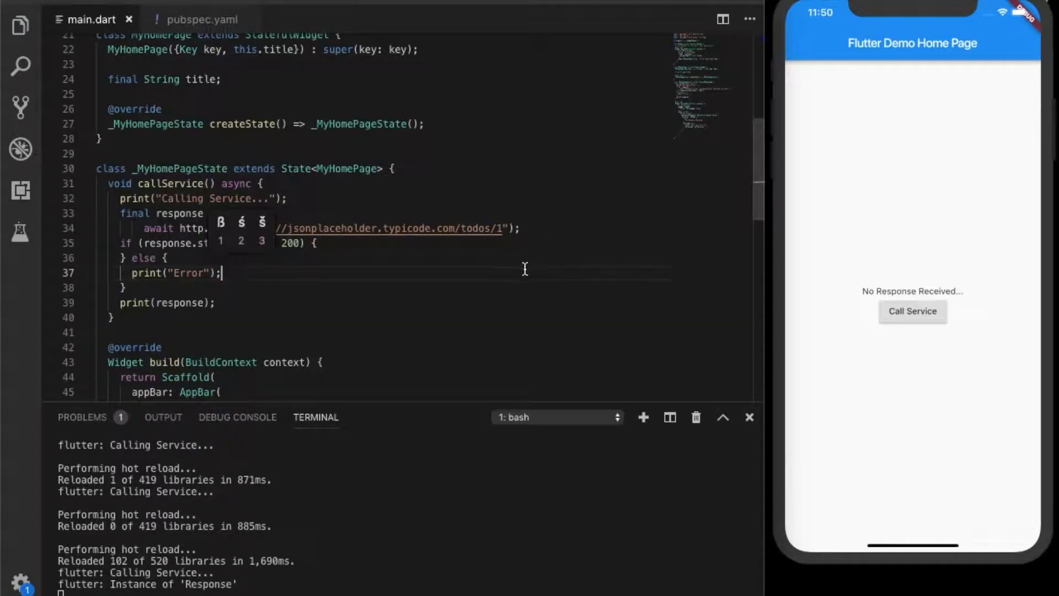
Print response.body instead of the Response object to log the todo JSON
click(141, 303)
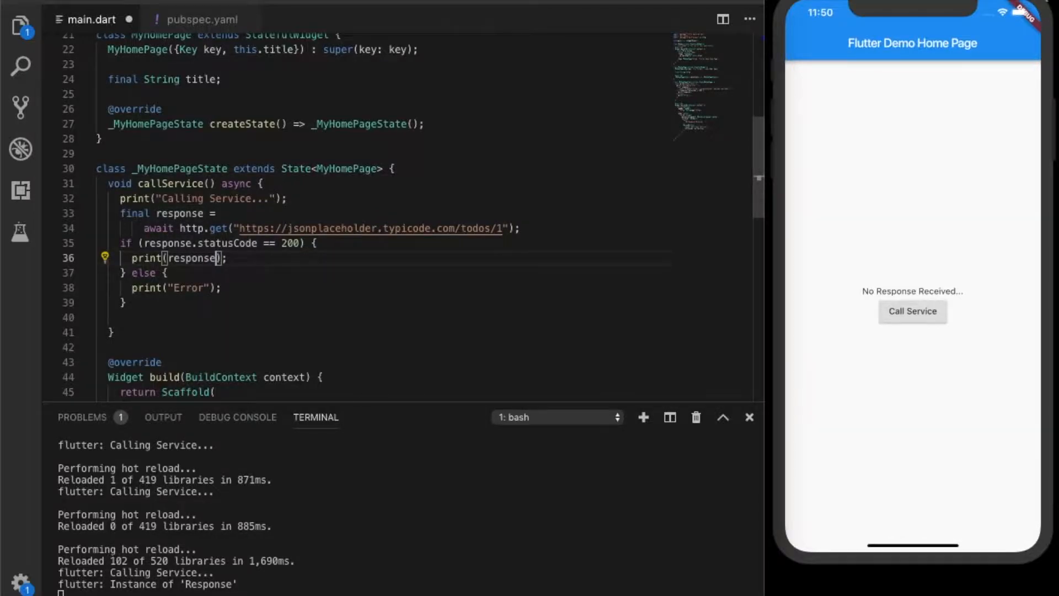
text(.body)
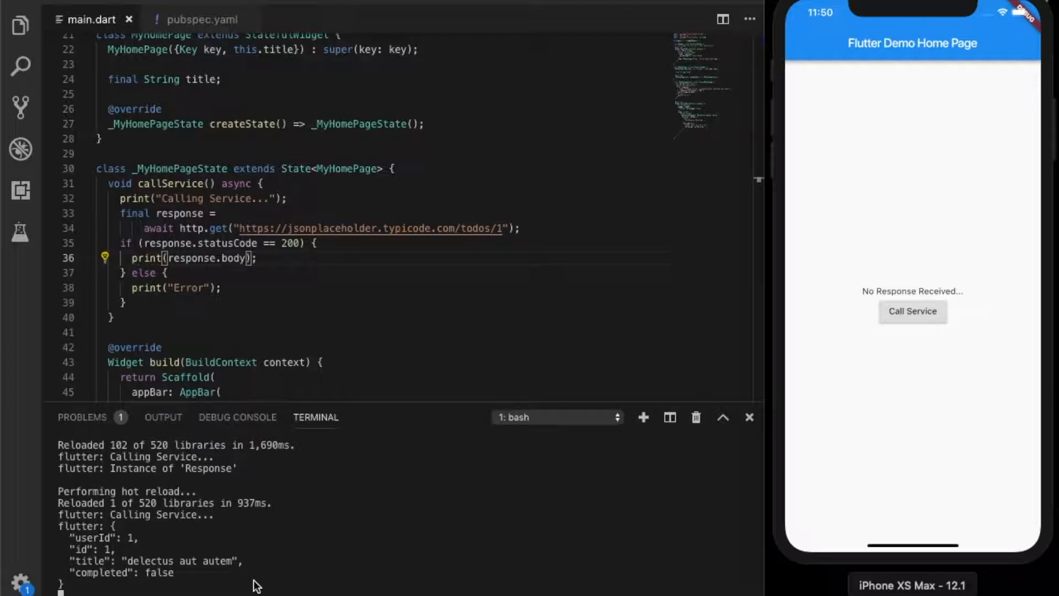
mouse_move(105, 552)
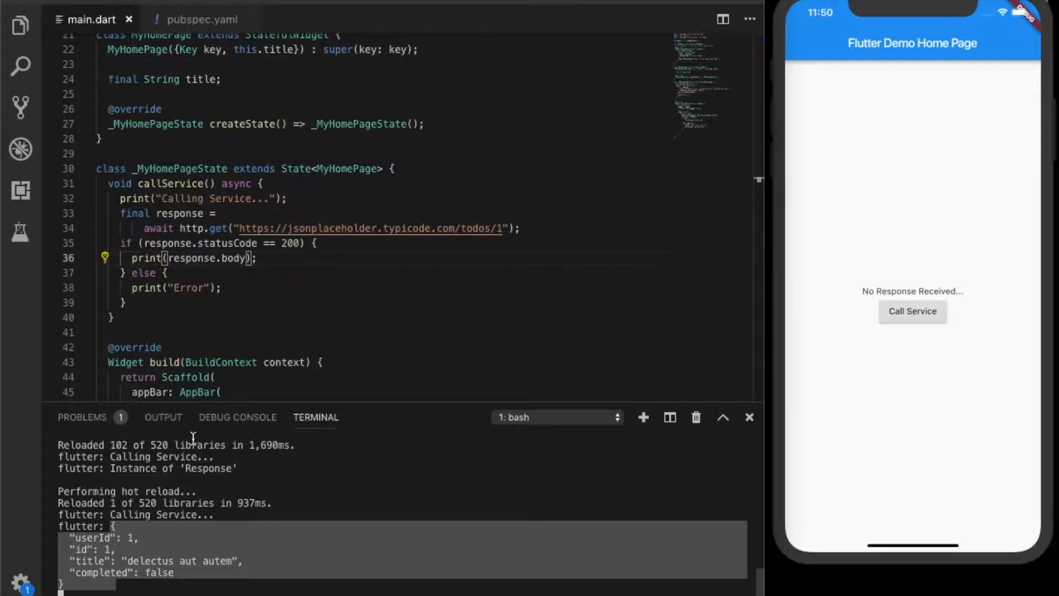
click(262, 259)
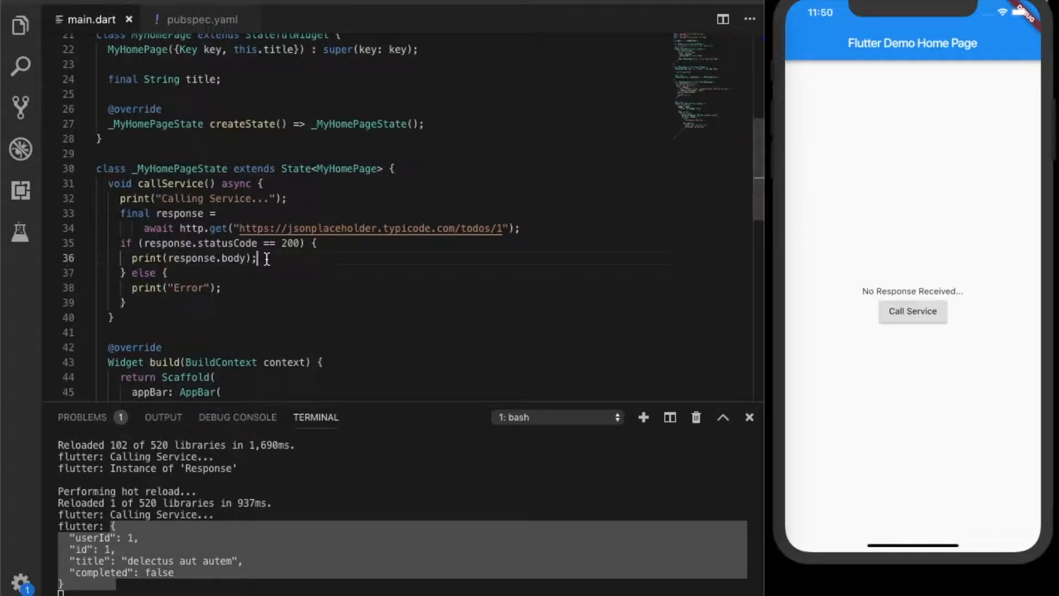
text(print)
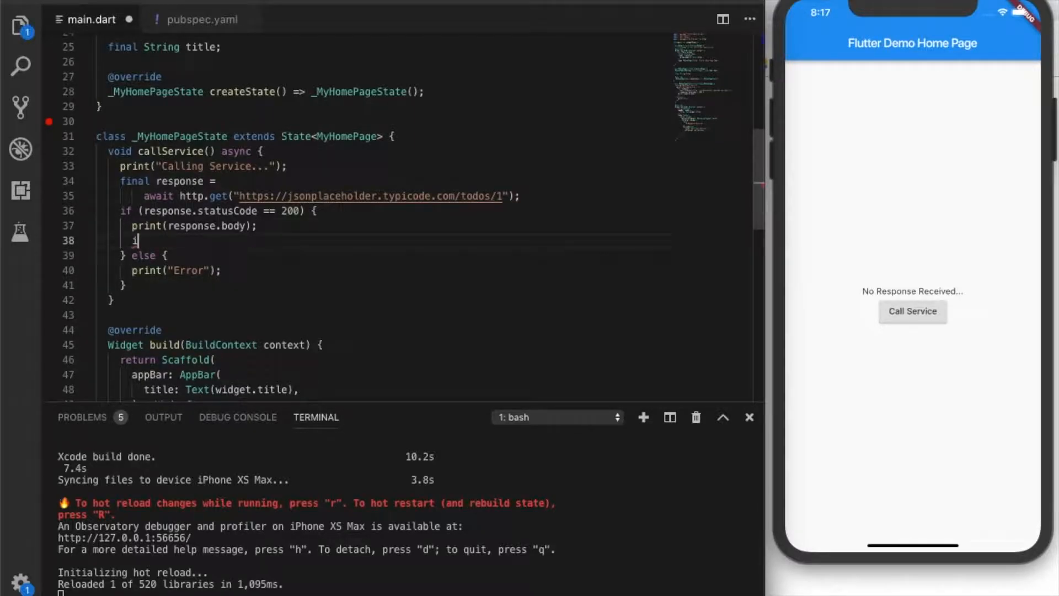
Decode the body with final parsed = json.decode(response.body)
text(inal pr)
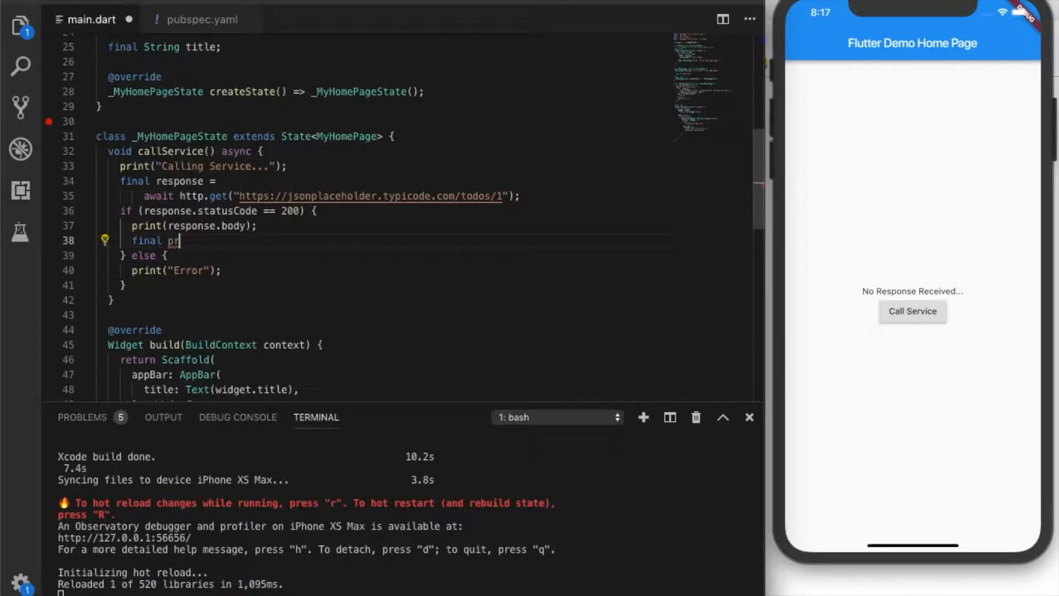
text(arsed =)
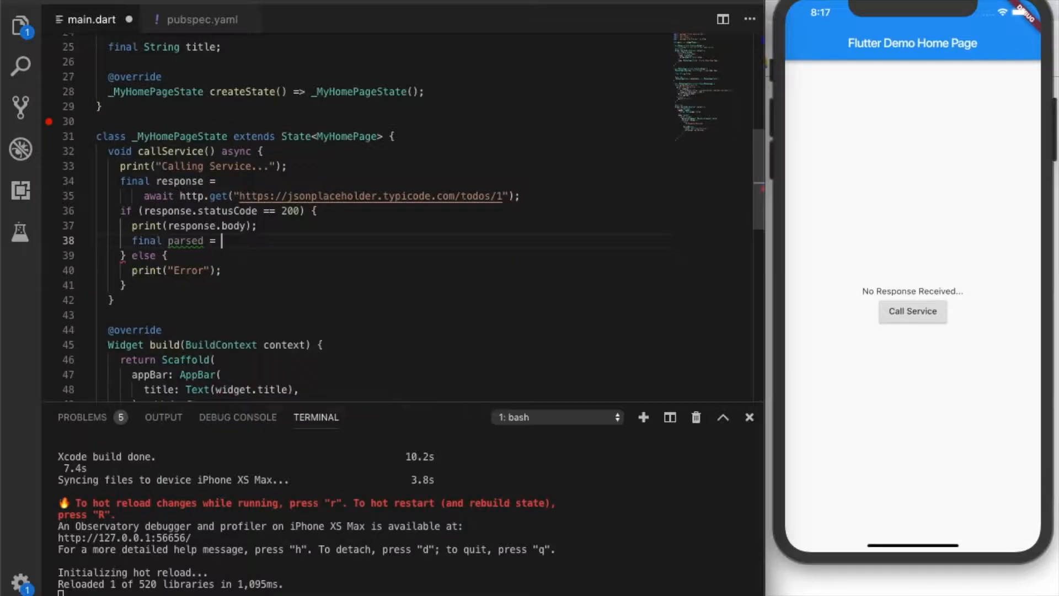
text(json.decode(source)
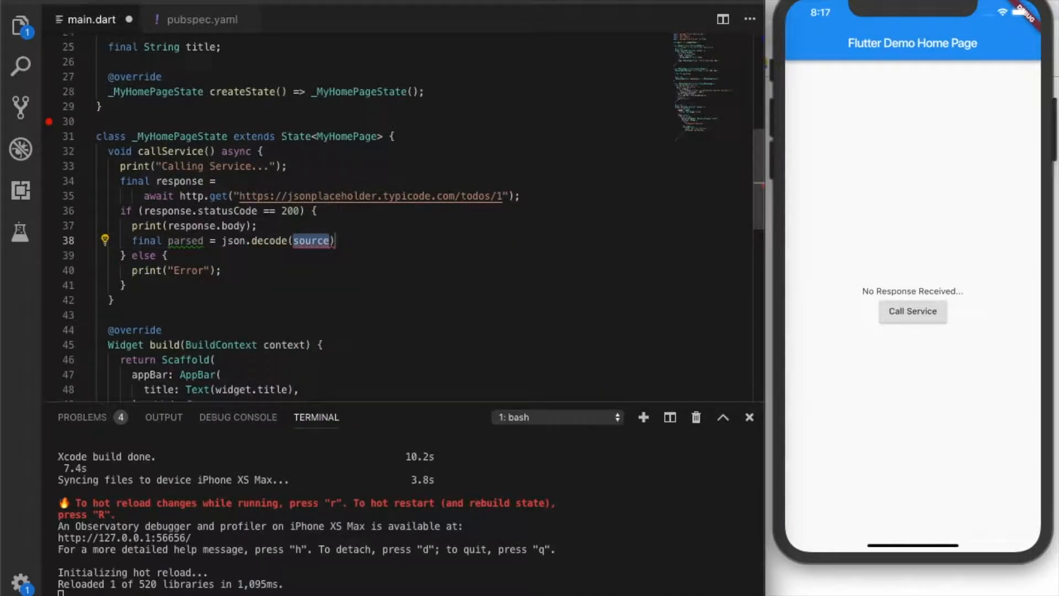
text(respons)
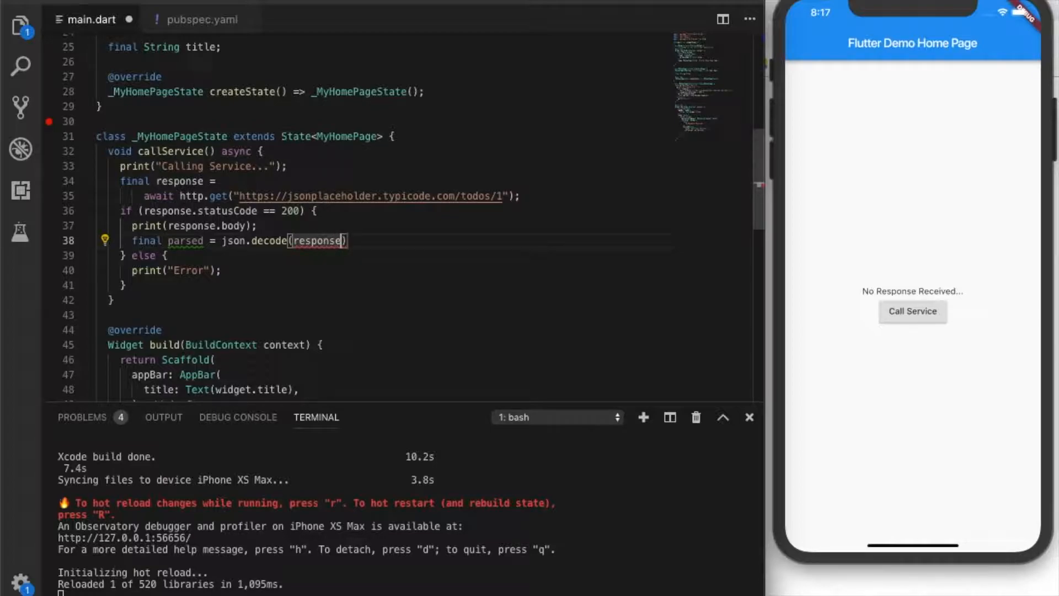
text(.body)
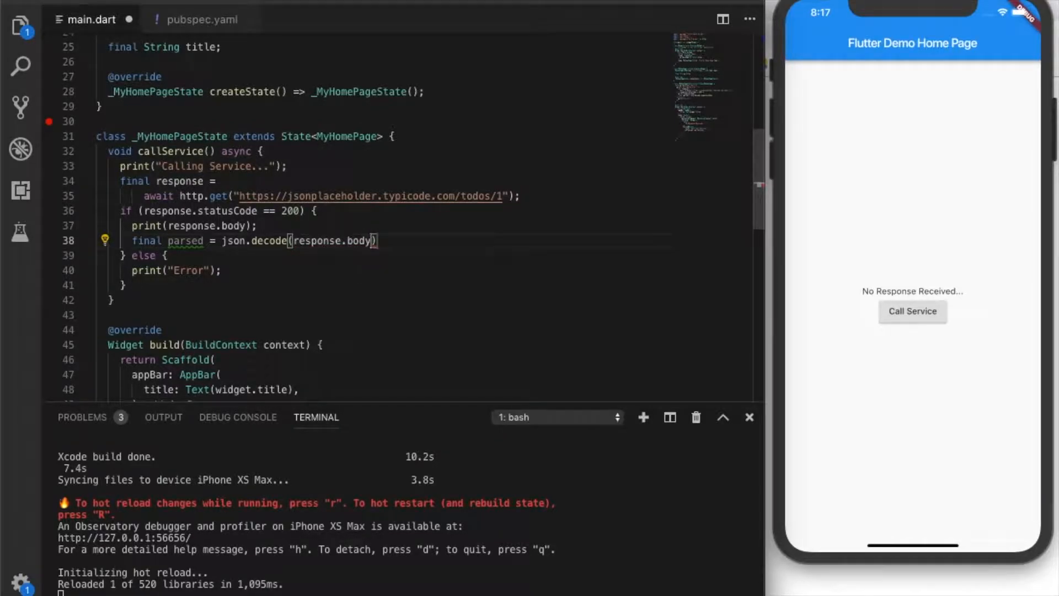
key(Enter)
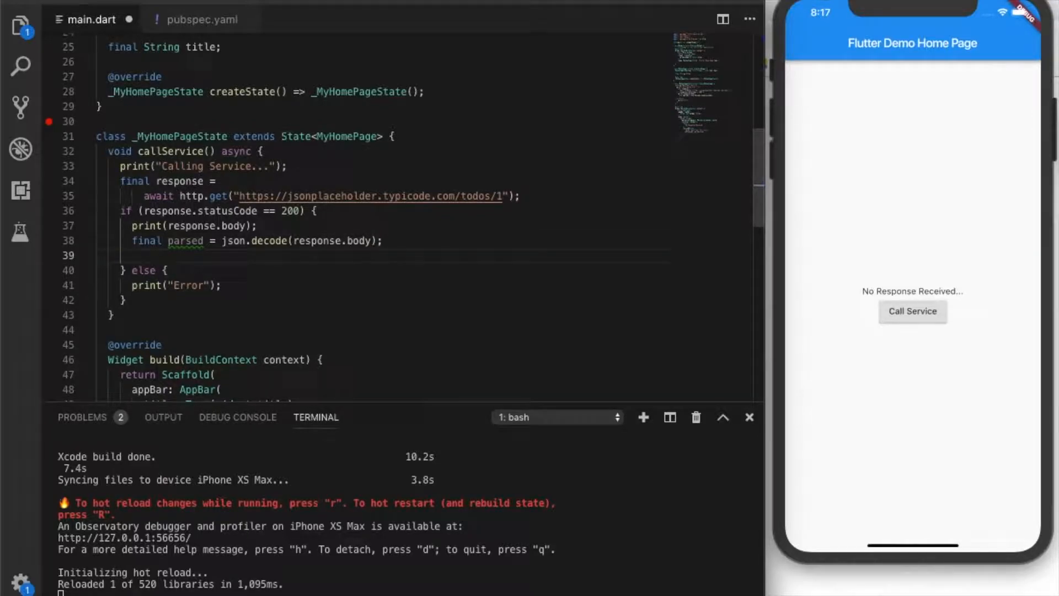
Print parsed["id"] on the next line and hot reload
text(print)
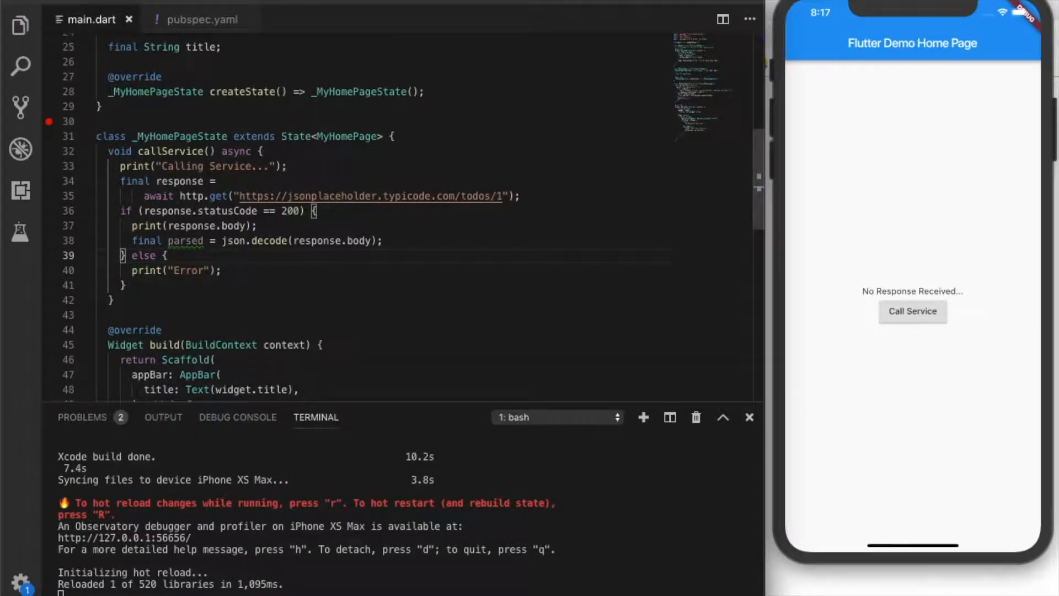
text(print(response)
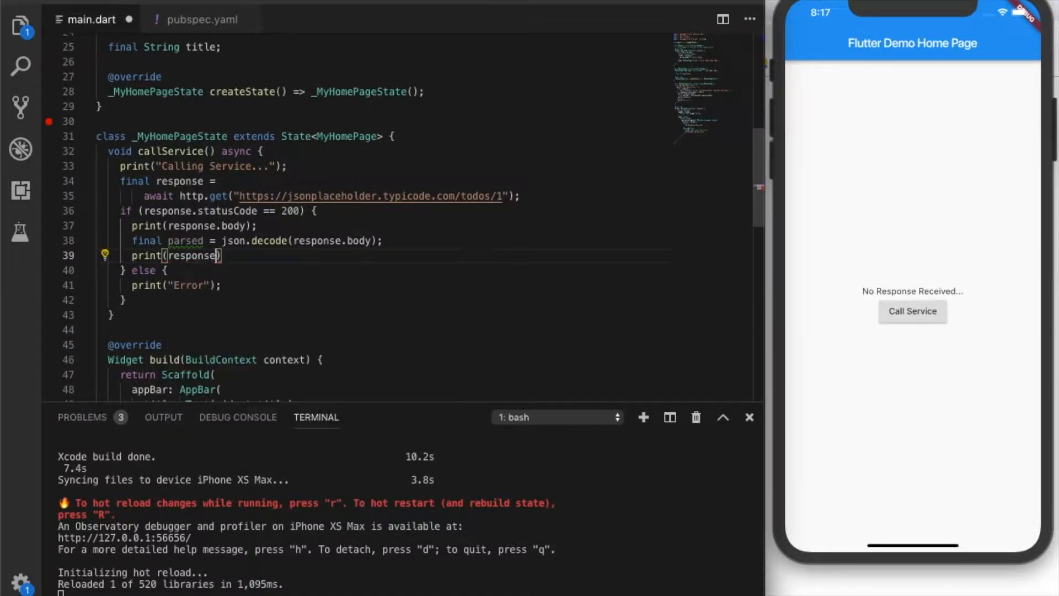
key(Backspace)
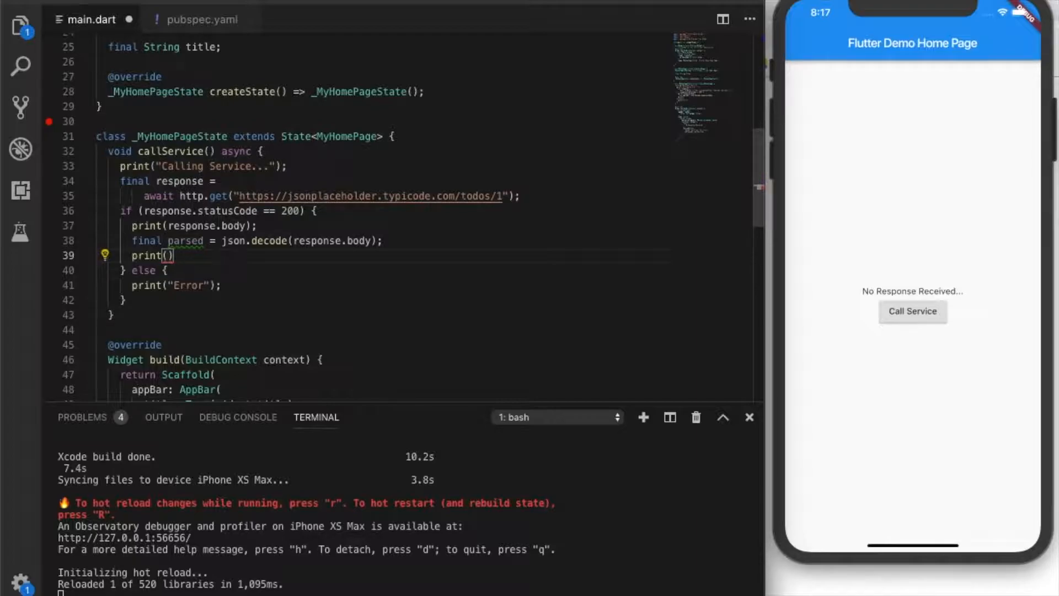
text(parsed)
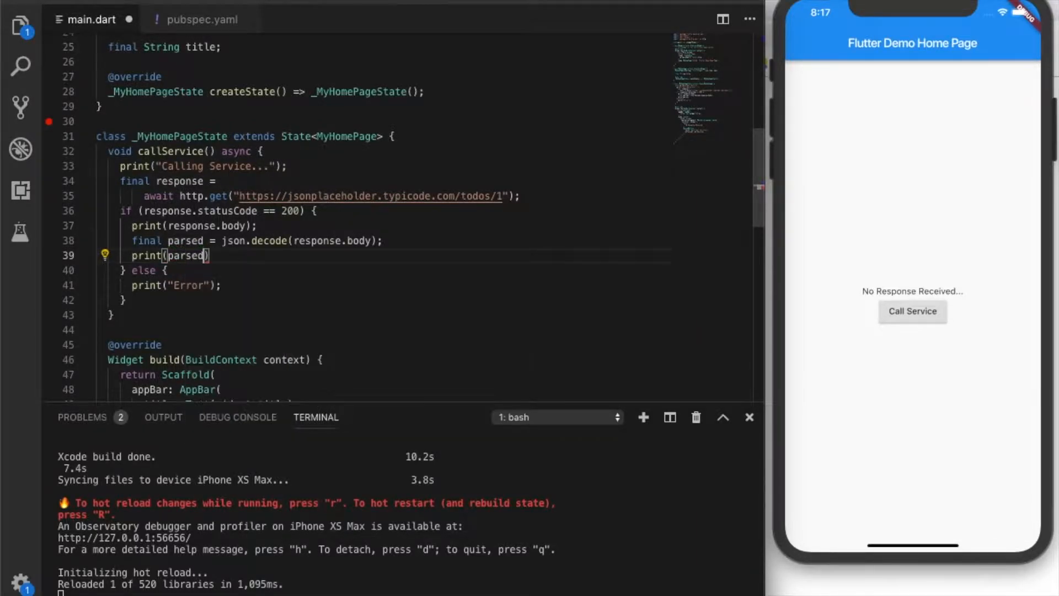
text(["id"])
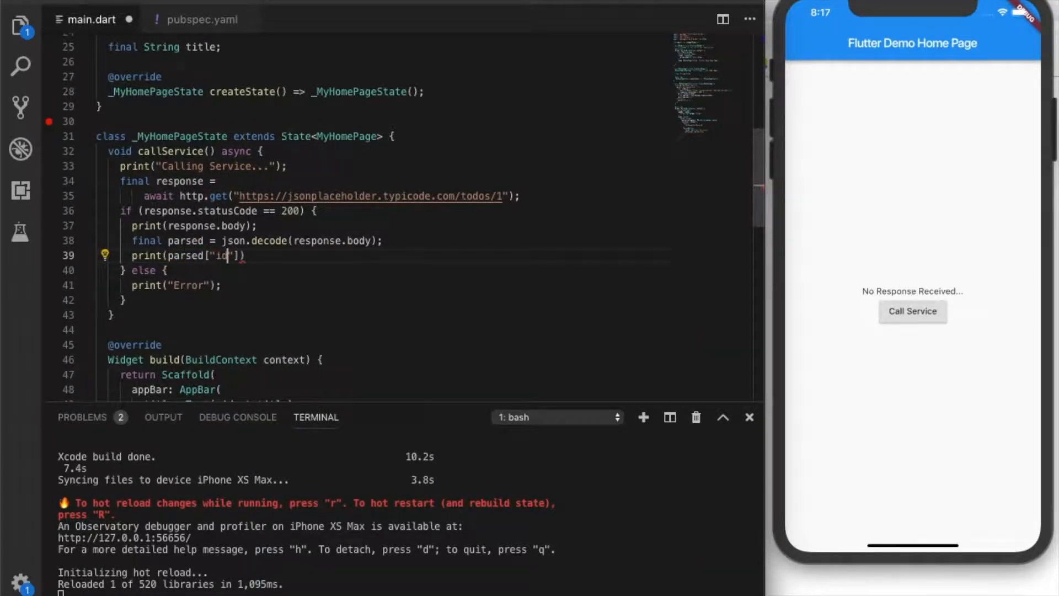
text(;)
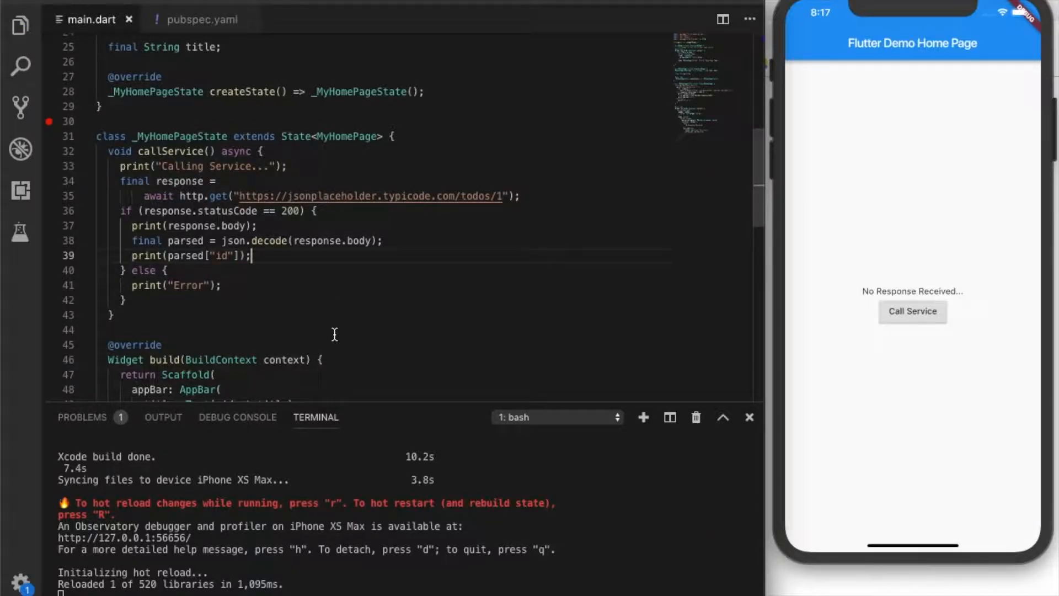
mouse_move(388, 483)
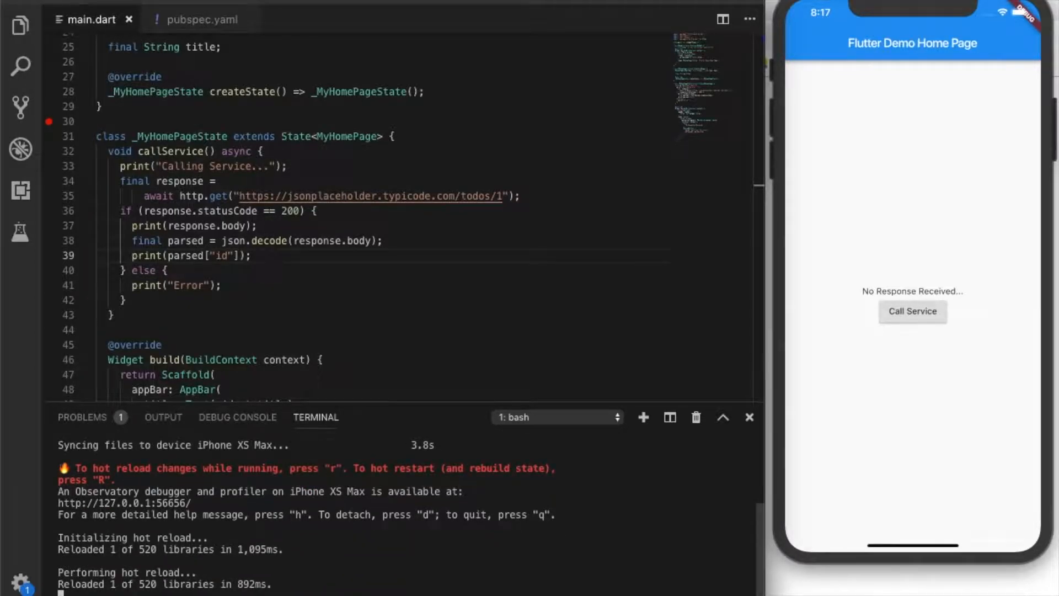
mouse_move(544, 554)
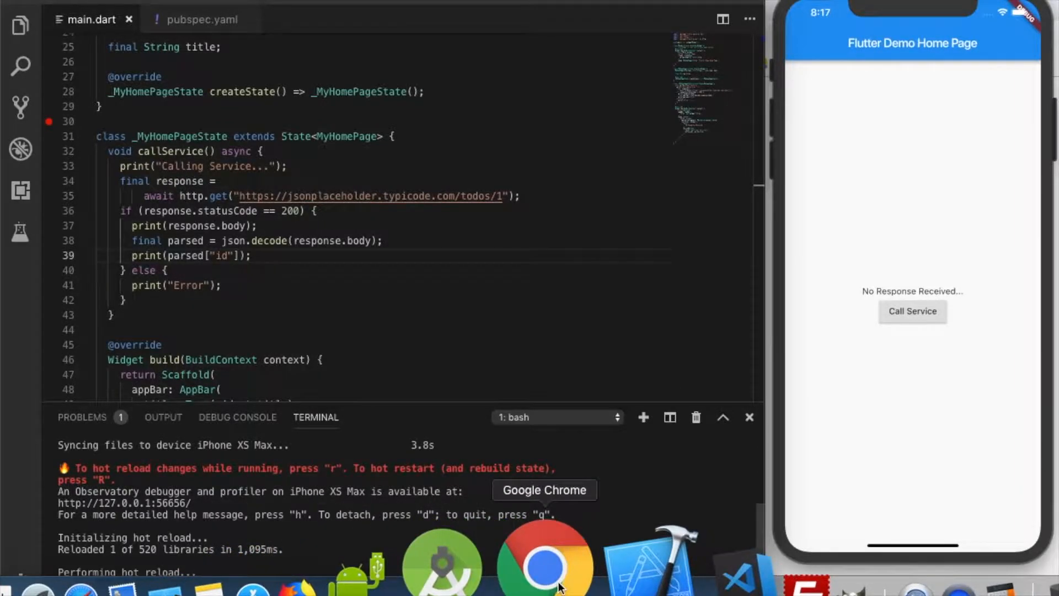
Add print(parsed["title"]) and call the service, logging 1 and 'delectus aut autem'
click(543, 560)
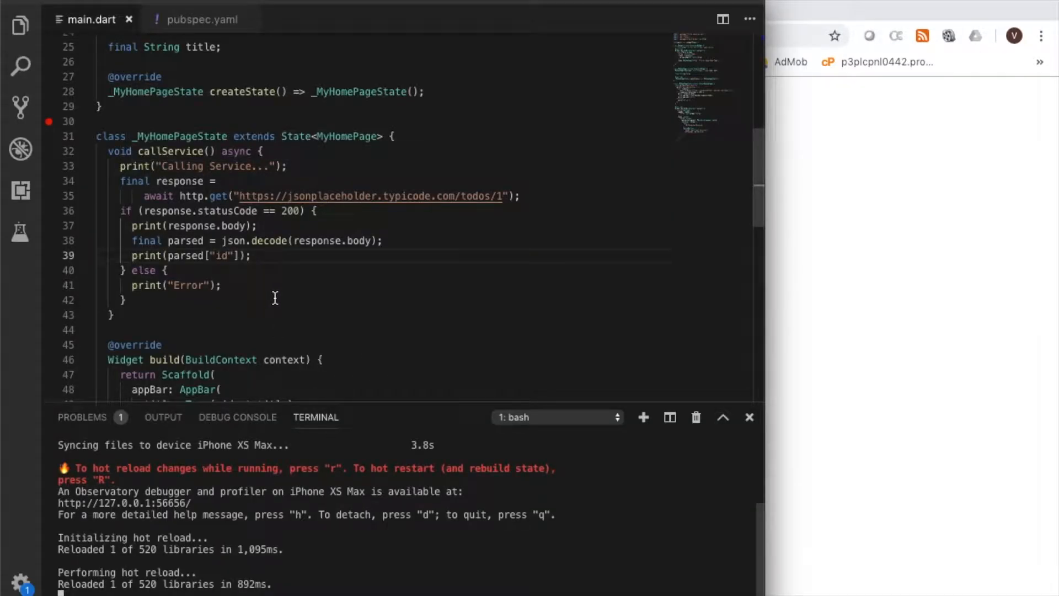
mouse_move(418, 297)
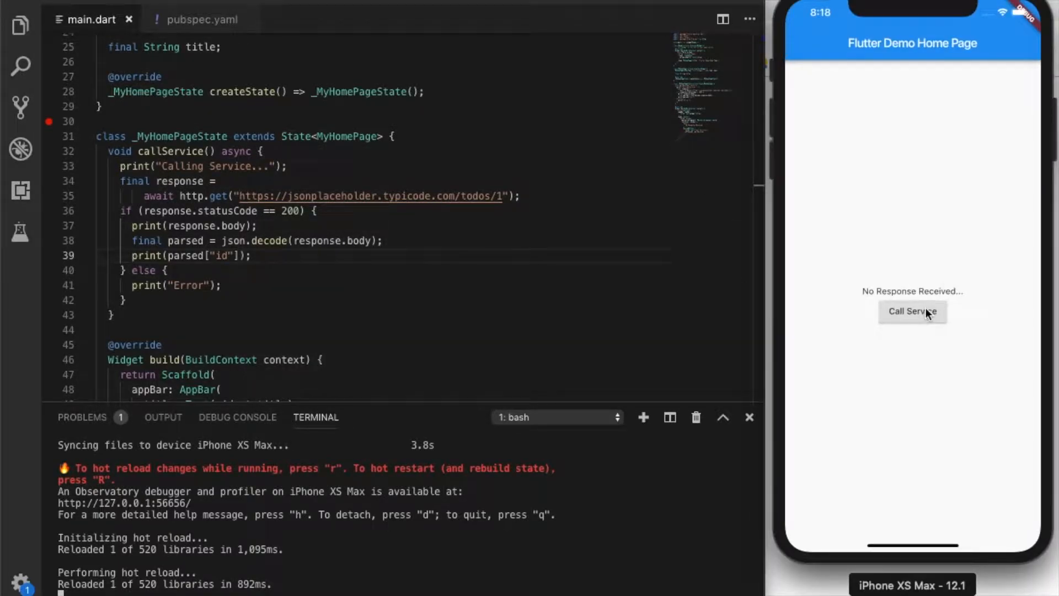
click(912, 311)
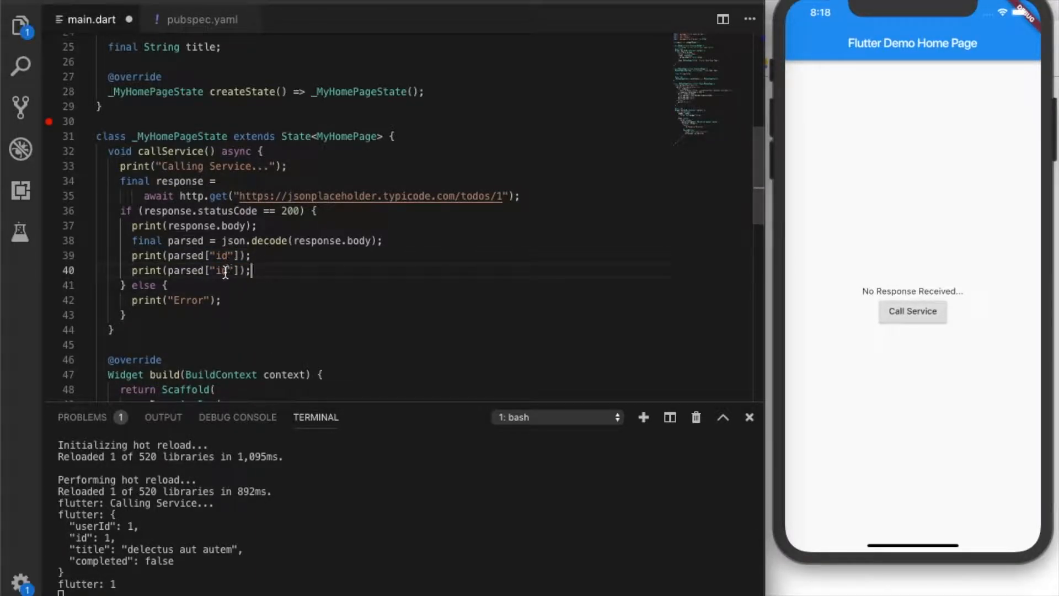
text(title)
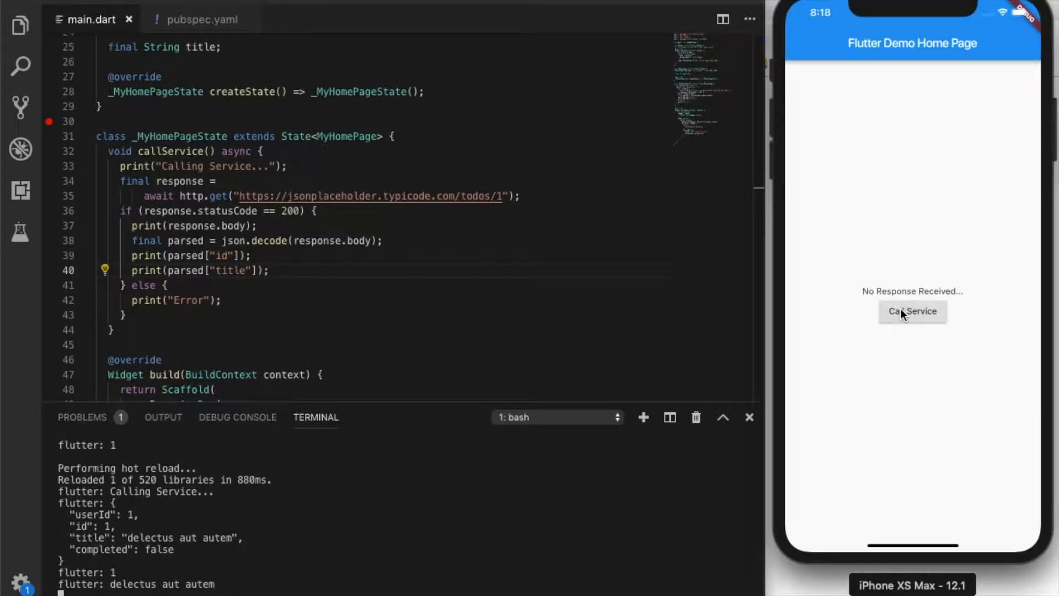
right_click(147, 584)
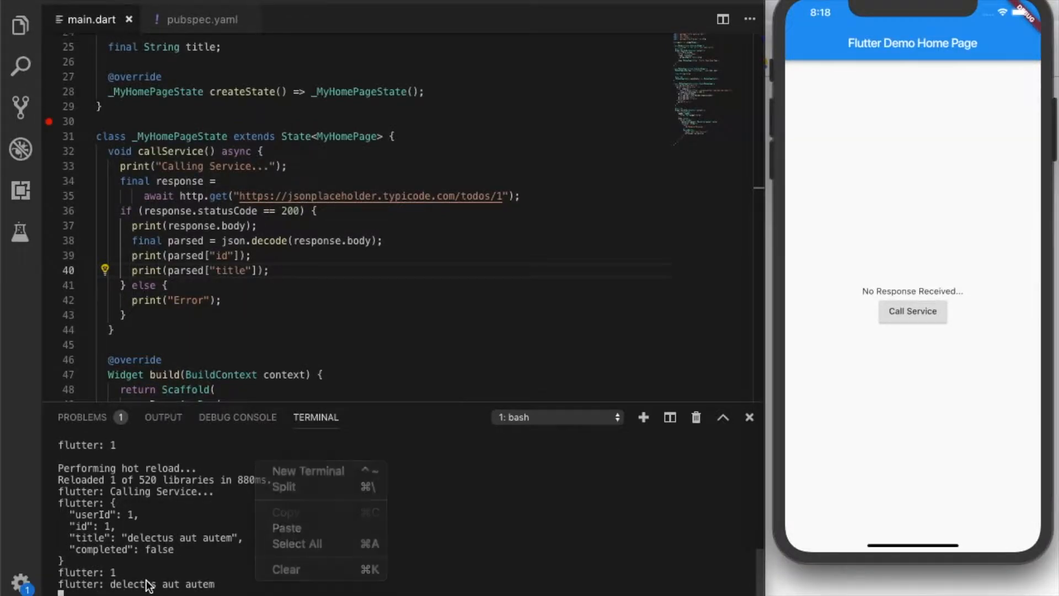
click(199, 554)
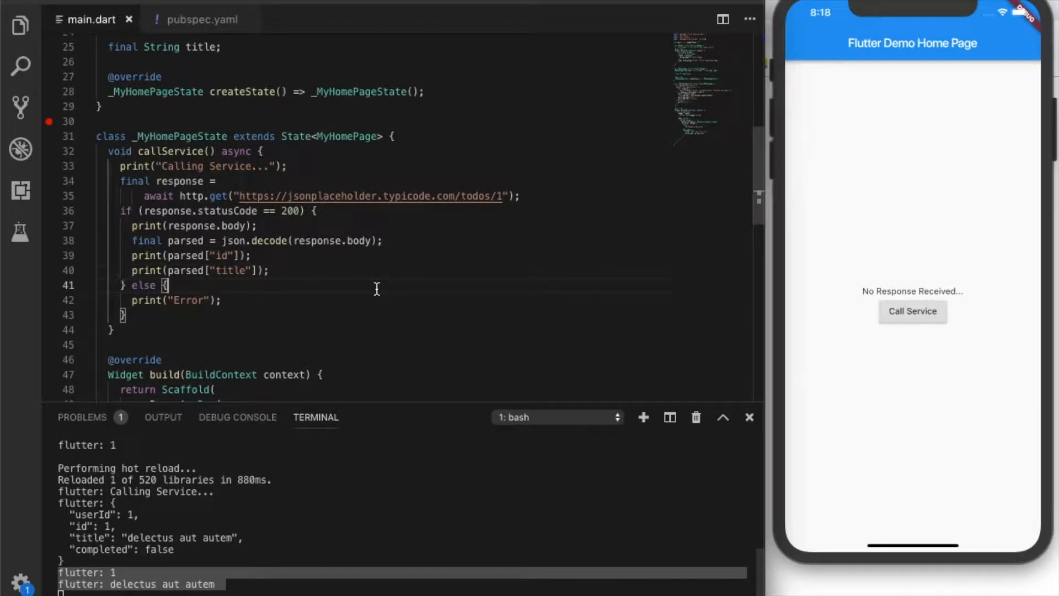
scroll(down, 3)
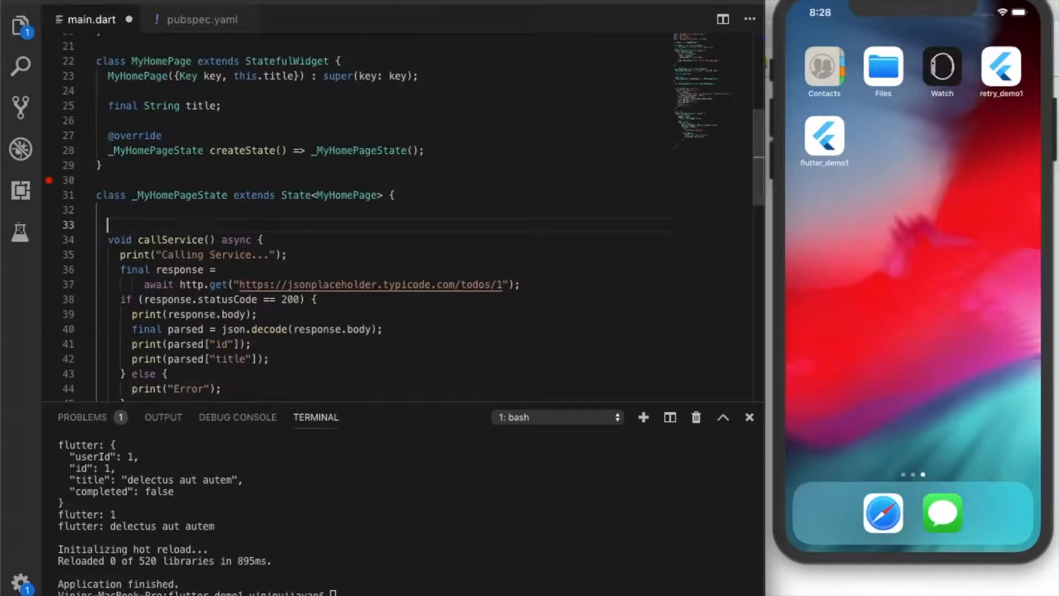
Declare a String title state variable and insert an initState override, clearing its TODO
text(String ti)
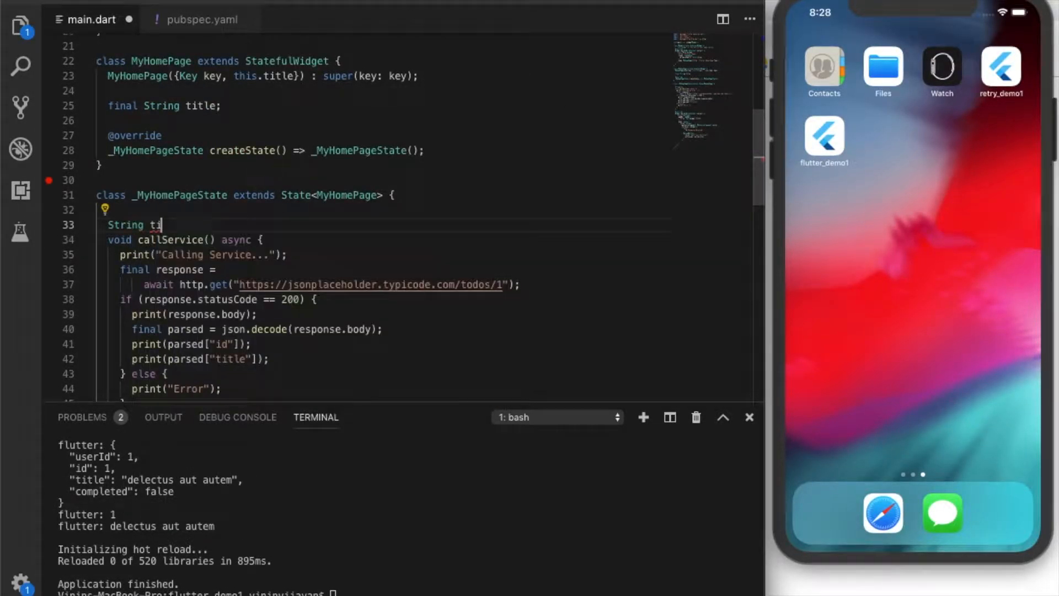
text(tle = '';)
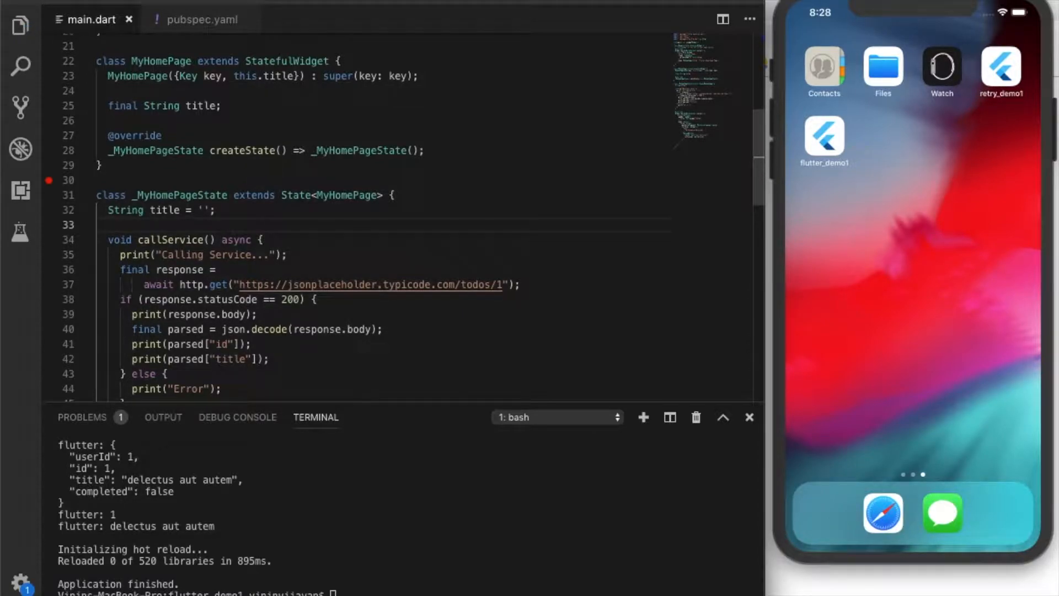
text(init)
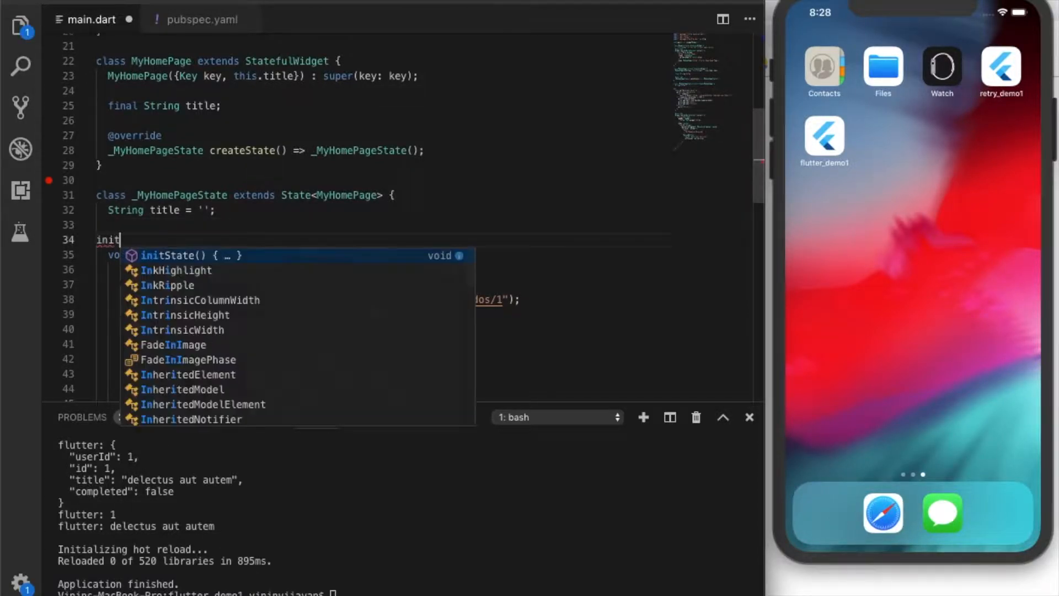
click(186, 255)
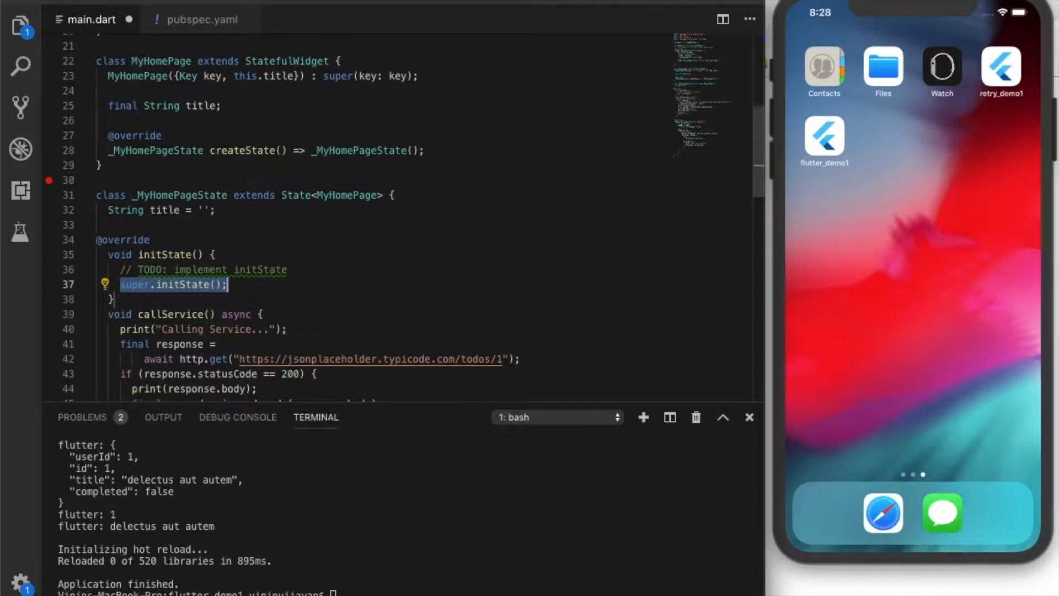
click(286, 268)
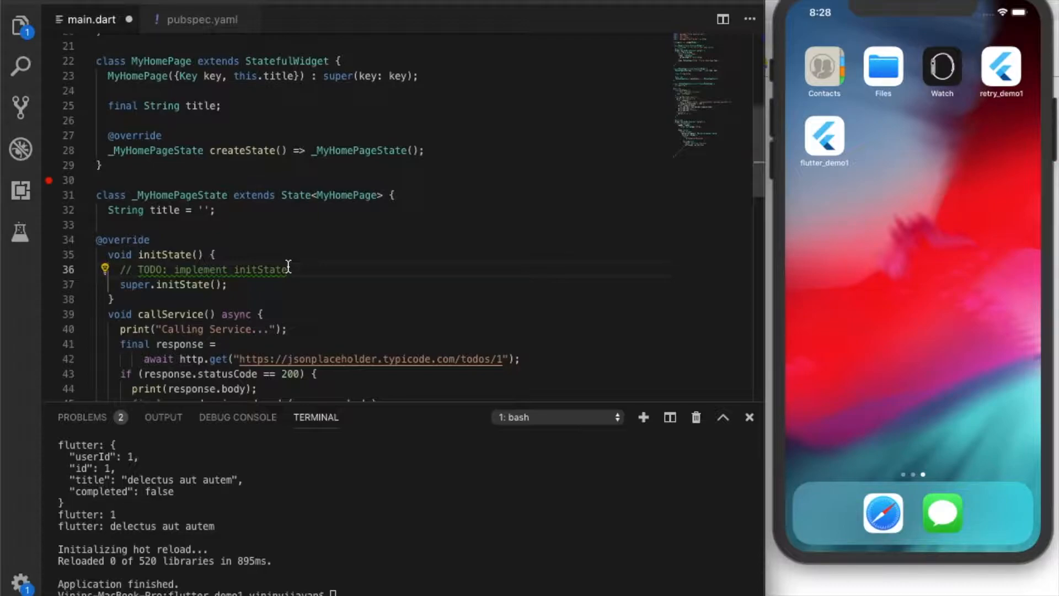
mouse_move(233, 278)
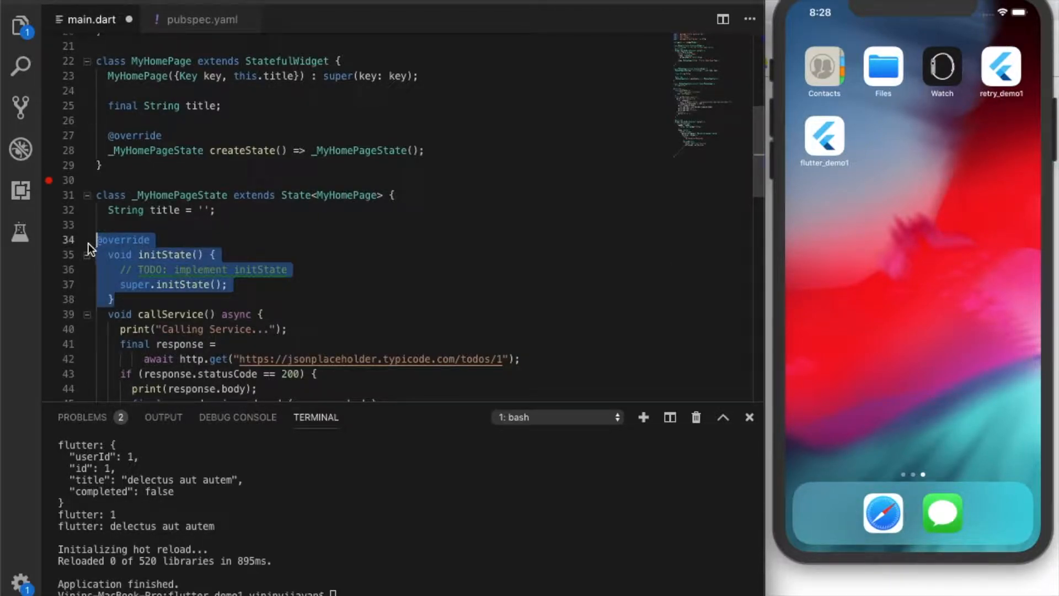
key(Delete)
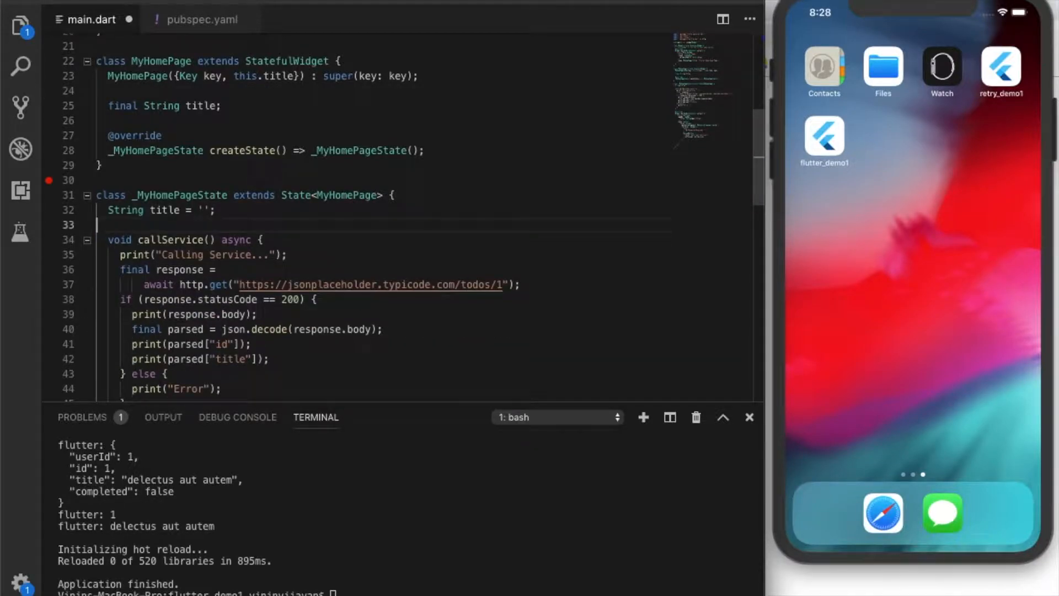
In the 200 branch, store parsed["title"] into title inside setState
scroll(down, 3)
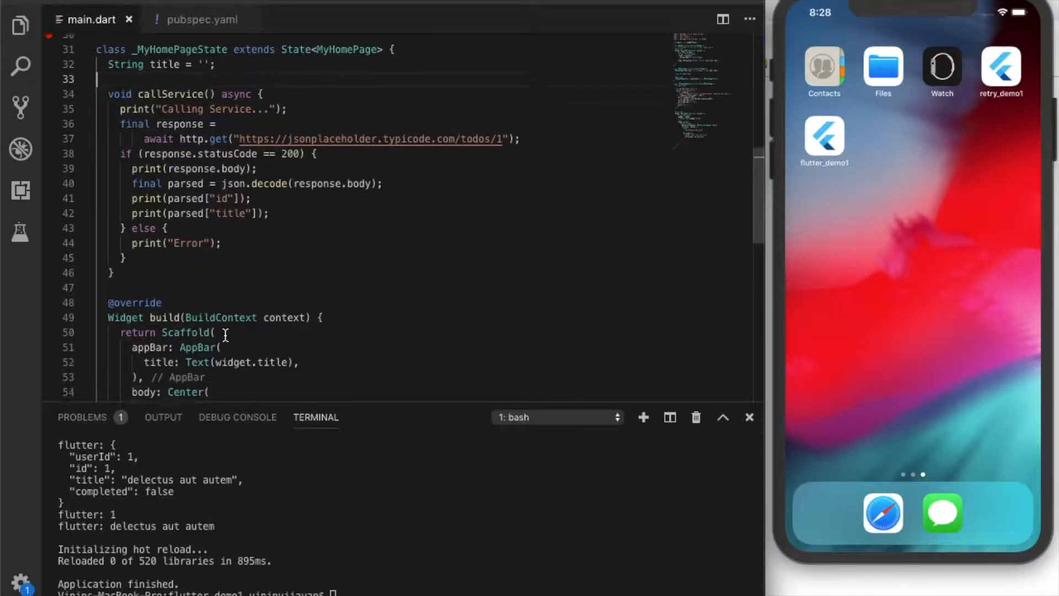
scroll(down, 3)
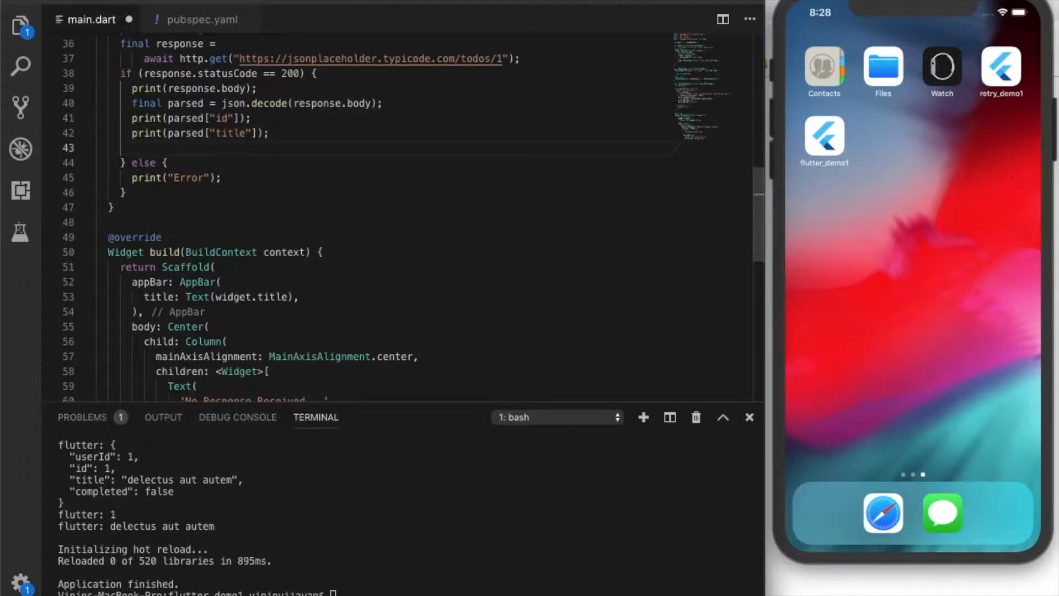
text(setState(() {)
text(title = [")
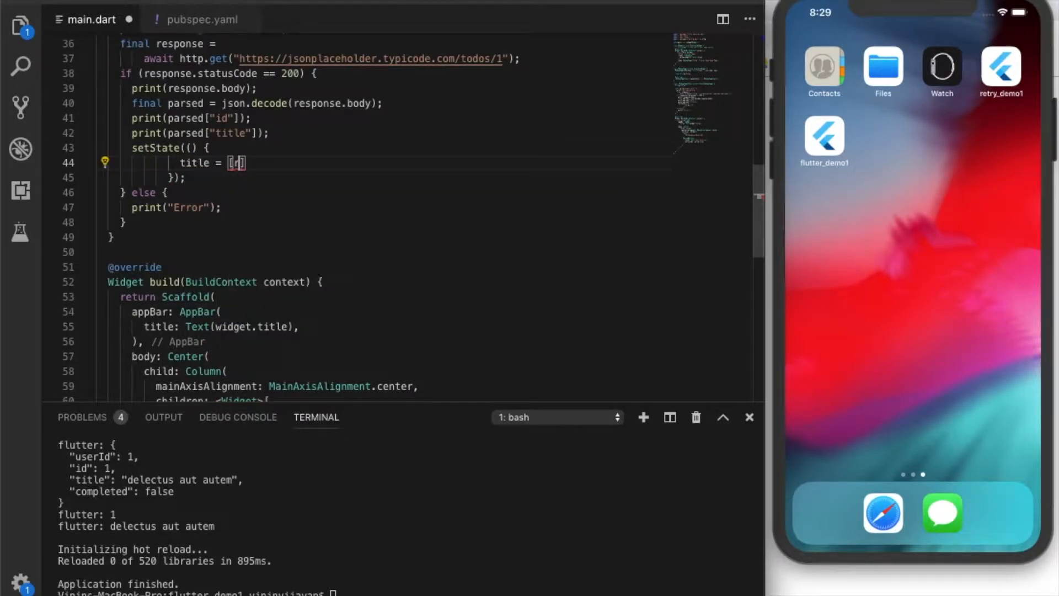
text(parsed)
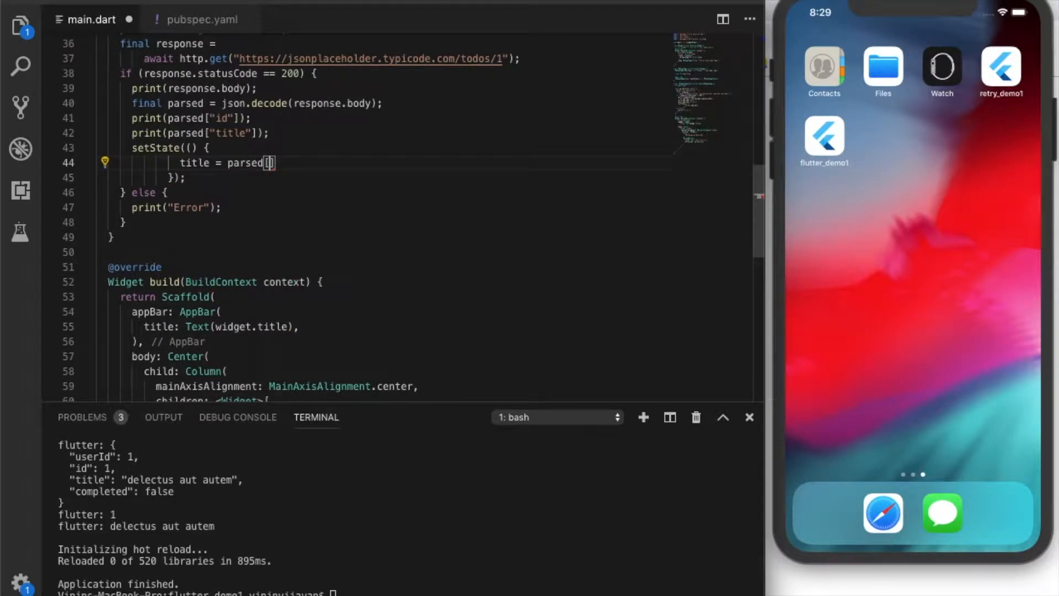
text("title")
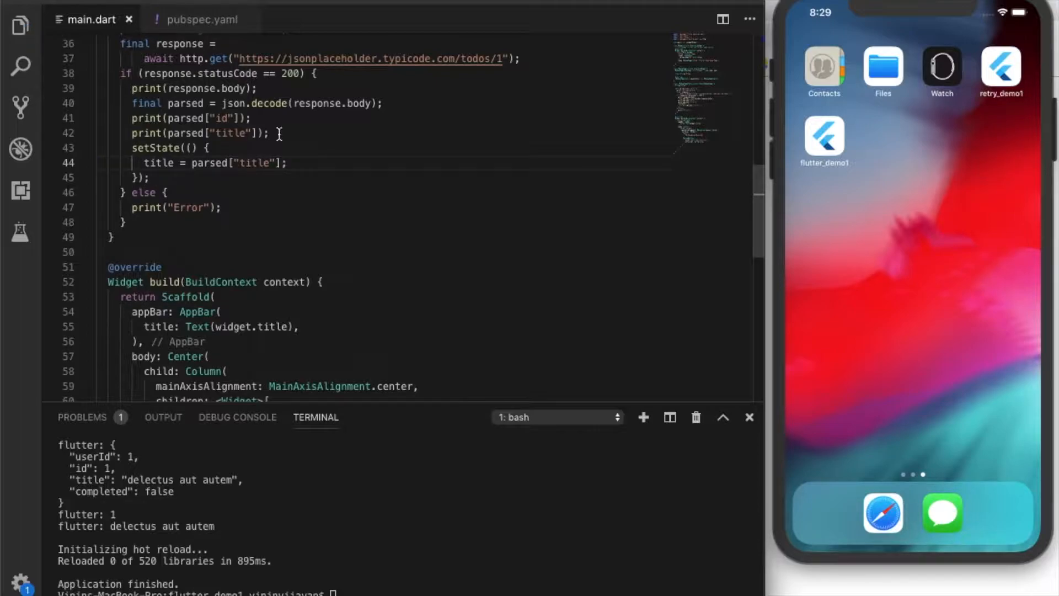
Replace the 'No Response Received...' Text string with the title variable
scroll(down, 3)
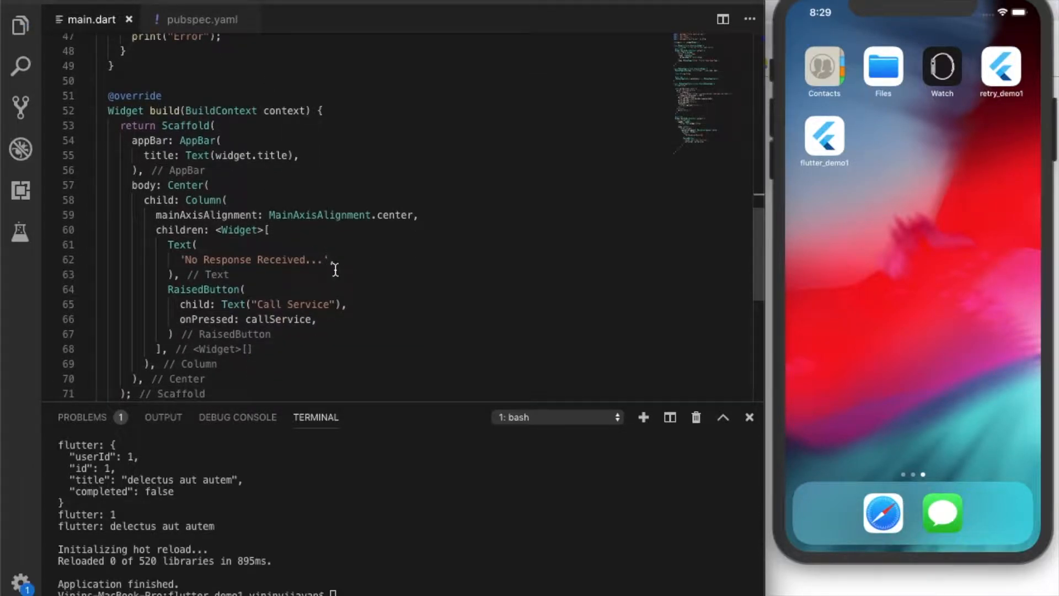
double_click(298, 260)
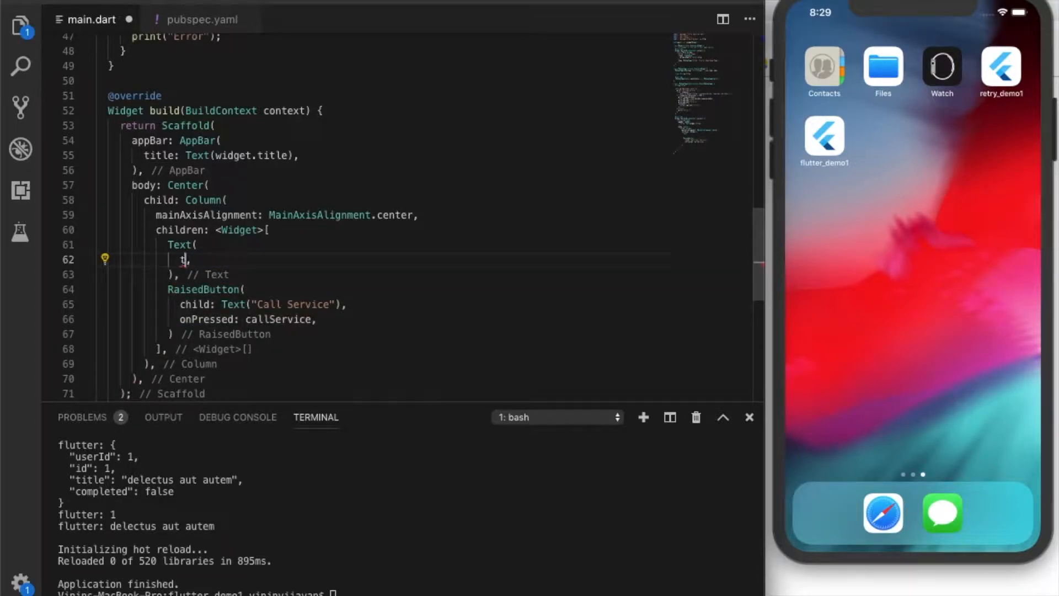
text(title)
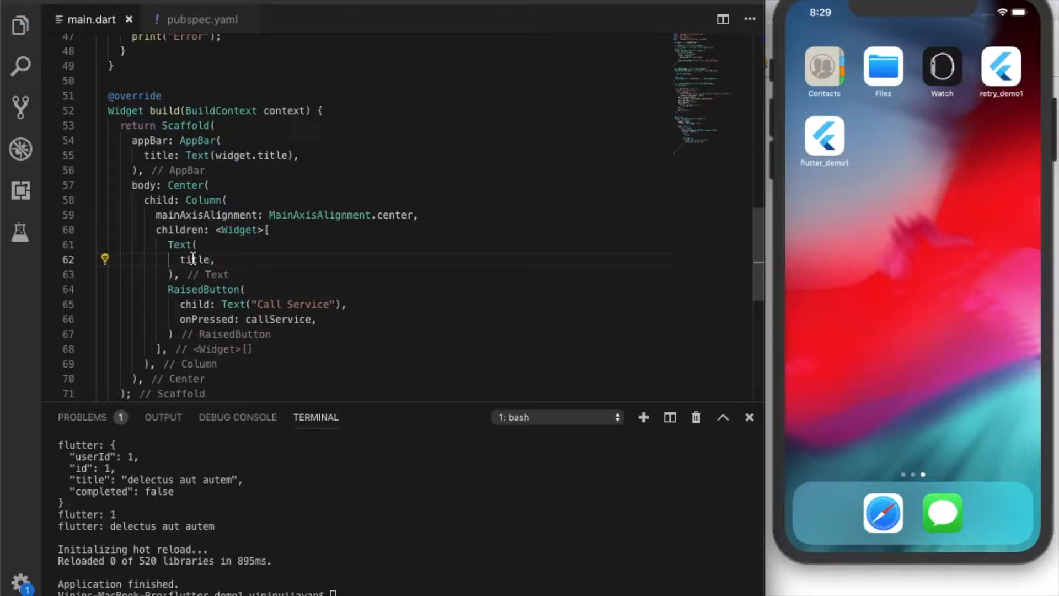
scroll(up, 3)
text(flutter run)
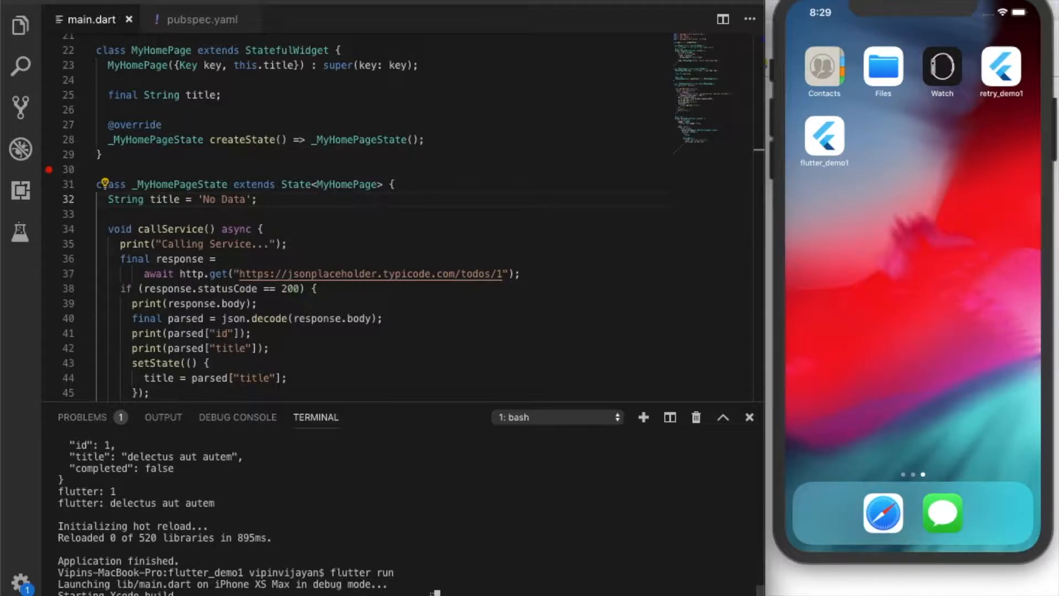
Relaunch the app and tap Call Service, changing 'No Data' to 'delectus aut autem'
scroll(down, 3)
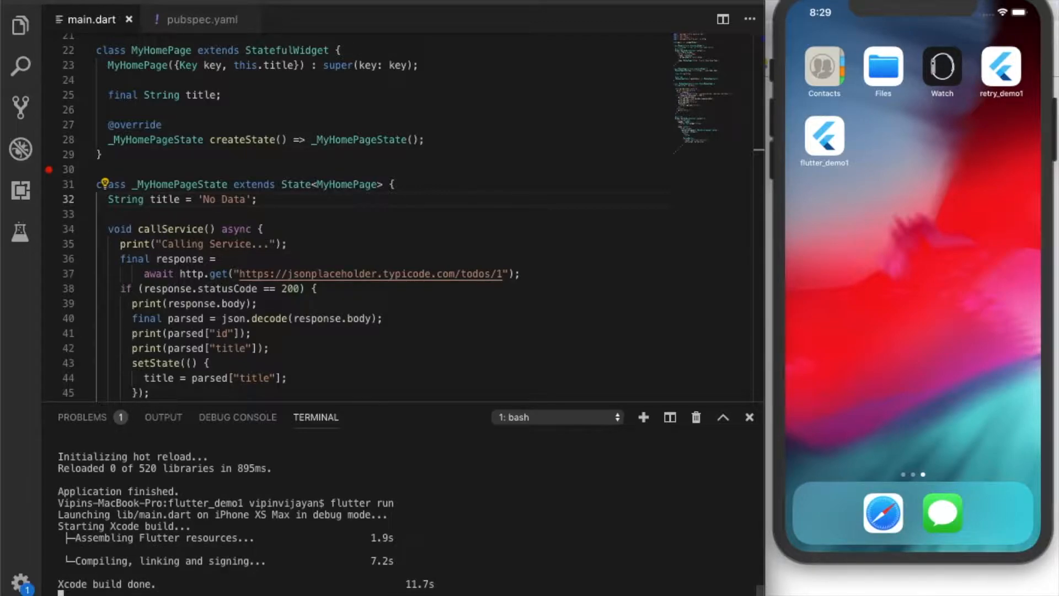
scroll(down, 3)
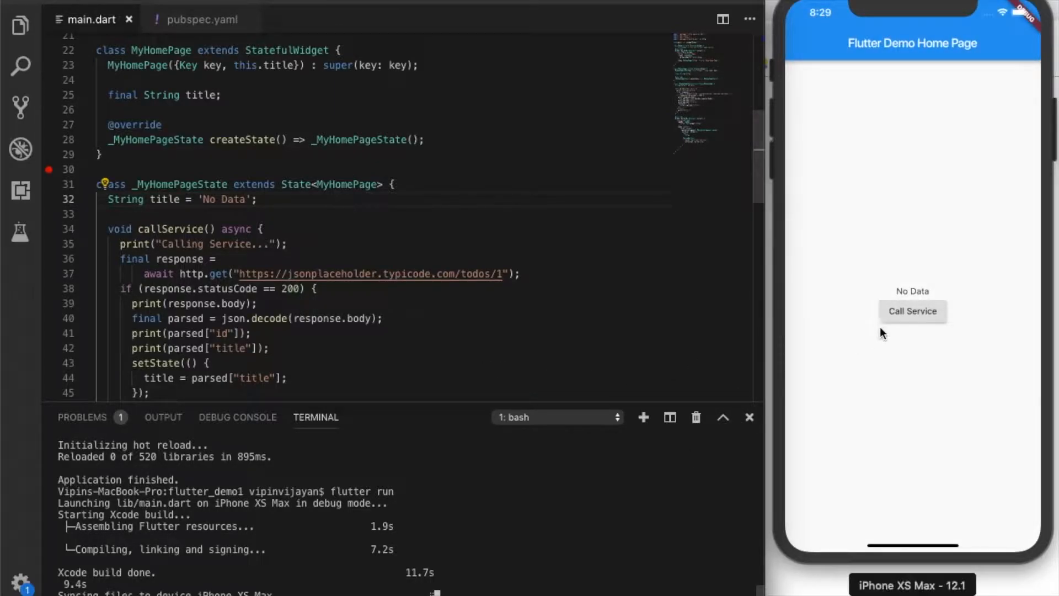
click(912, 311)
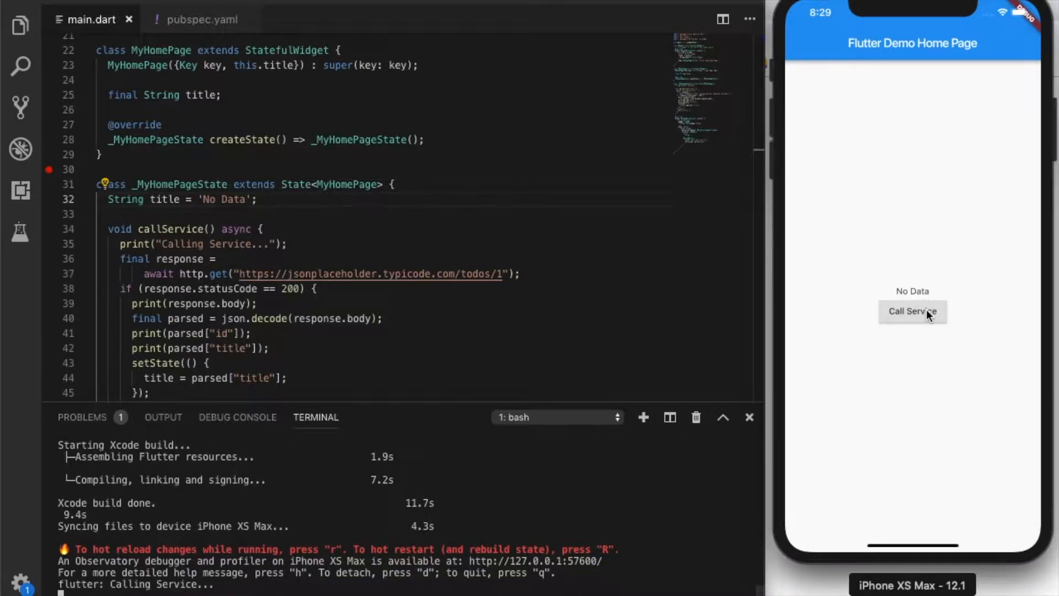
click(912, 311)
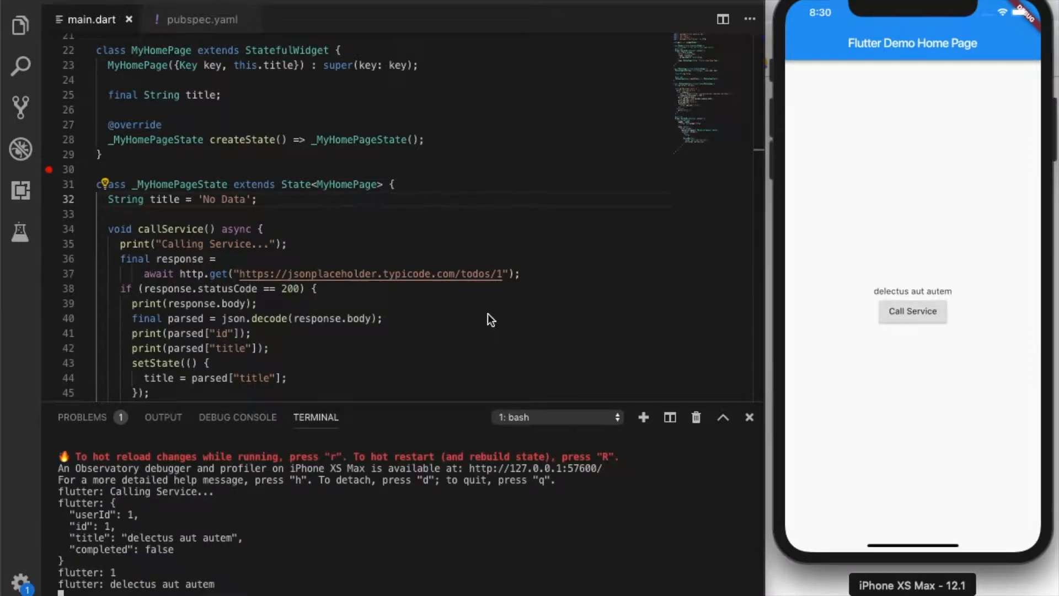
scroll(down, 3)
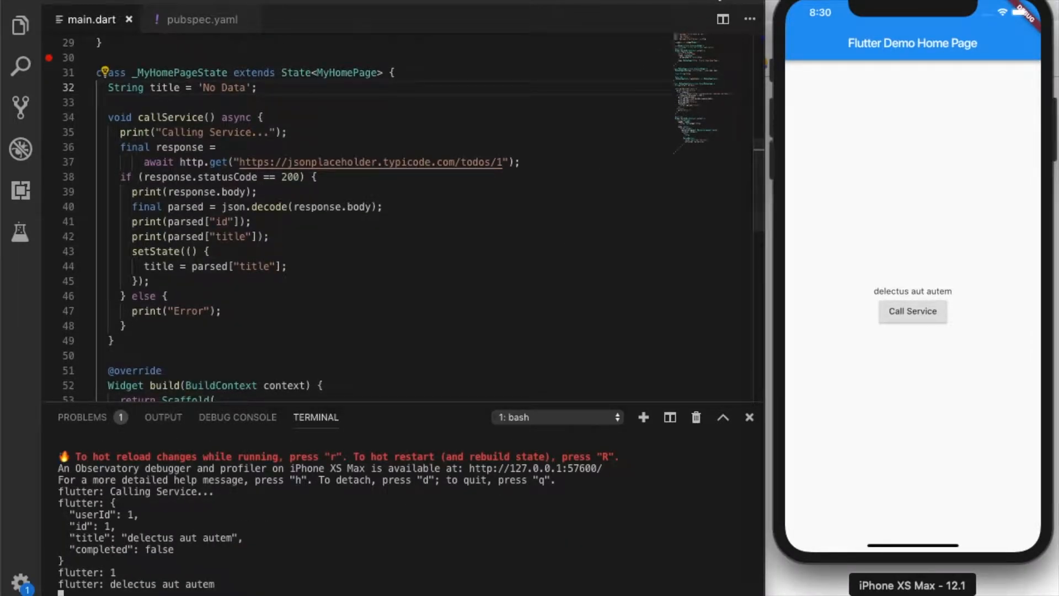
Declare bool isLoading = false; in _MyHomePageState
text(b)
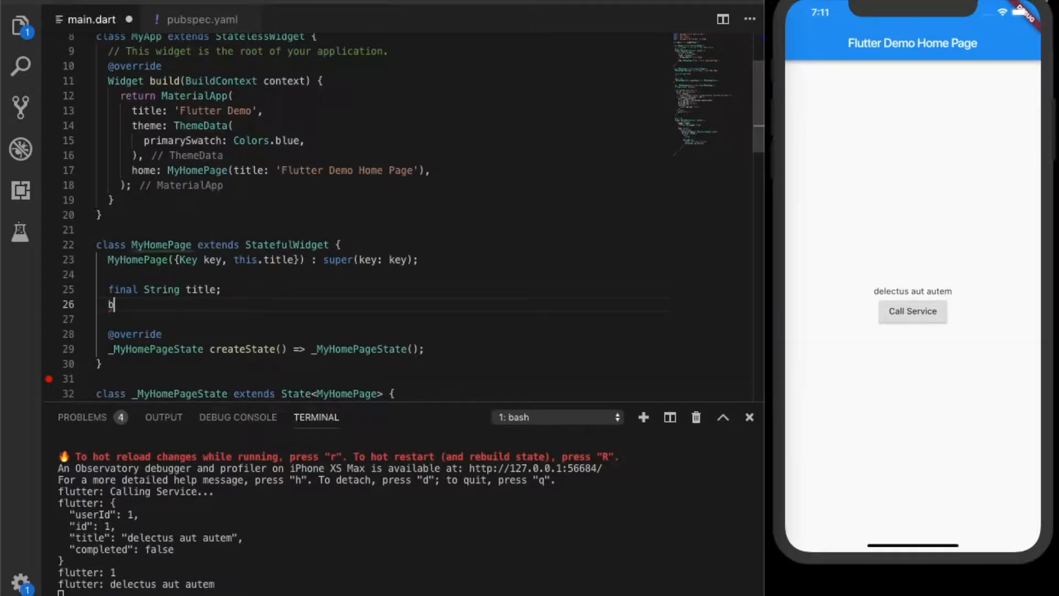
text(ool isL)
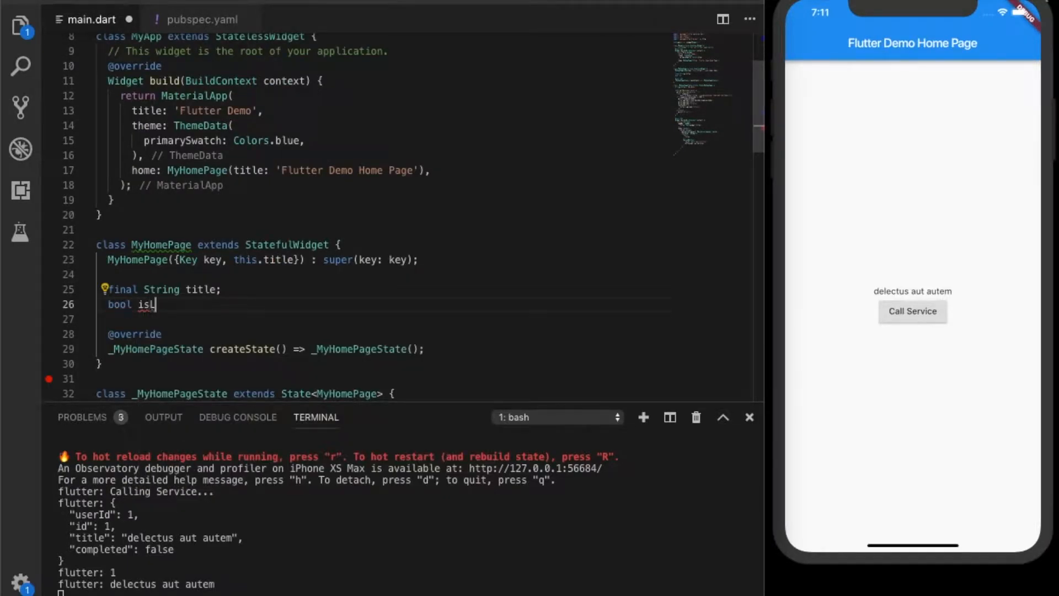
text(oading)
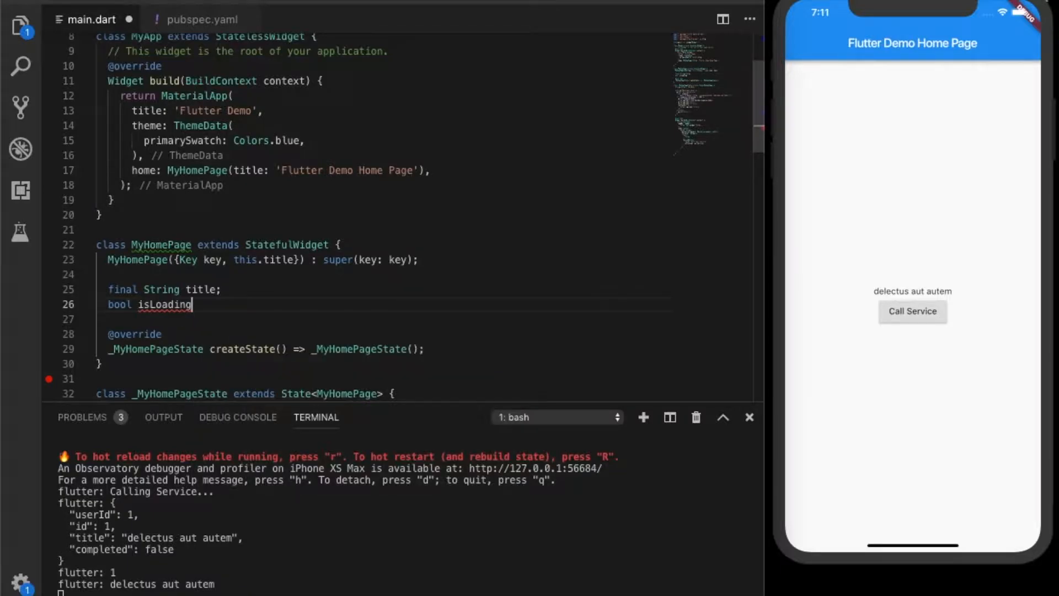
text(;)
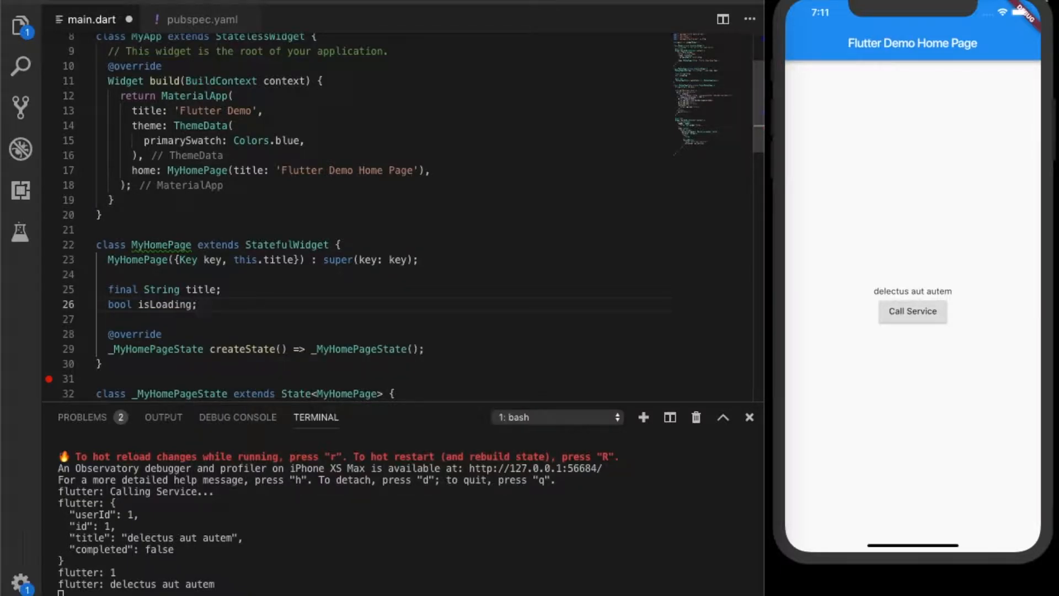
text(= fa)
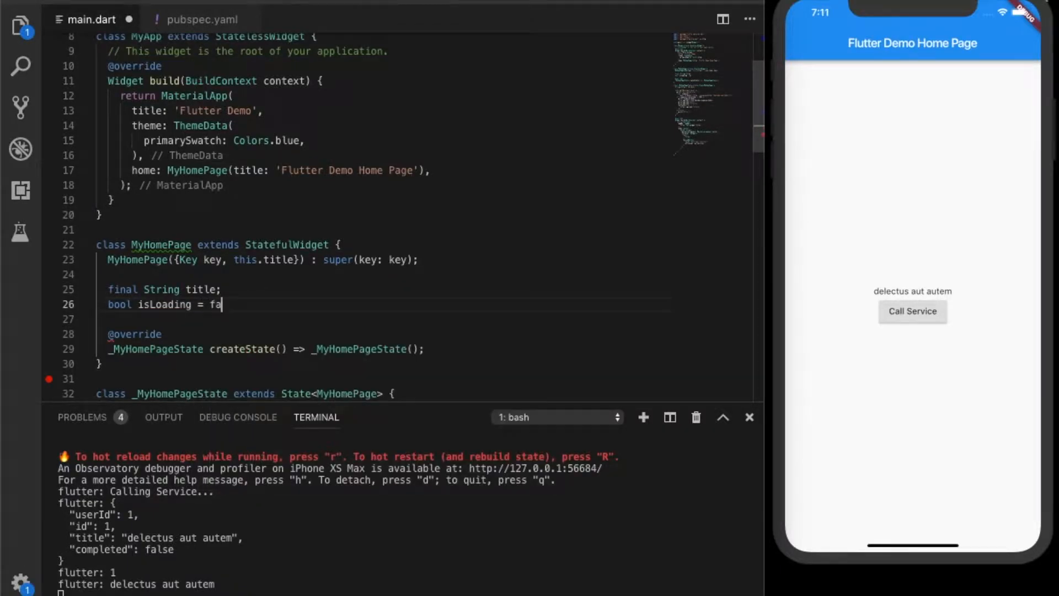
text(lse;)
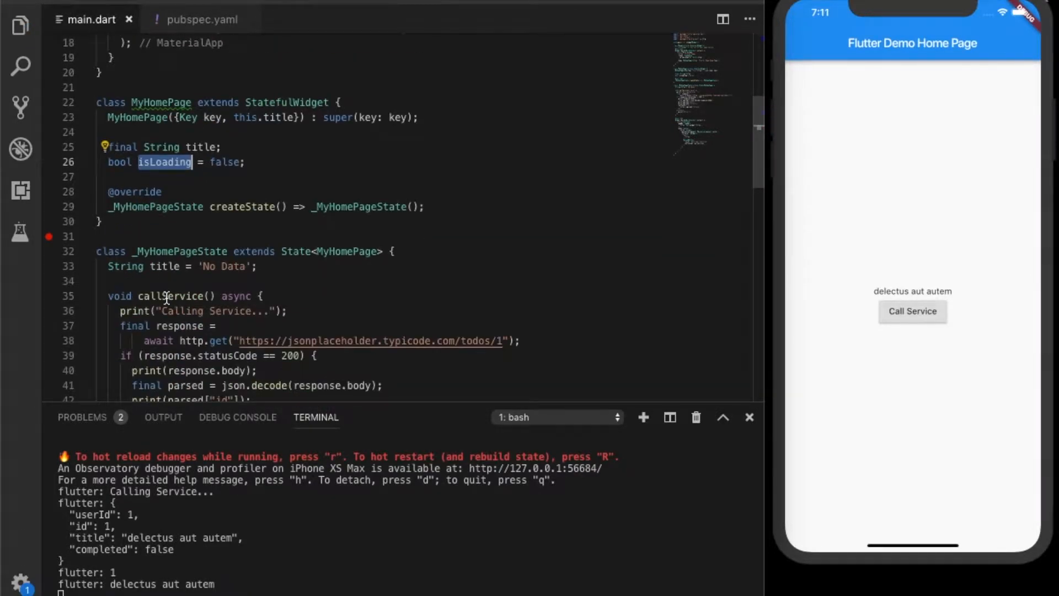
scroll(down, 3)
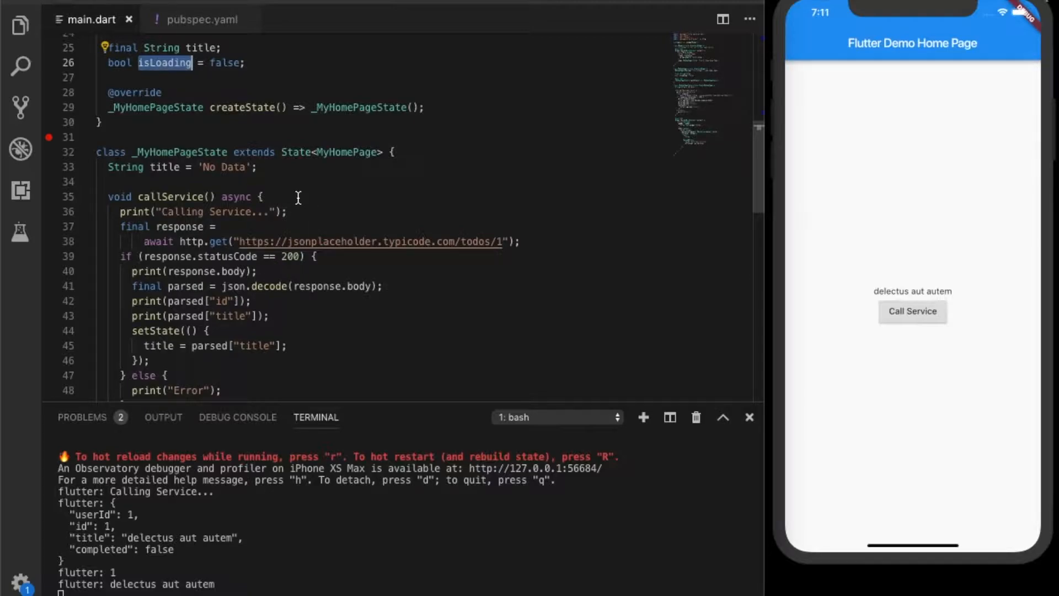
Set isLoading = true in setState at the top of callService and re-enter the declaration
text(thi)
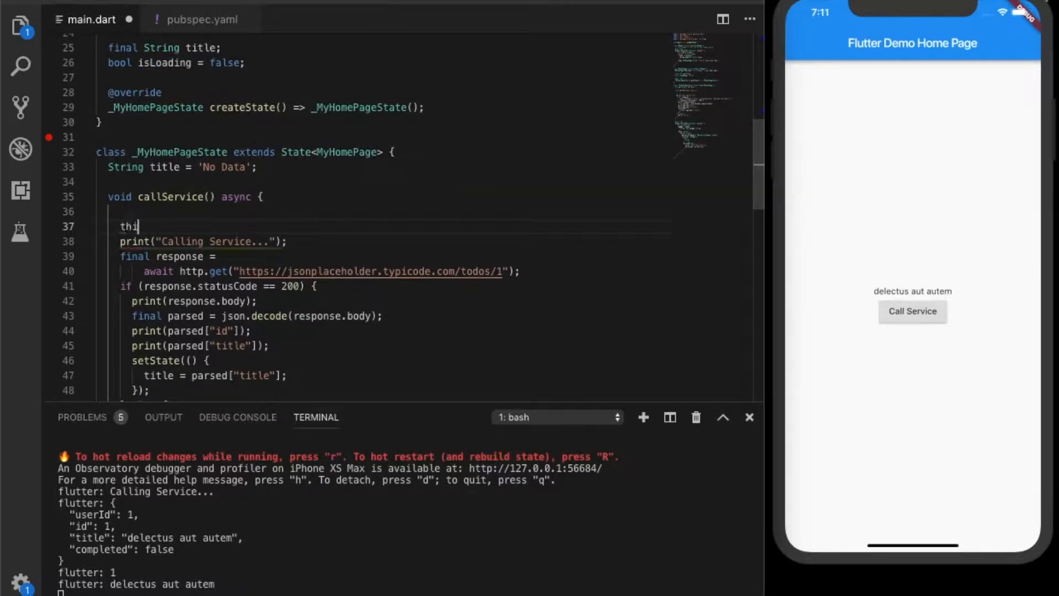
text(th)
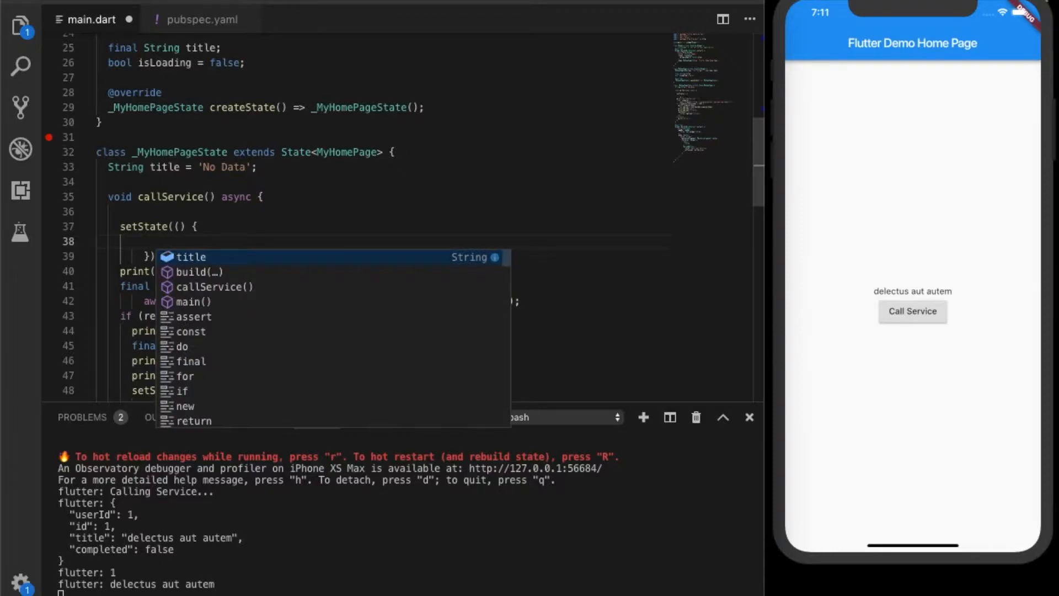
text(isLoading =)
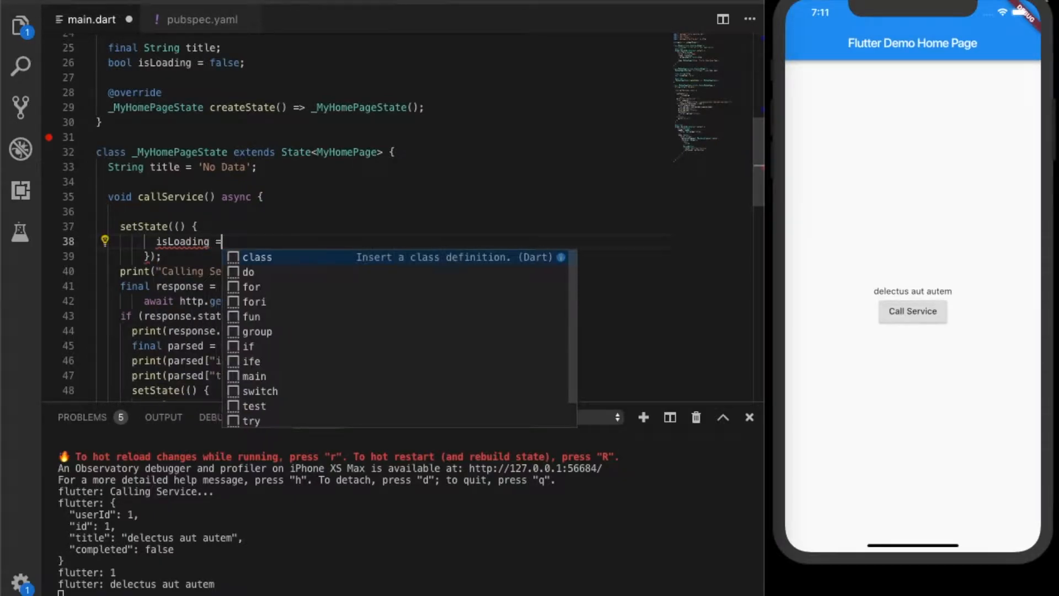
text(true;)
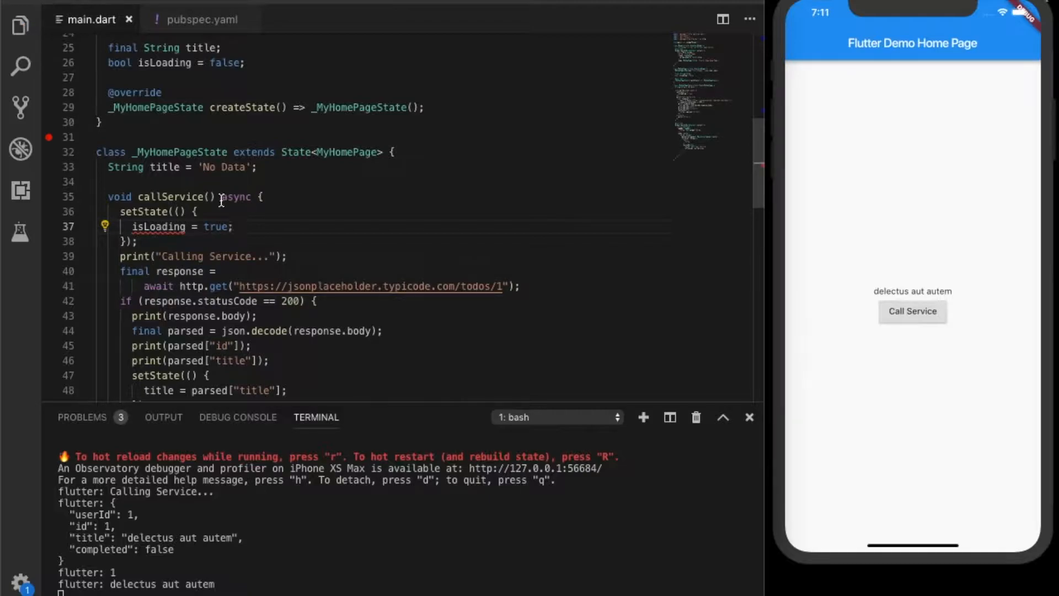
mouse_move(159, 227)
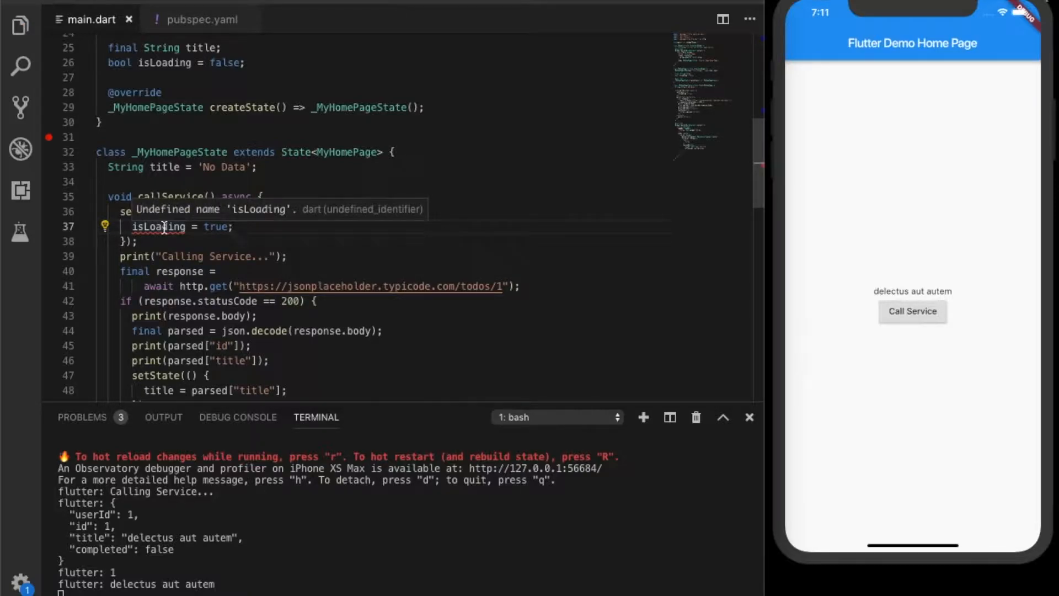
mouse_move(272, 218)
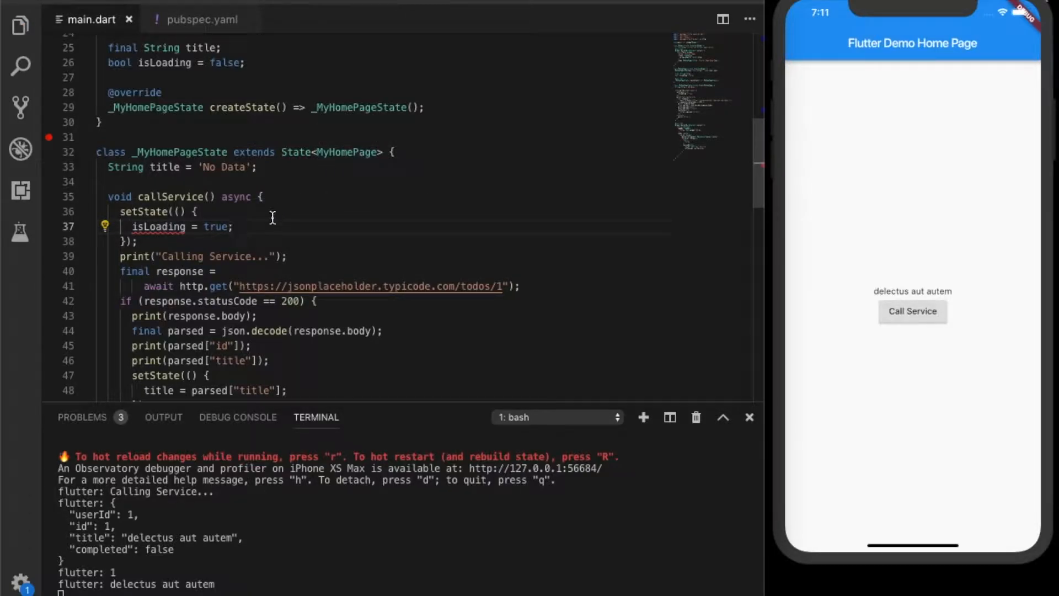
scroll(up, 3)
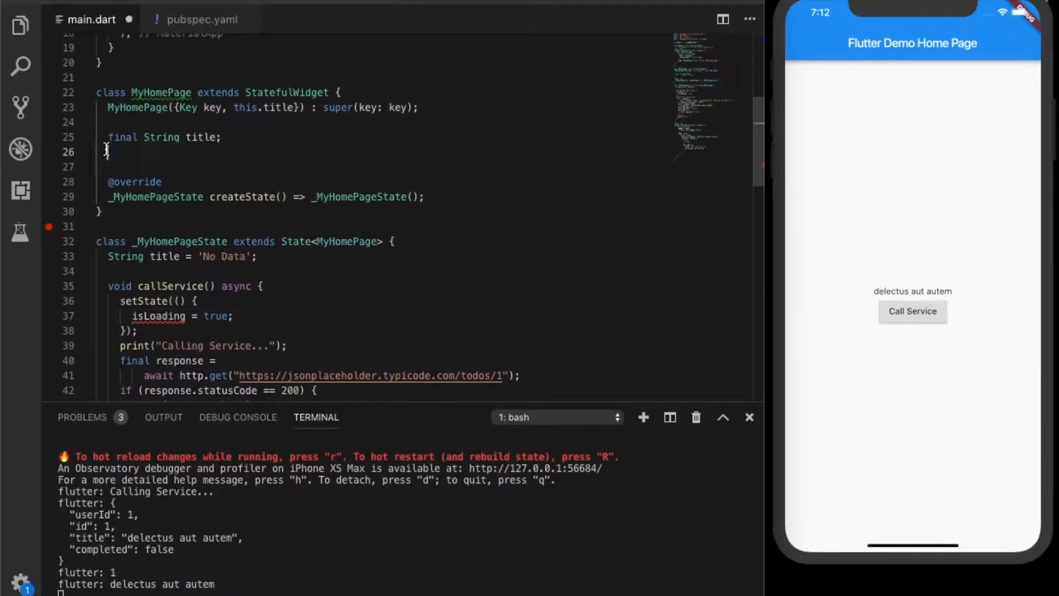
text(bool isLoading = false;)
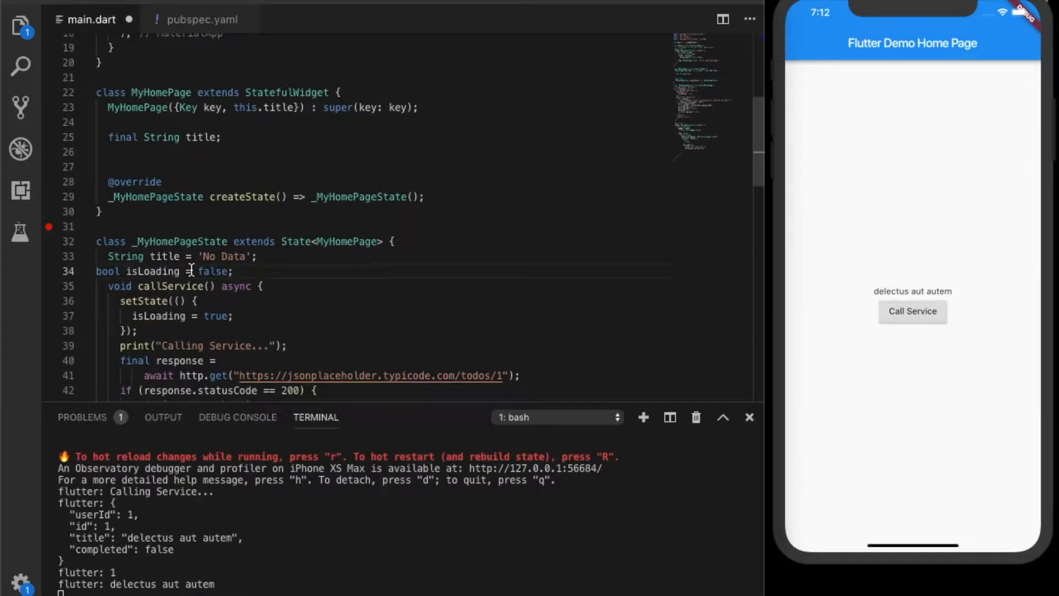
scroll(down, 3)
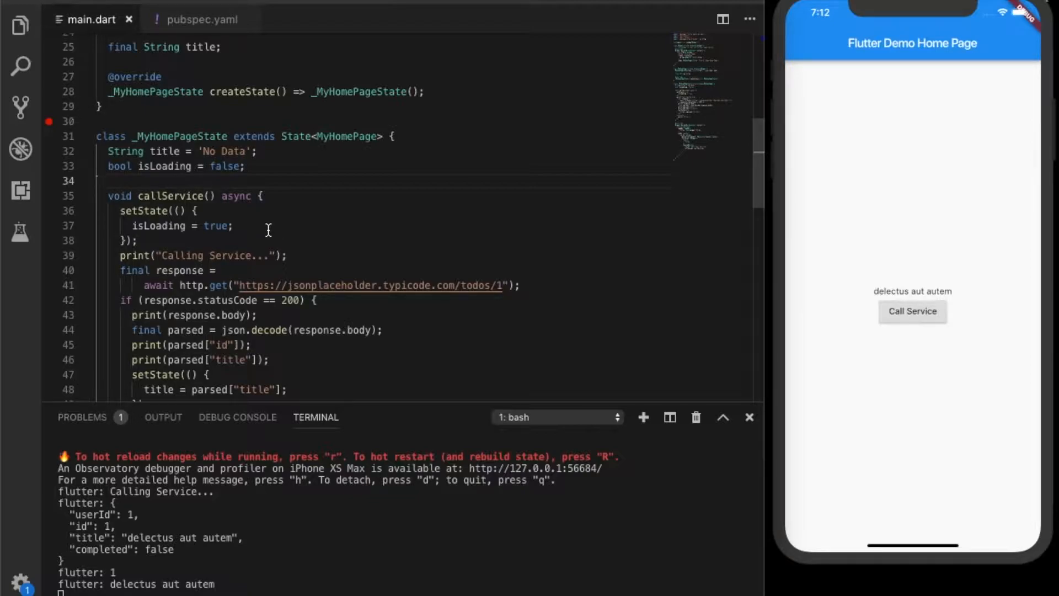
Add isLoading = false to the success branch's setState
scroll(down, 3)
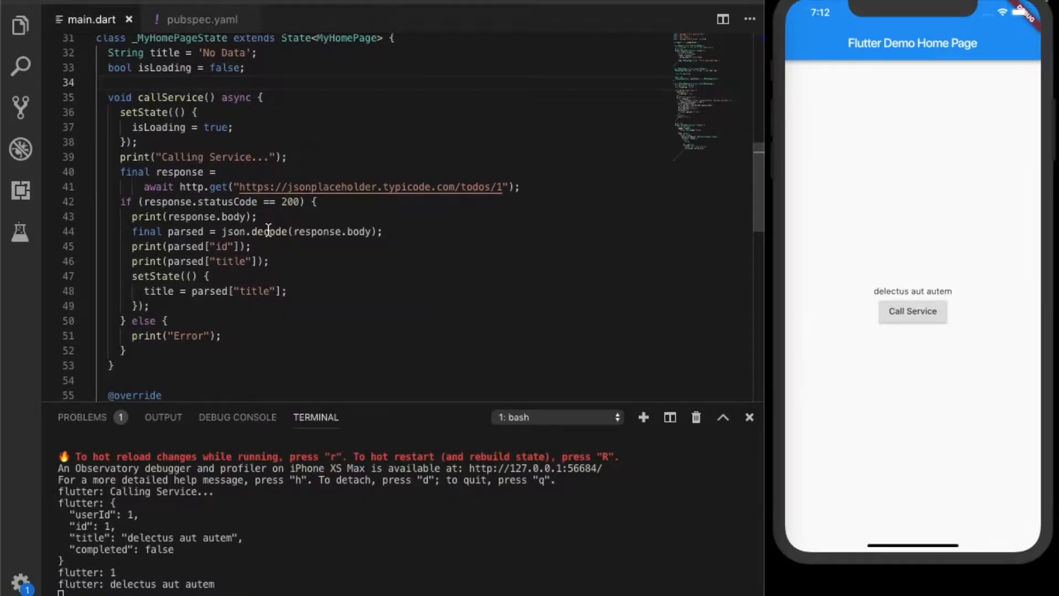
scroll(down, 3)
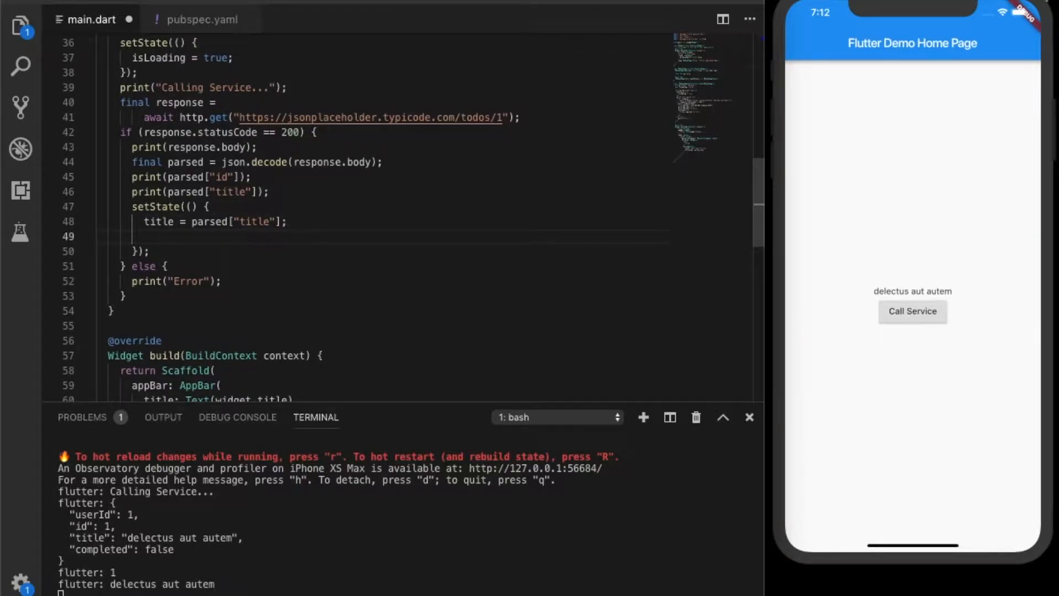
text(isLoading =)
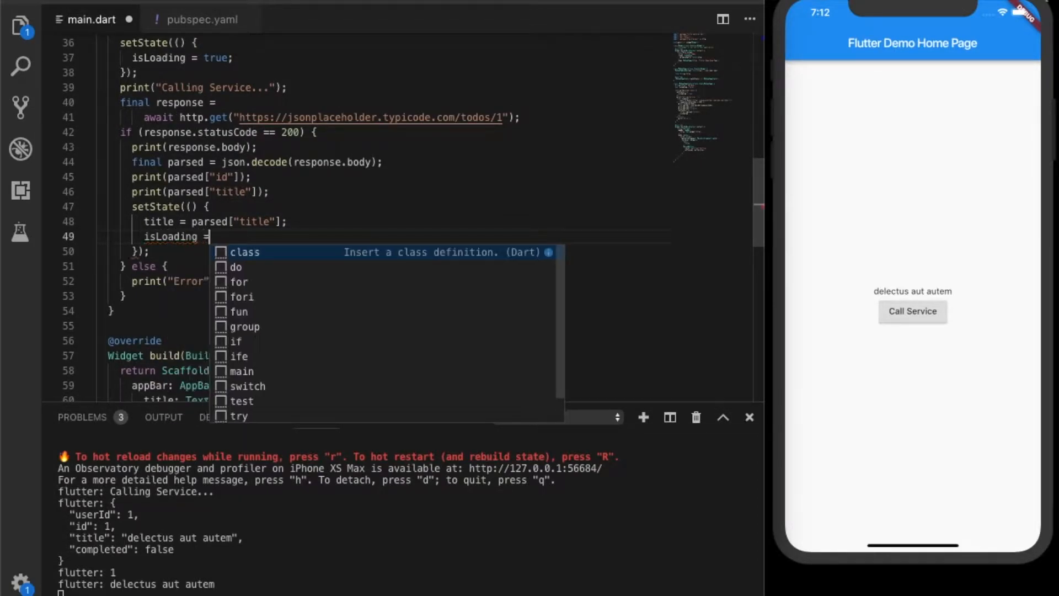
text(false;)
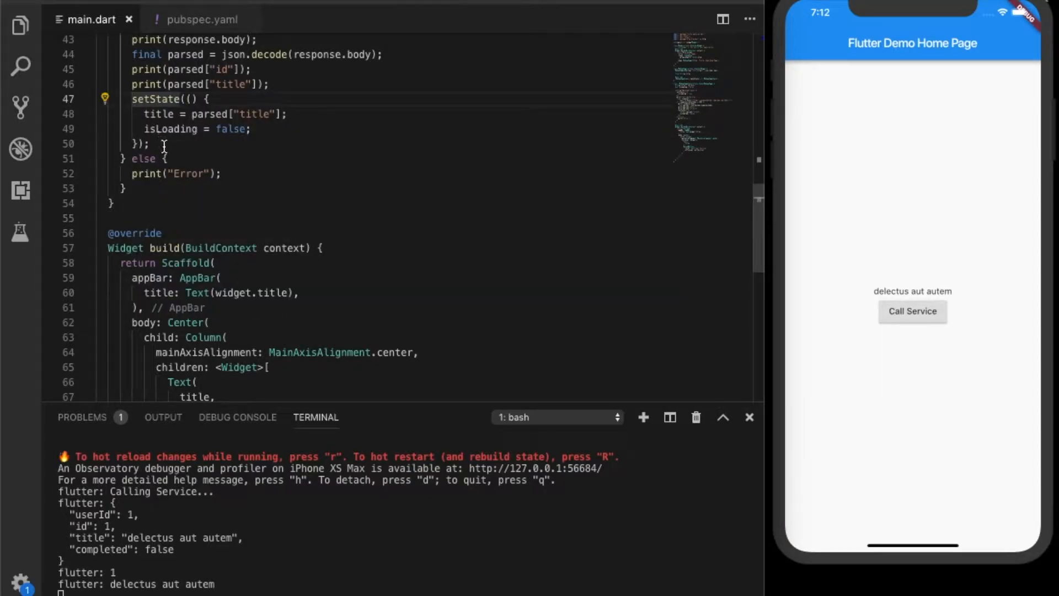
Start a setState block after the error print in the else branch
click(221, 174)
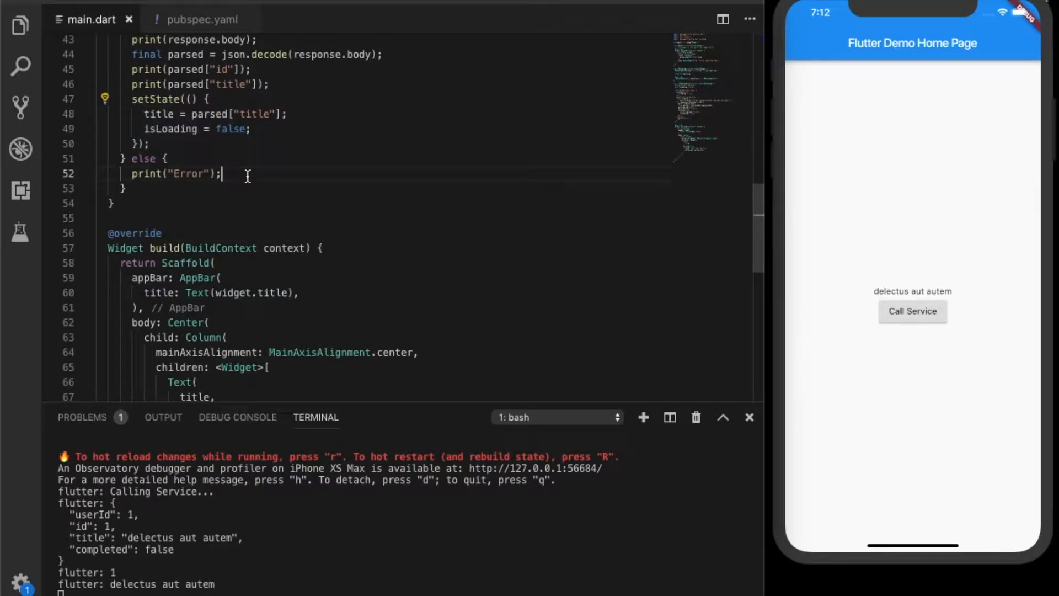
text(setState(() {)
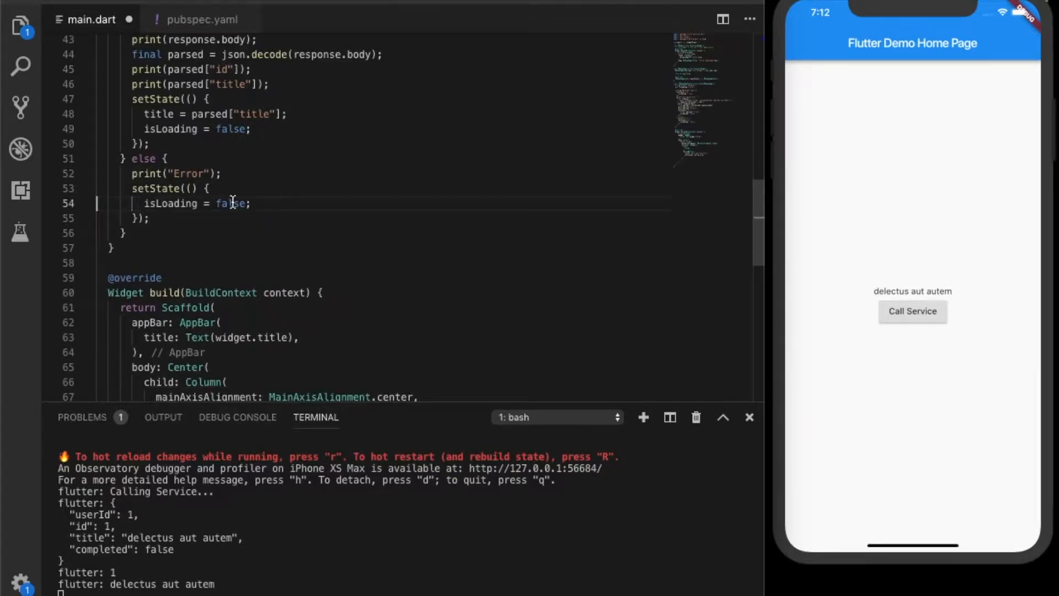
scroll(down, 3)
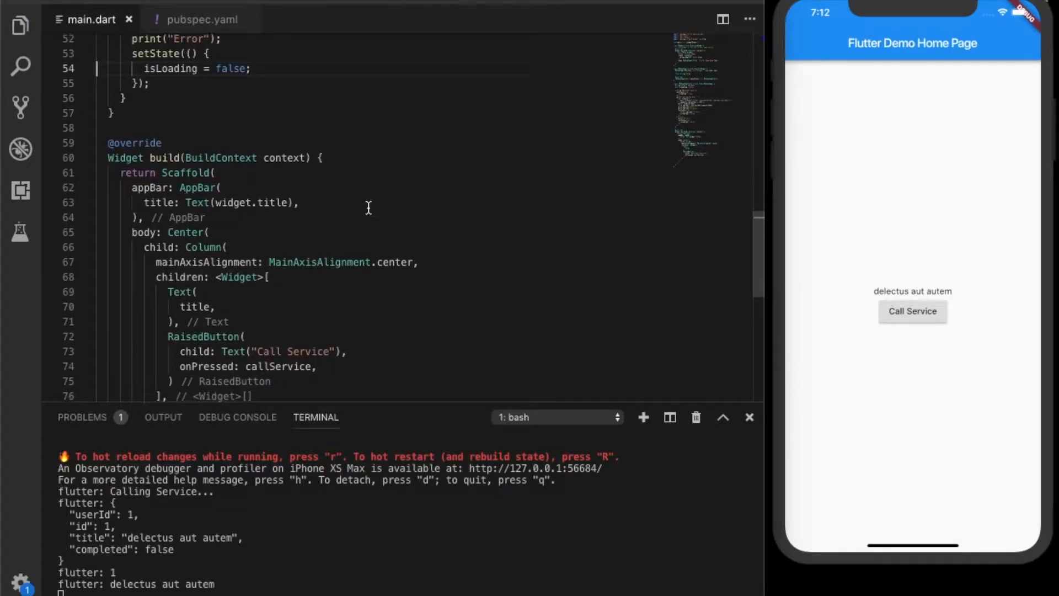
scroll(down, 3)
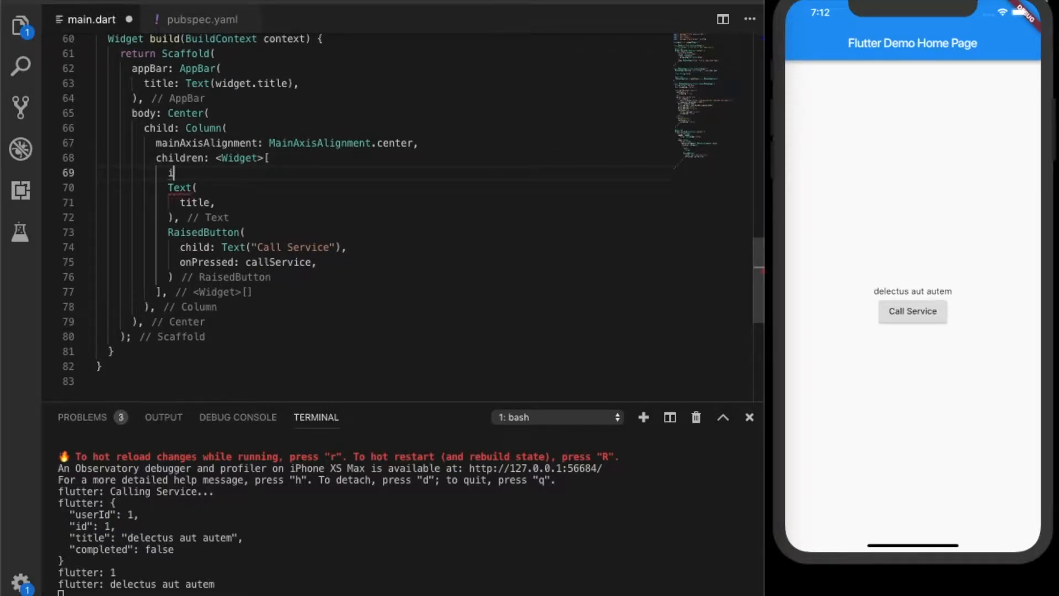
Make the Column's first child isLoading ? CircularProgressIndicator() : Text(title)
text(isLoading ?)
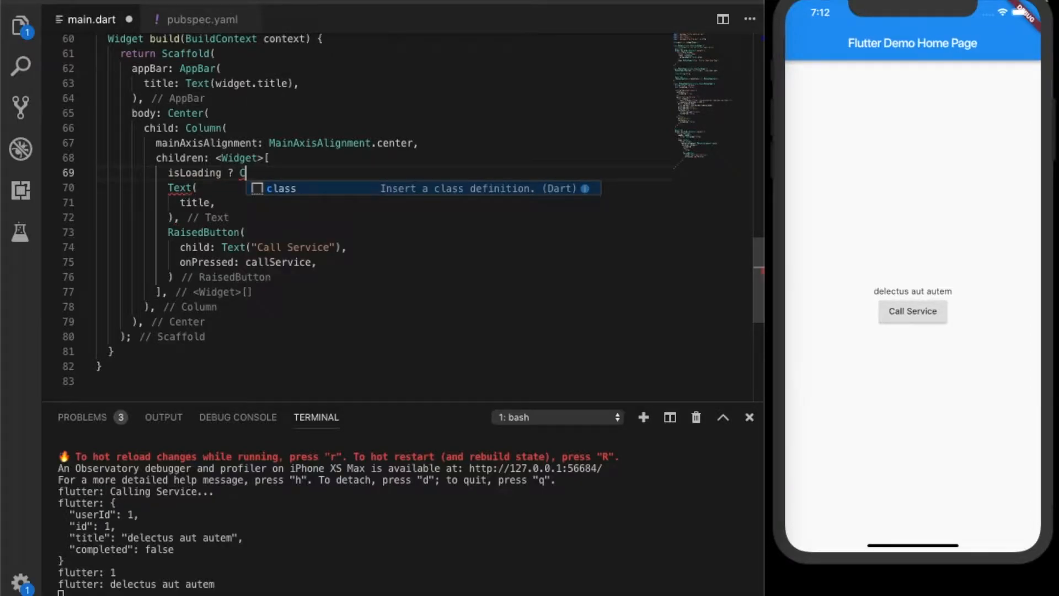
text(Circula)
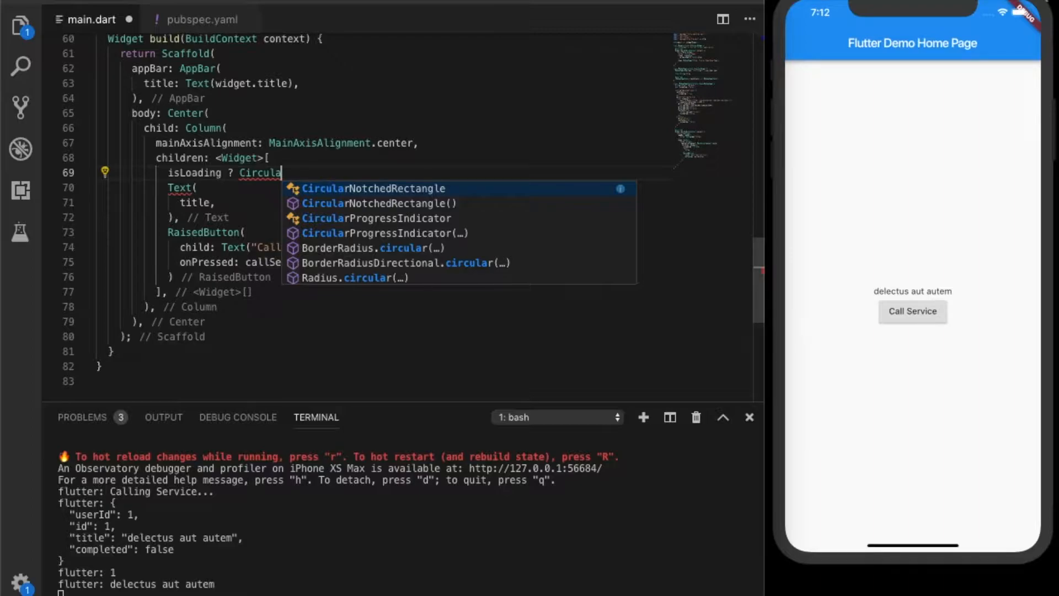
text(ProgressIndicator)
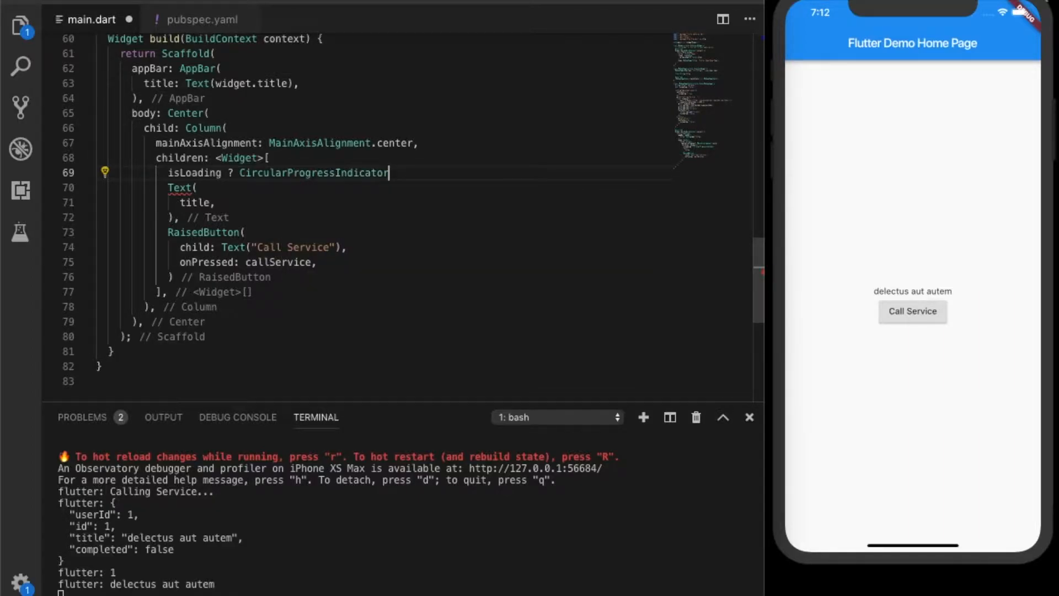
text(() :)
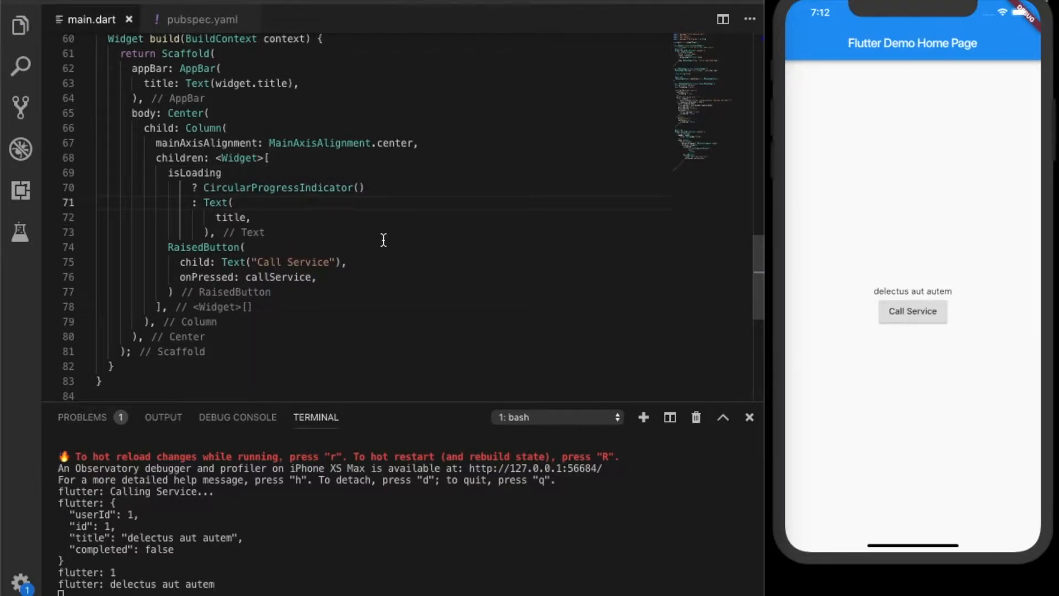
mouse_move(466, 231)
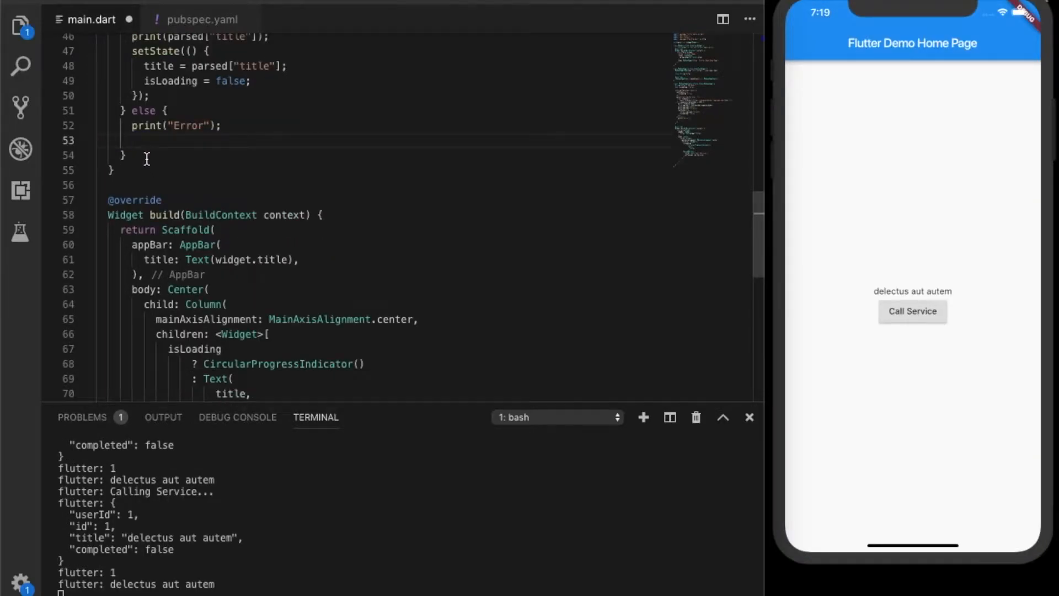
Move the isLoading = false setState below the if/else
text(setState(() {)
text(isLoading = false;)
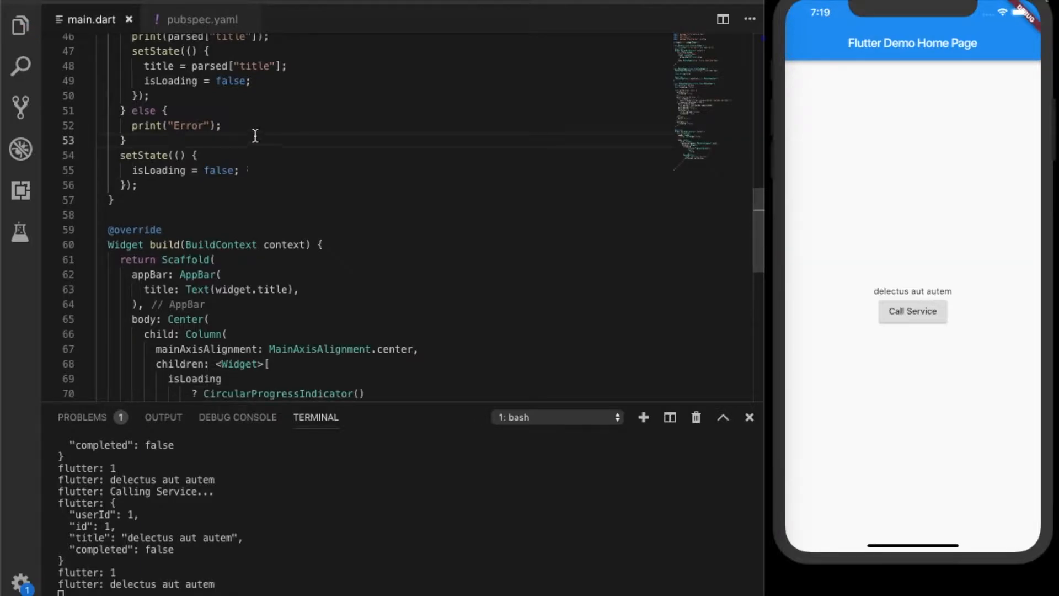
scroll(up, 3)
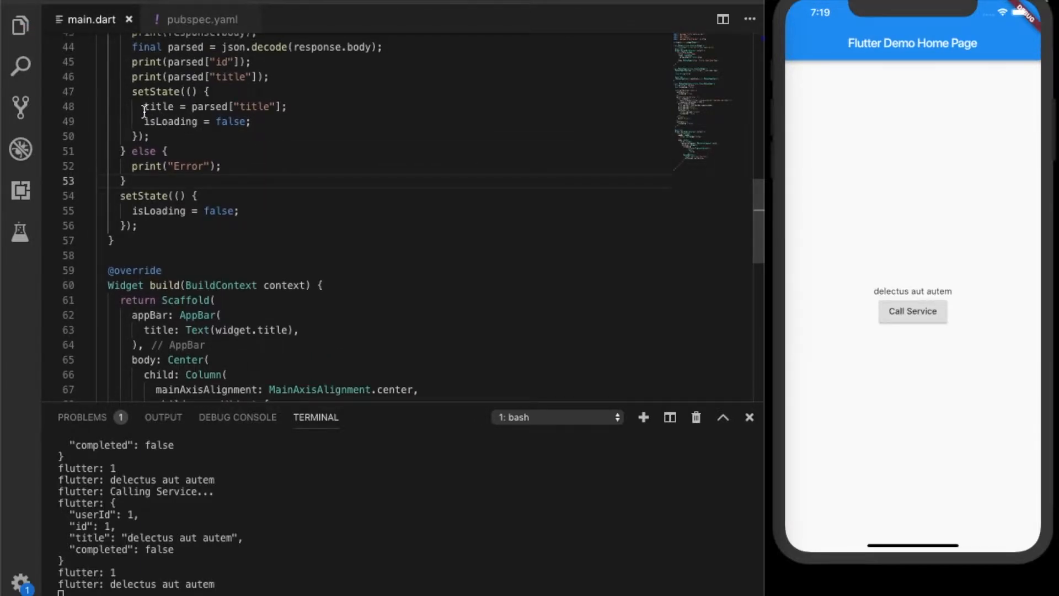
drag(133, 91, 148, 135)
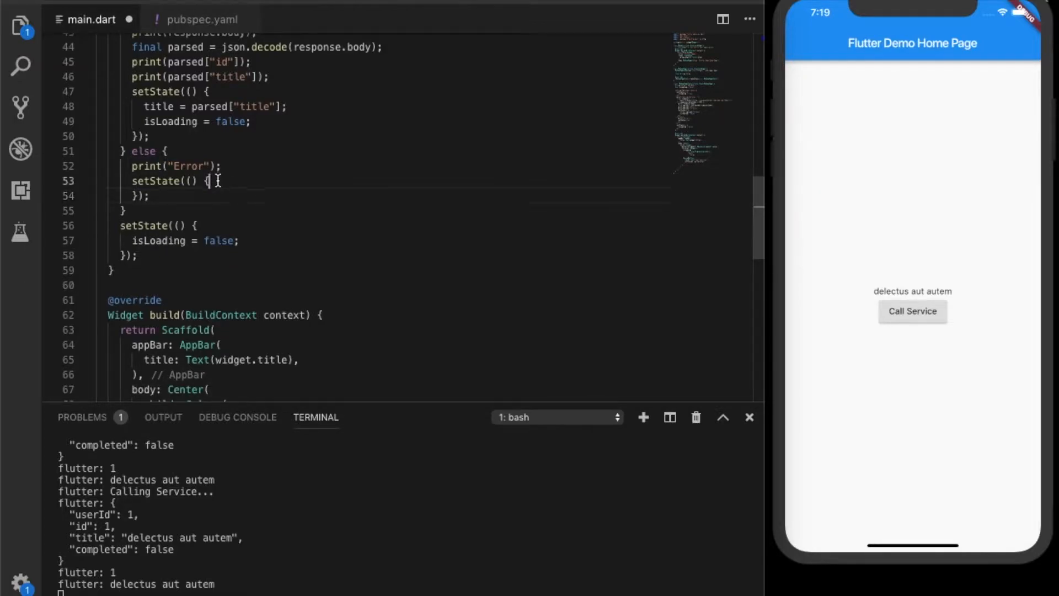
In the else branch, set title to "Error Occurred" inside setState
text(tit)
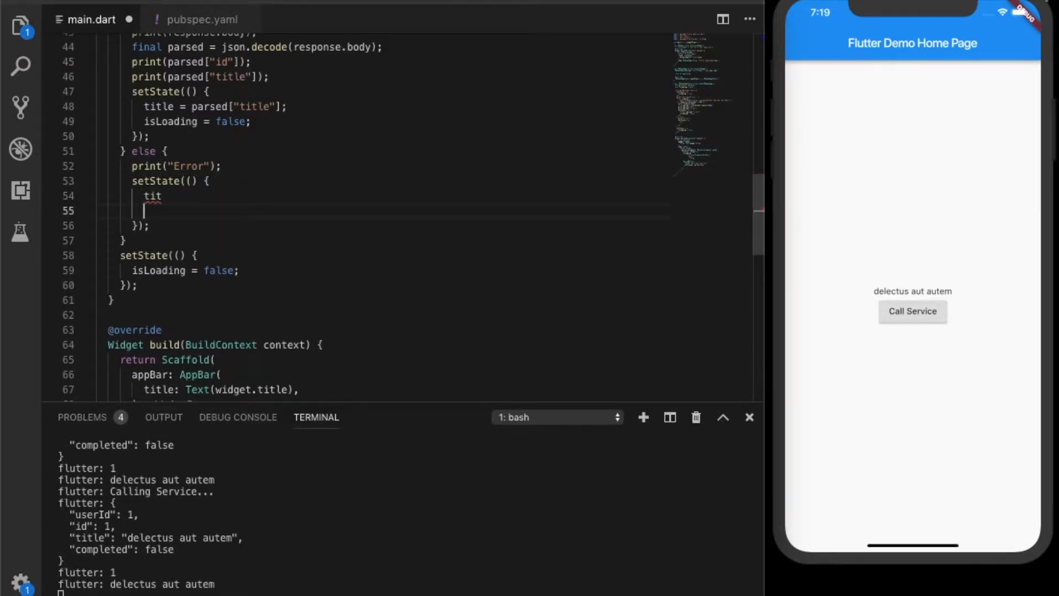
key(Backspace)
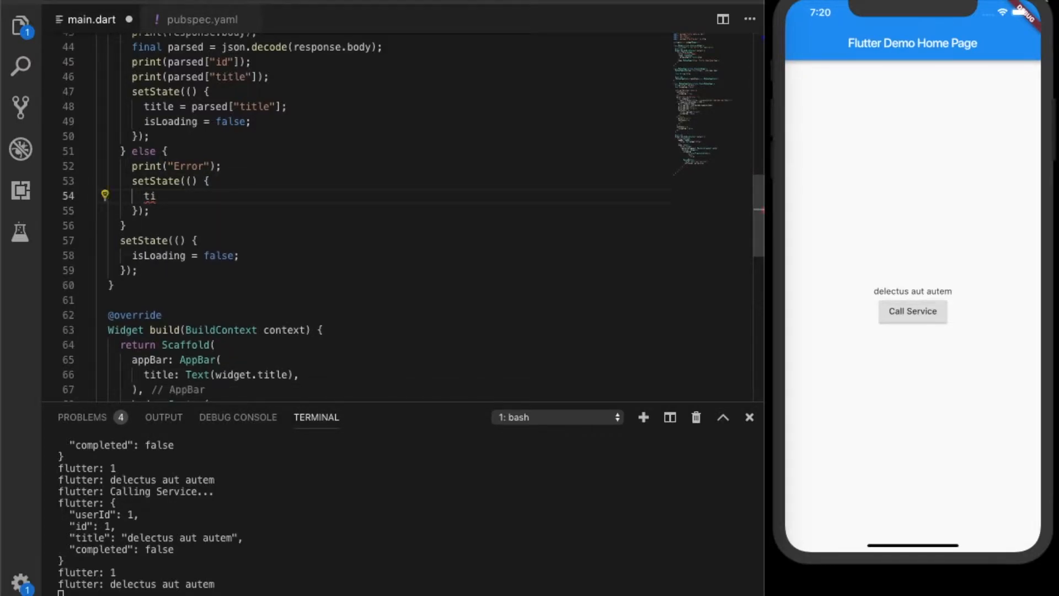
text(tle =)
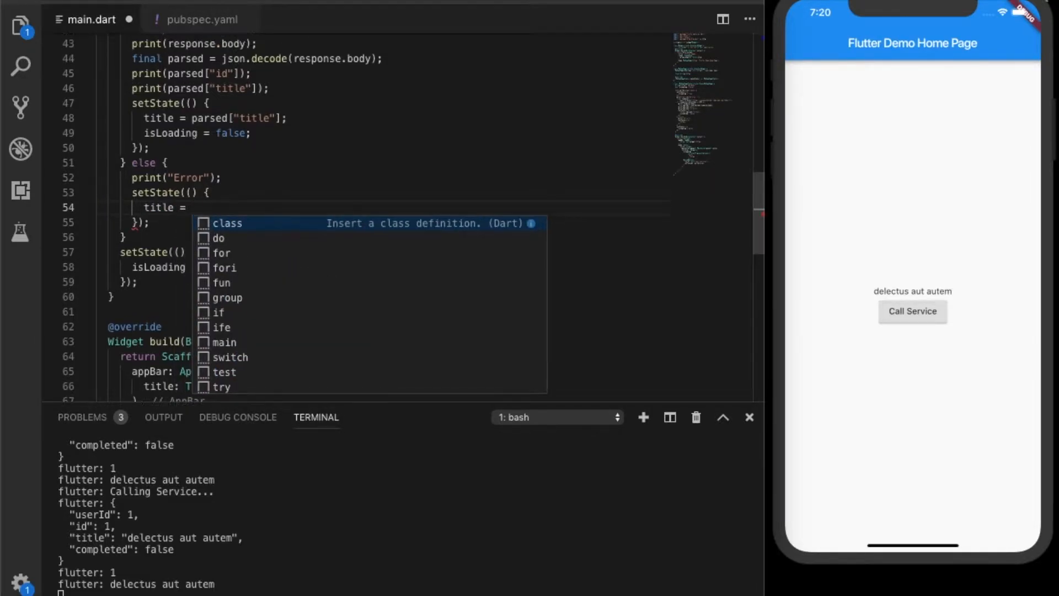
scroll(up, 3)
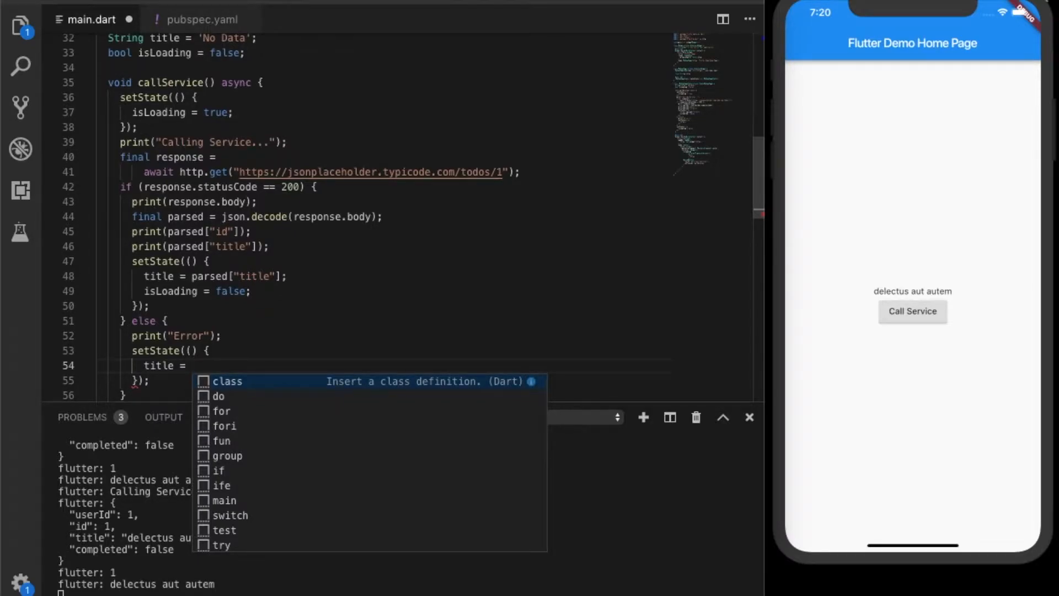
text("Error Coccure)
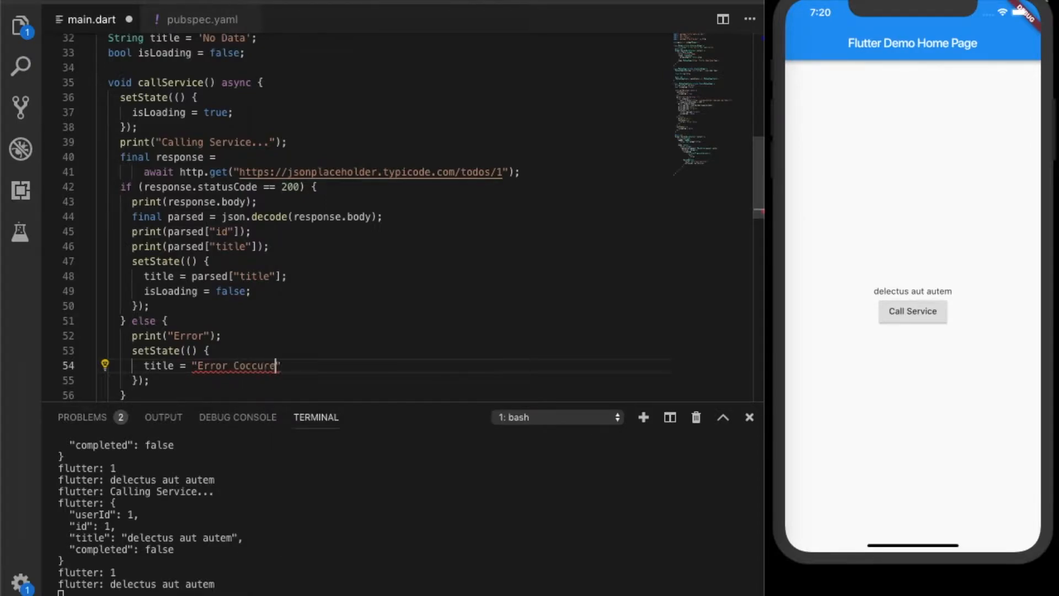
key(Backspace)
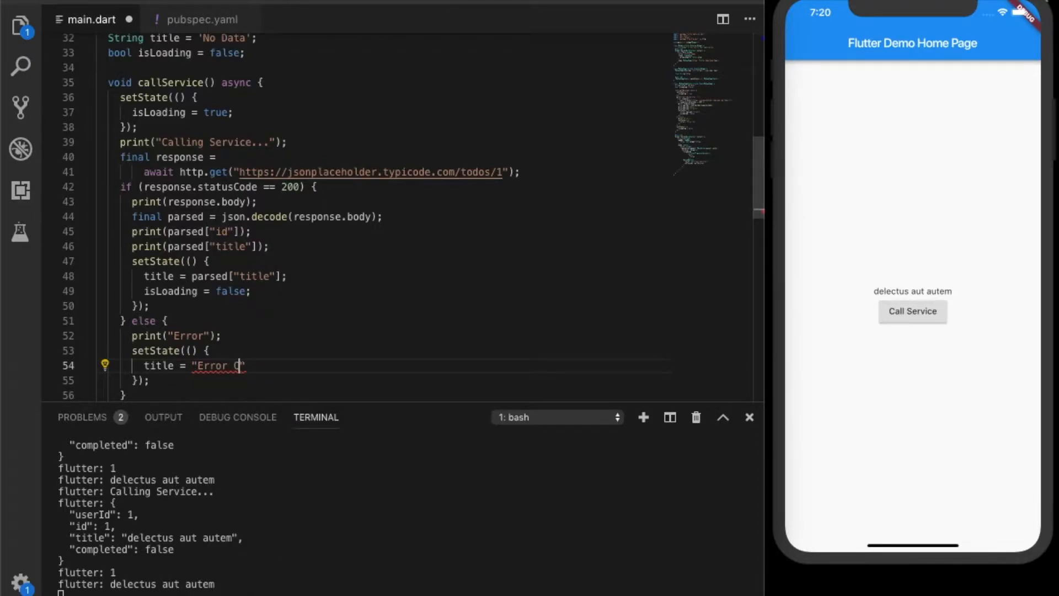
text(ccurred)
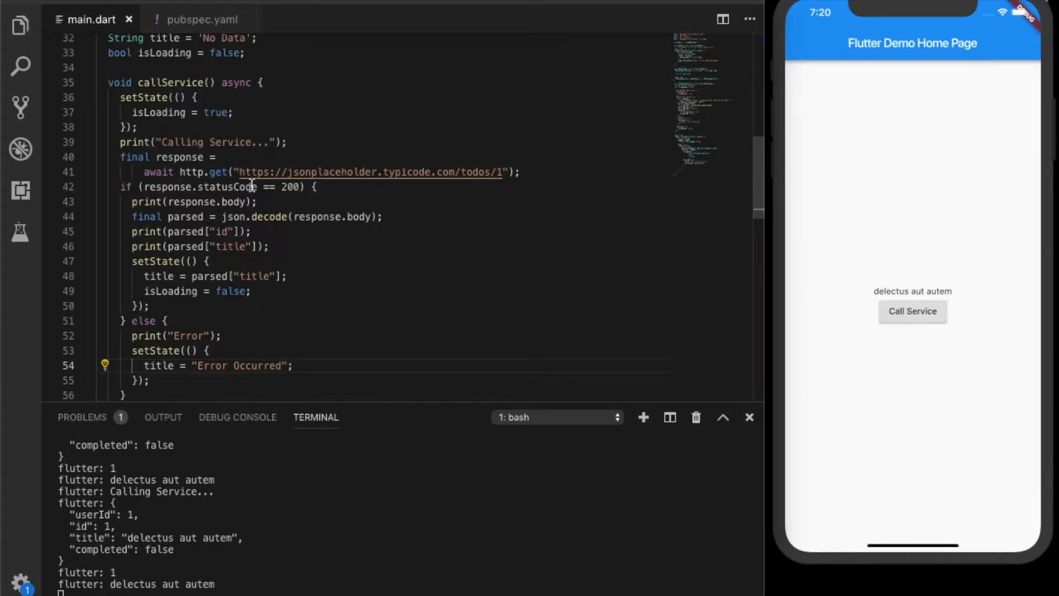
Click into callService and scroll to review the updated error handling
scroll(down, 3)
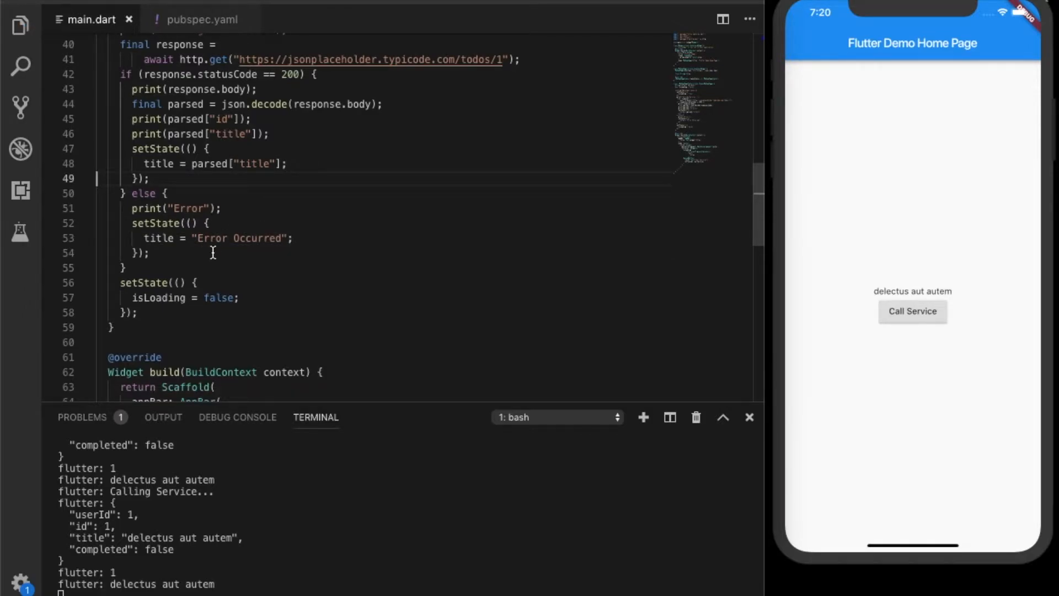
mouse_move(364, 187)
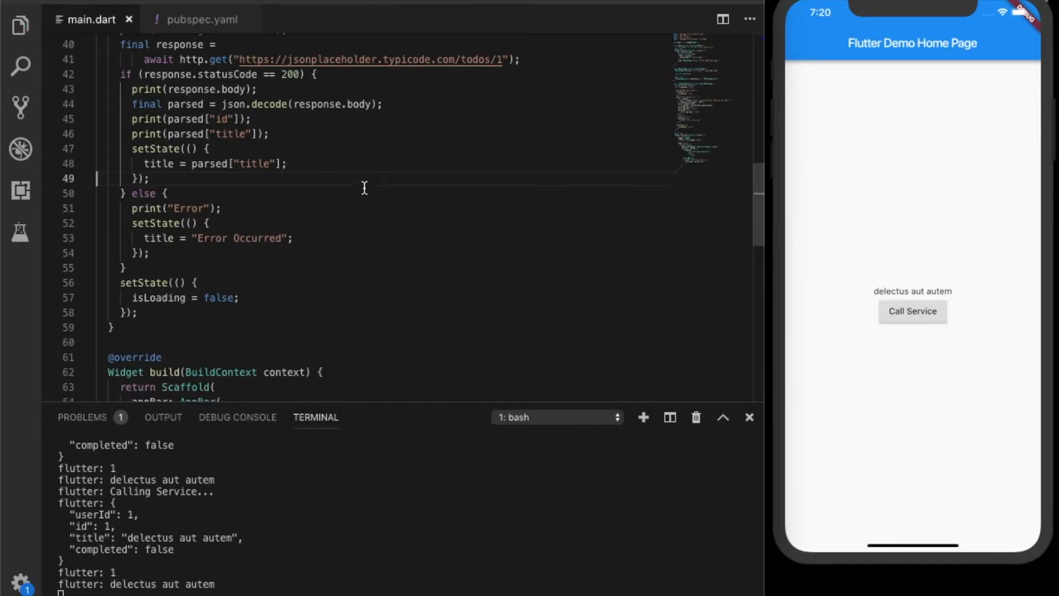
click(294, 133)
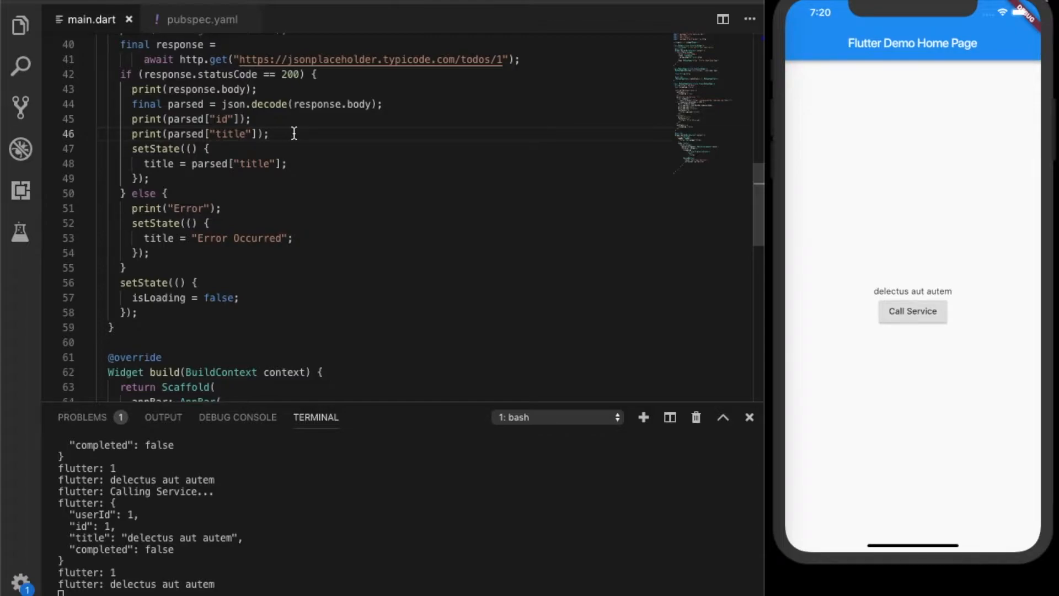
mouse_move(280, 240)
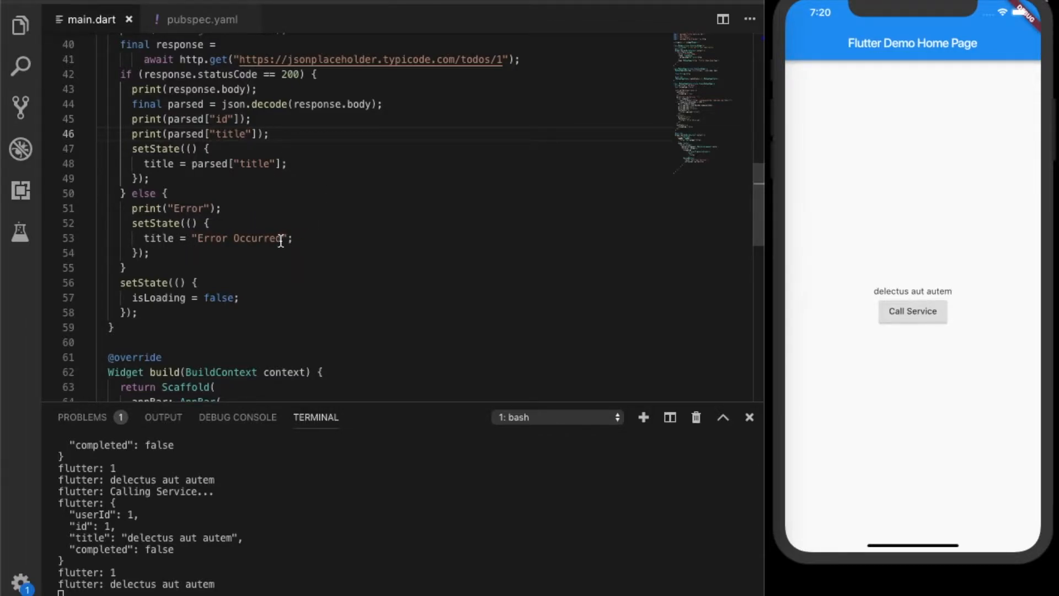
mouse_move(337, 232)
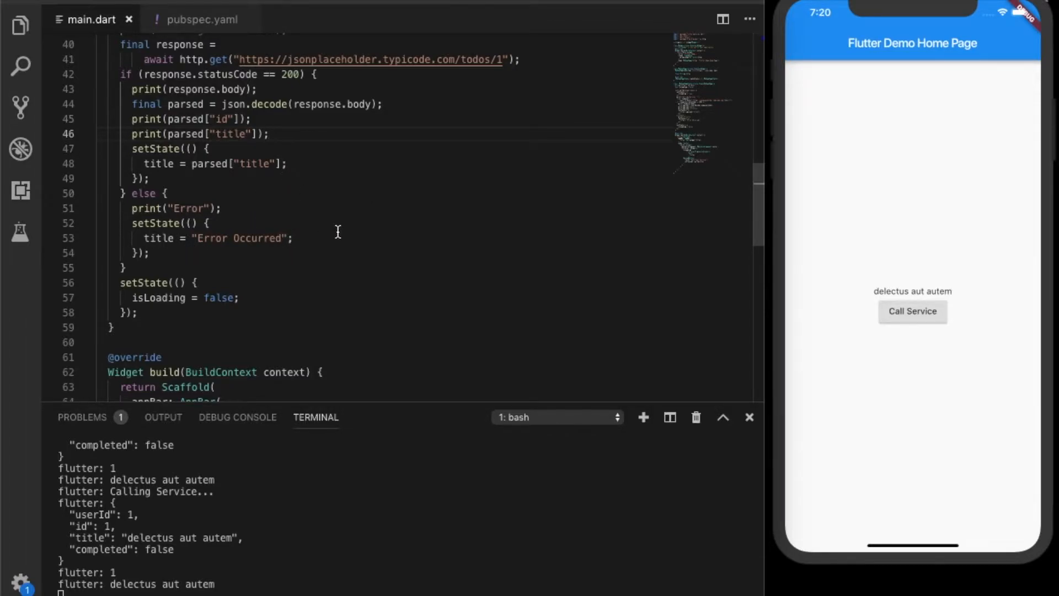
scroll(down, 3)
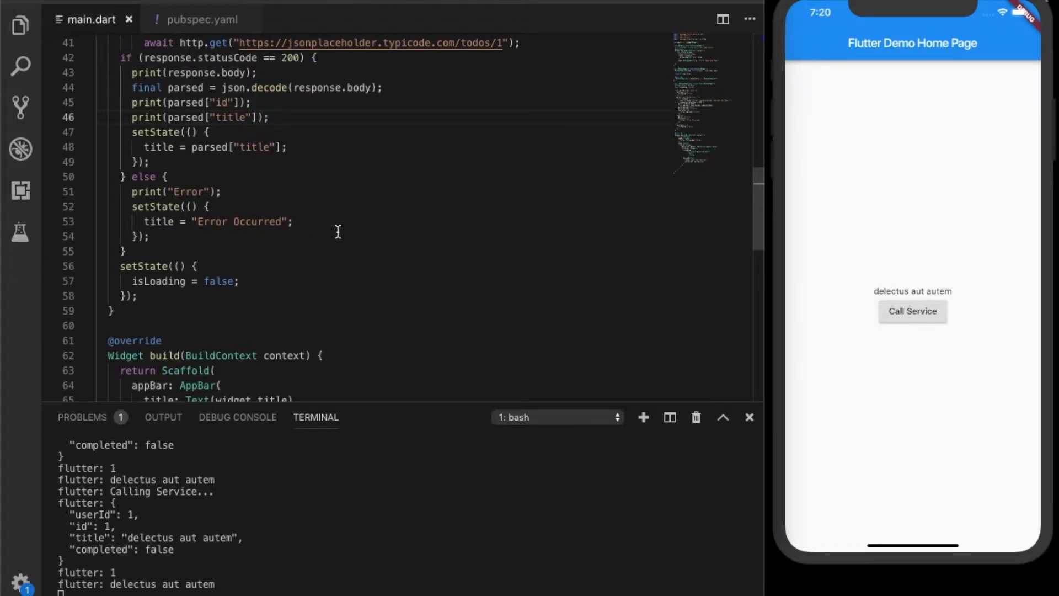
scroll(up, 3)
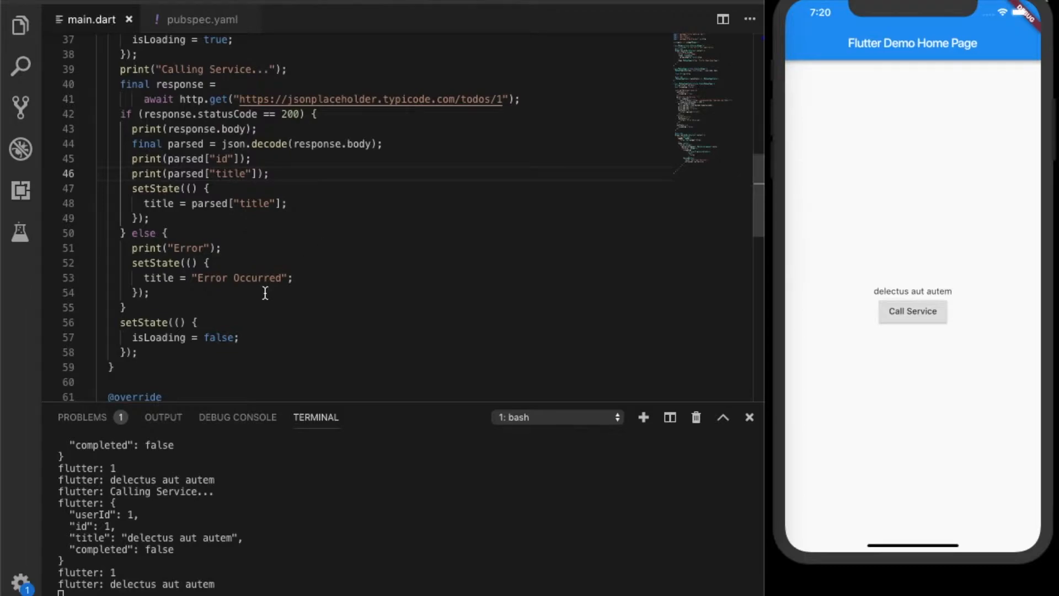
scroll(up, 3)
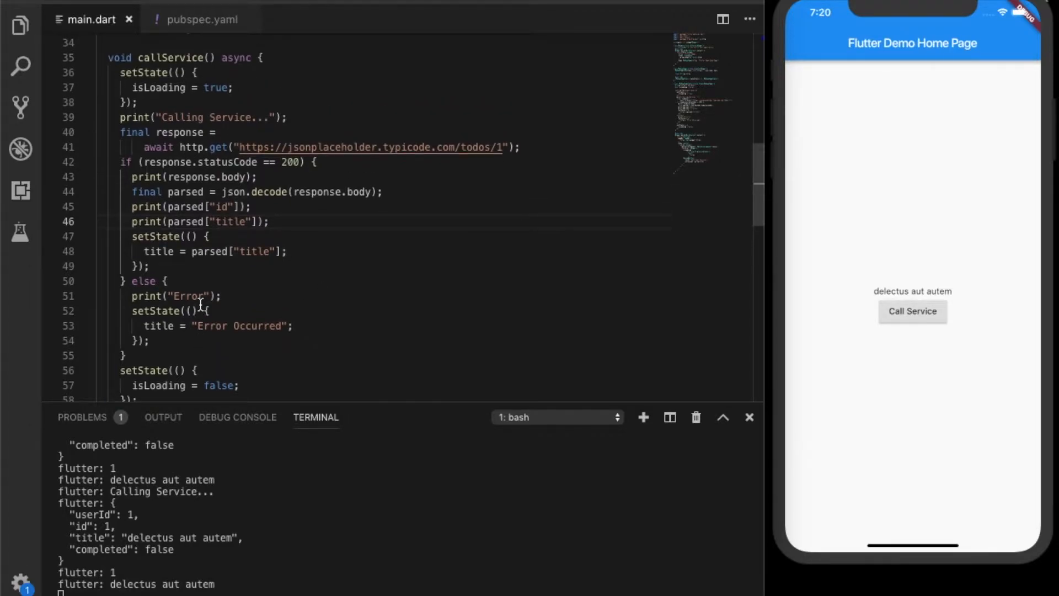
scroll(down, 3)
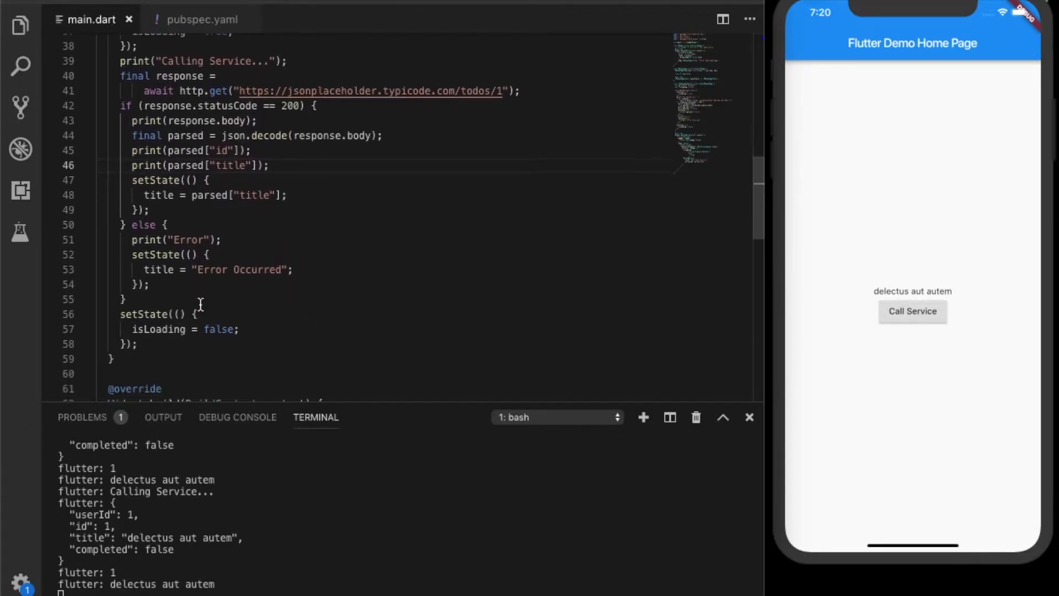
scroll(up, 3)
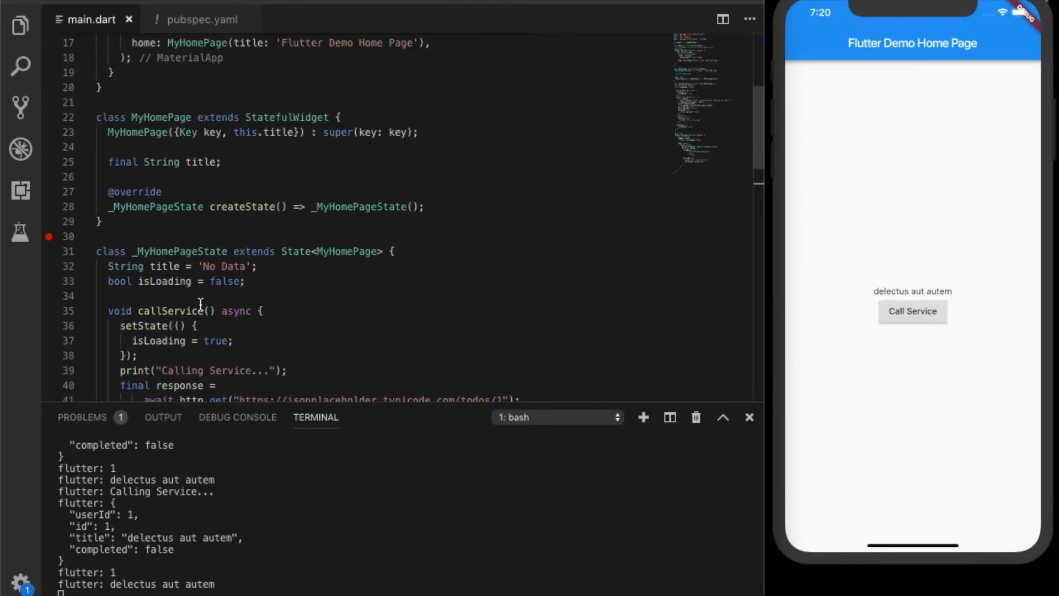
Save main.dart to hot reload, scroll to callService, and bring the simulator forward
scroll(up, 3)
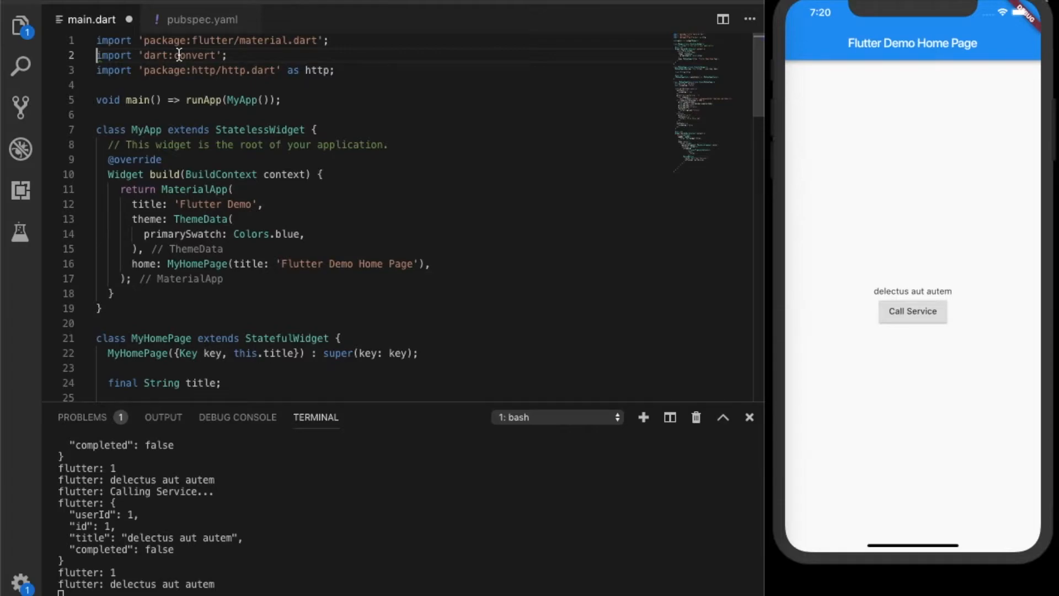
scroll(down, 3)
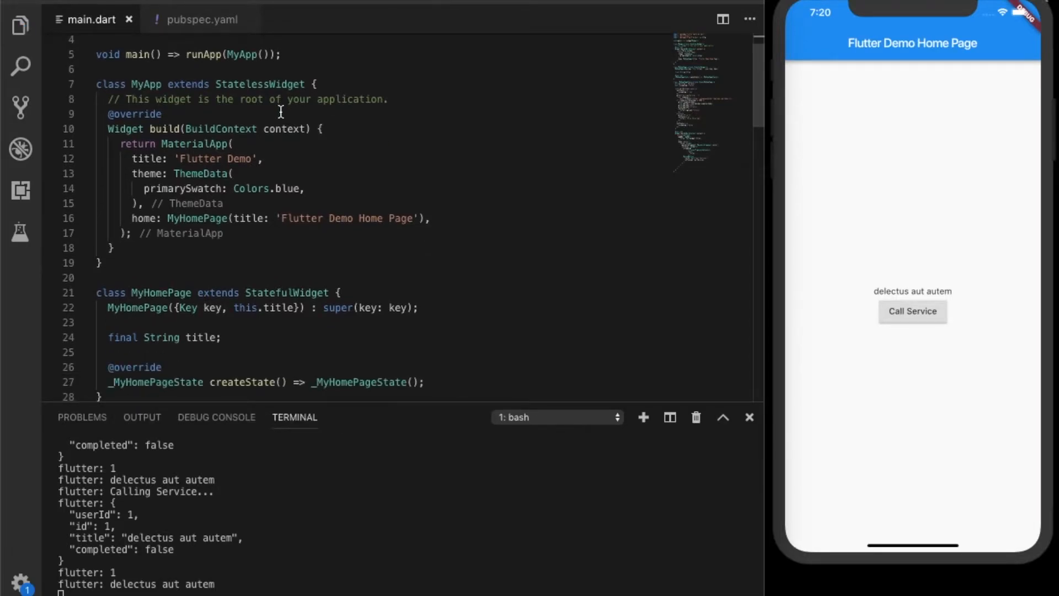
scroll(down, 3)
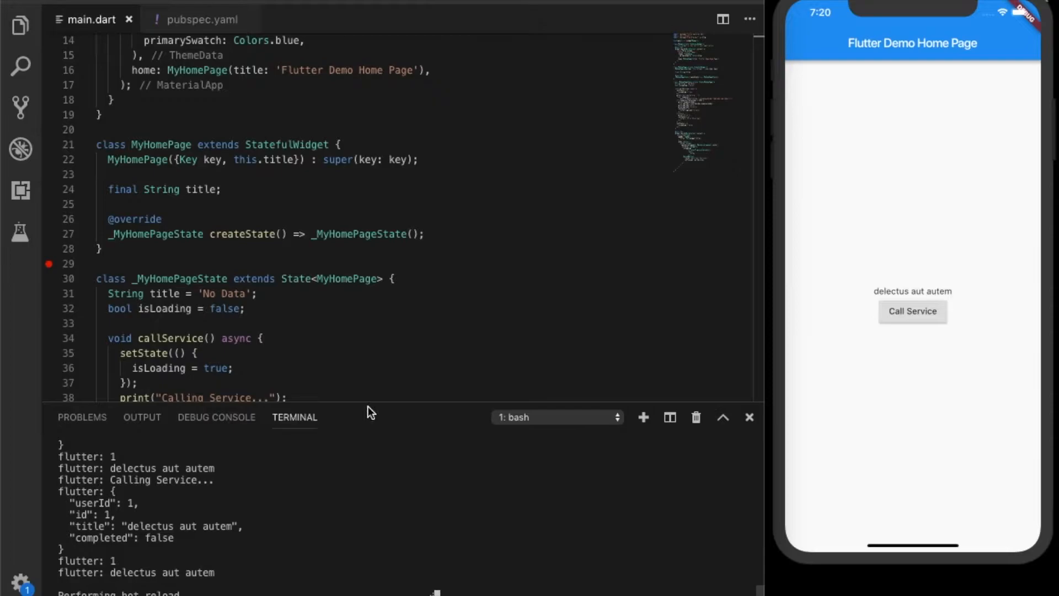
scroll(down, 3)
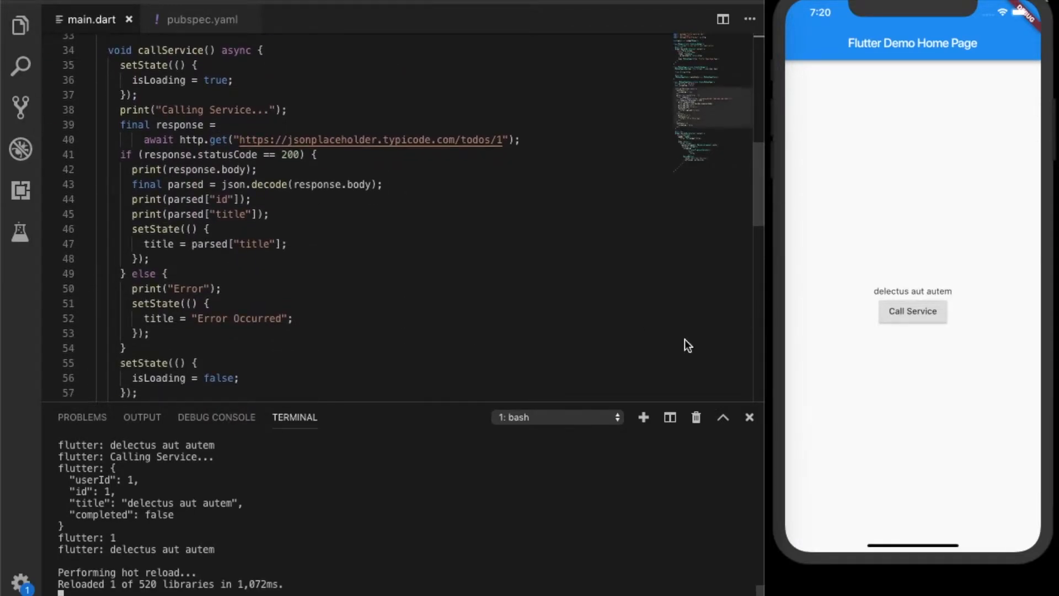
click(912, 311)
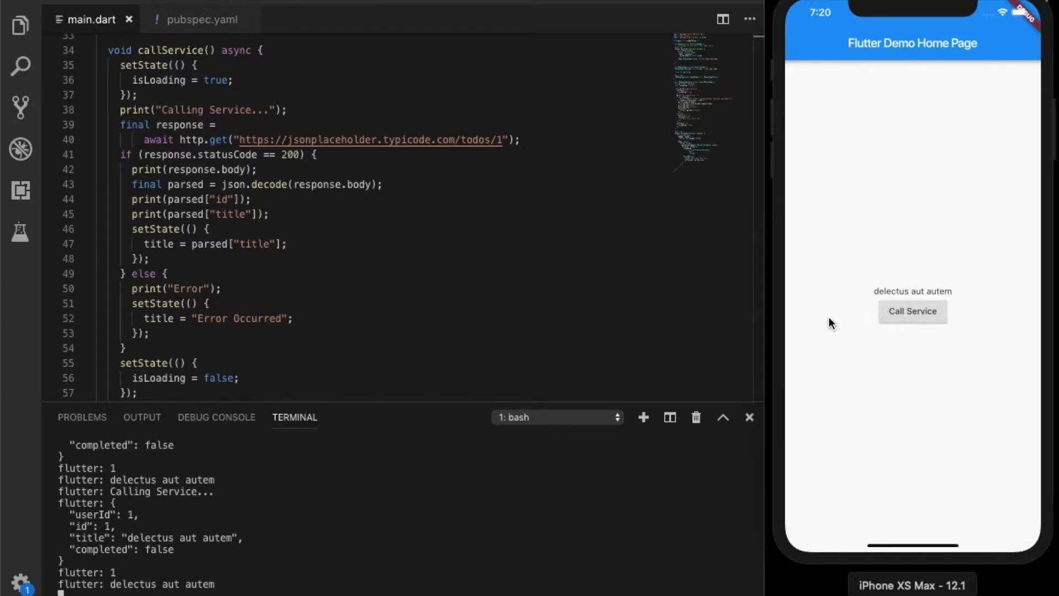
mouse_move(855, 319)
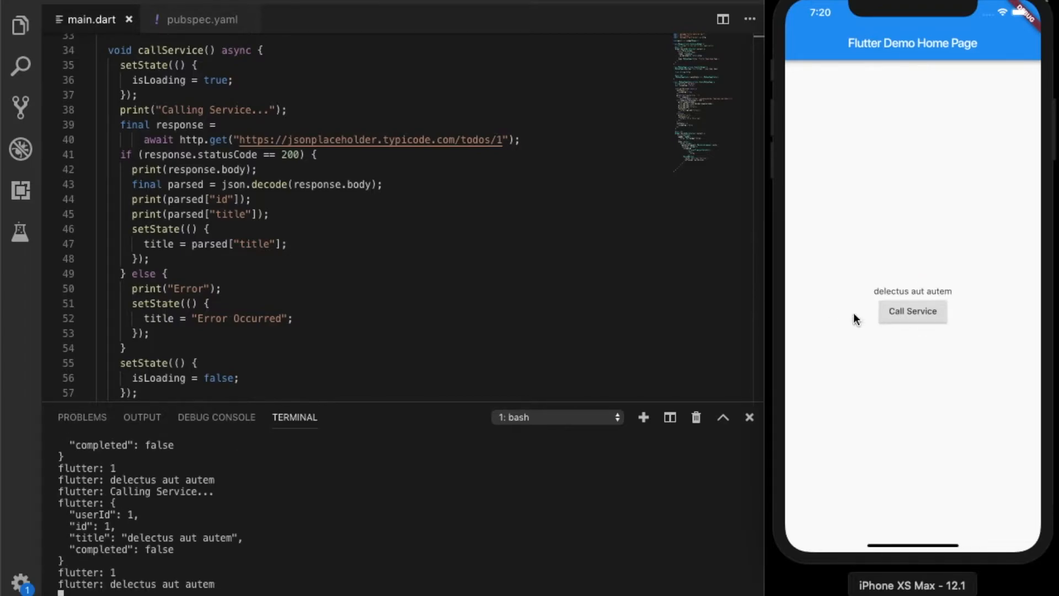
Tap Call Service in the iOS Simulator again, which now throws an exception
scroll(down, 3)
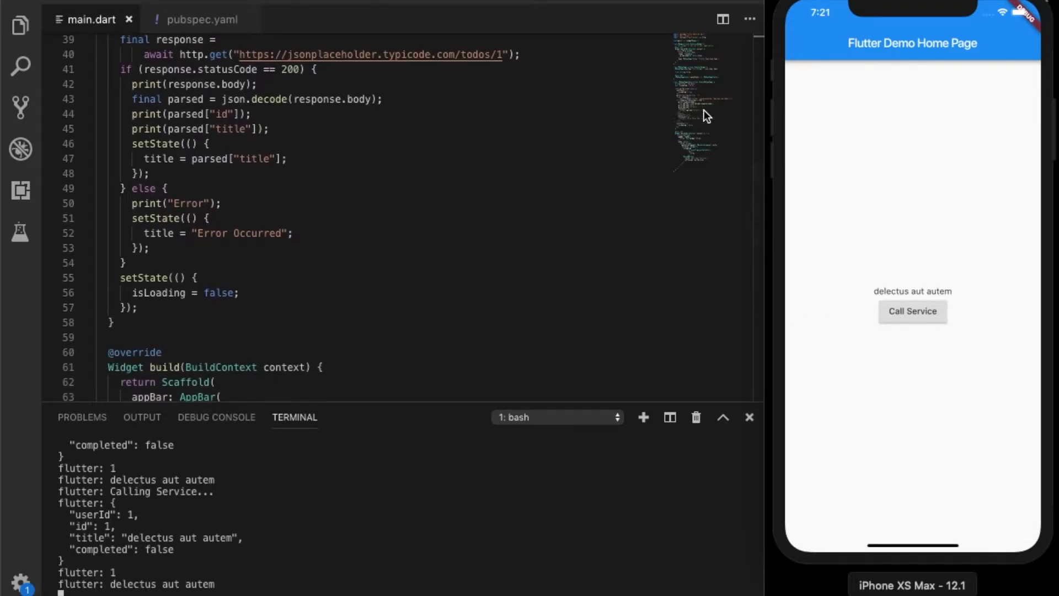
click(1005, 12)
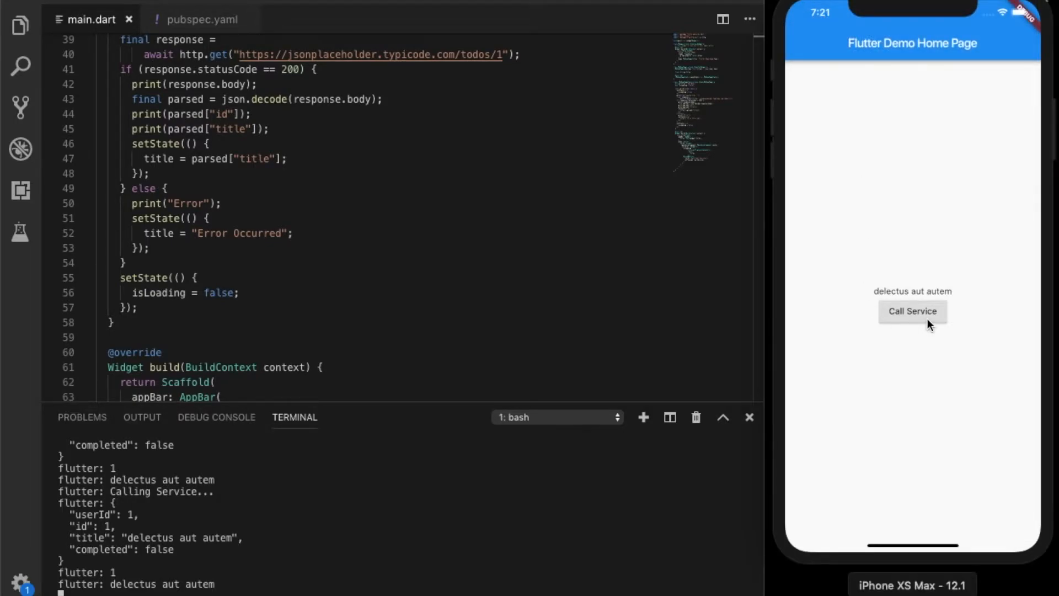
click(911, 311)
text(tr)
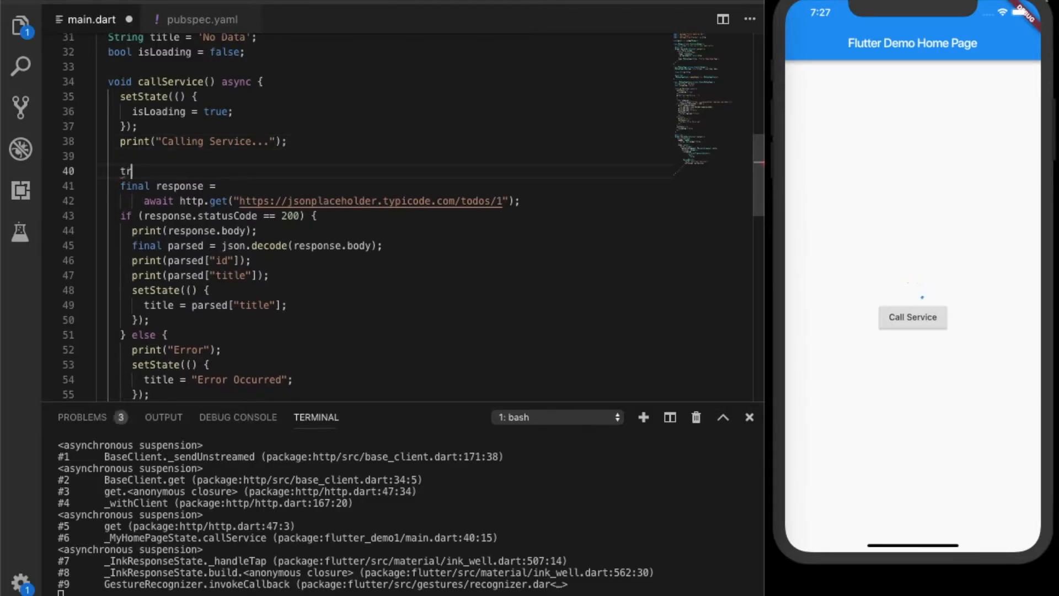
Wrap the http.get call and status if/else in try { } followed by catch (e) {}
text(y{)
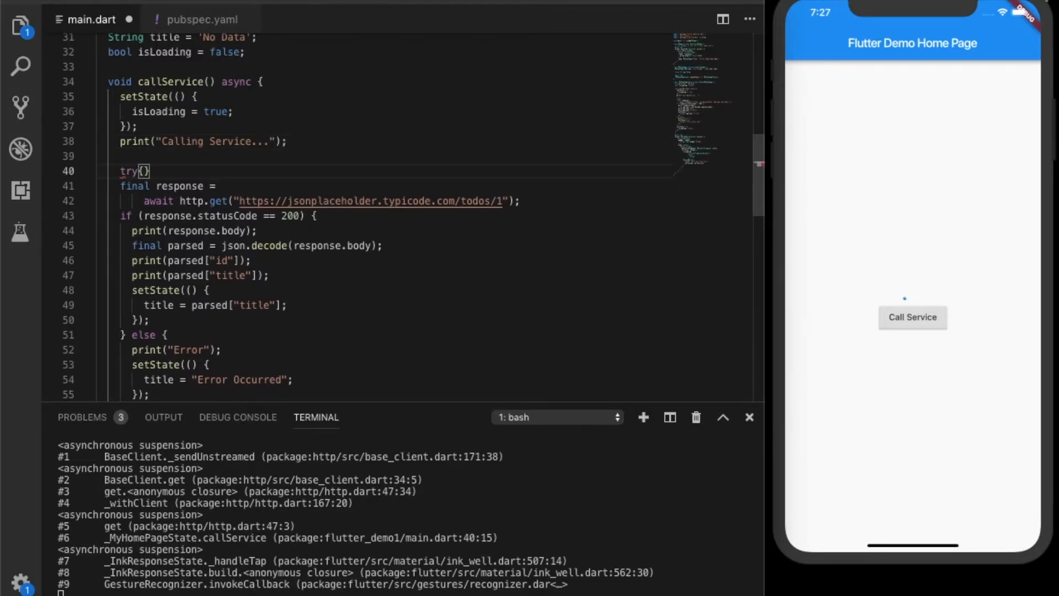
text(}cat)
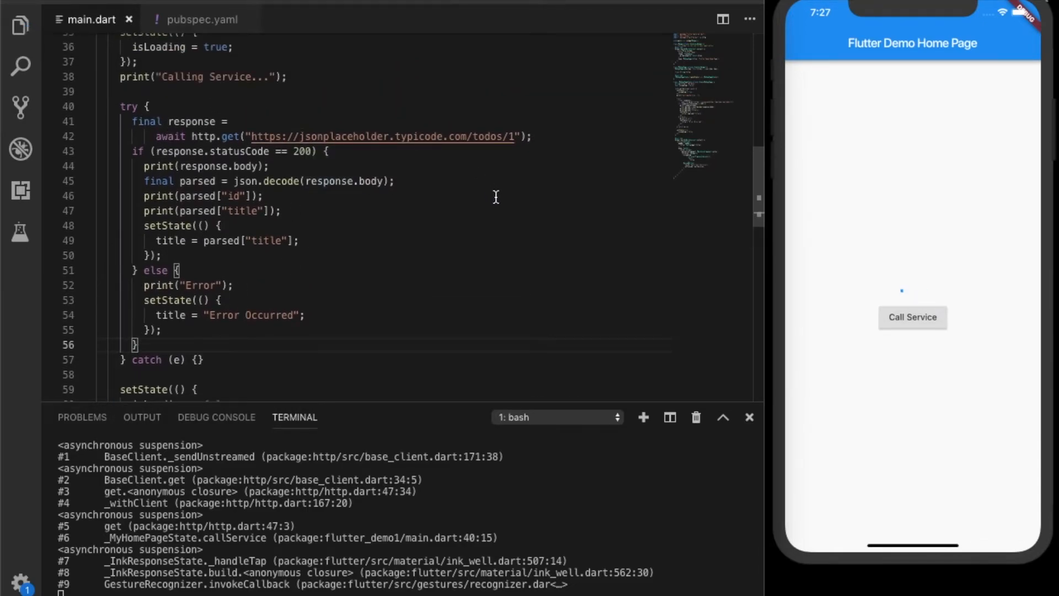
scroll(down, 3)
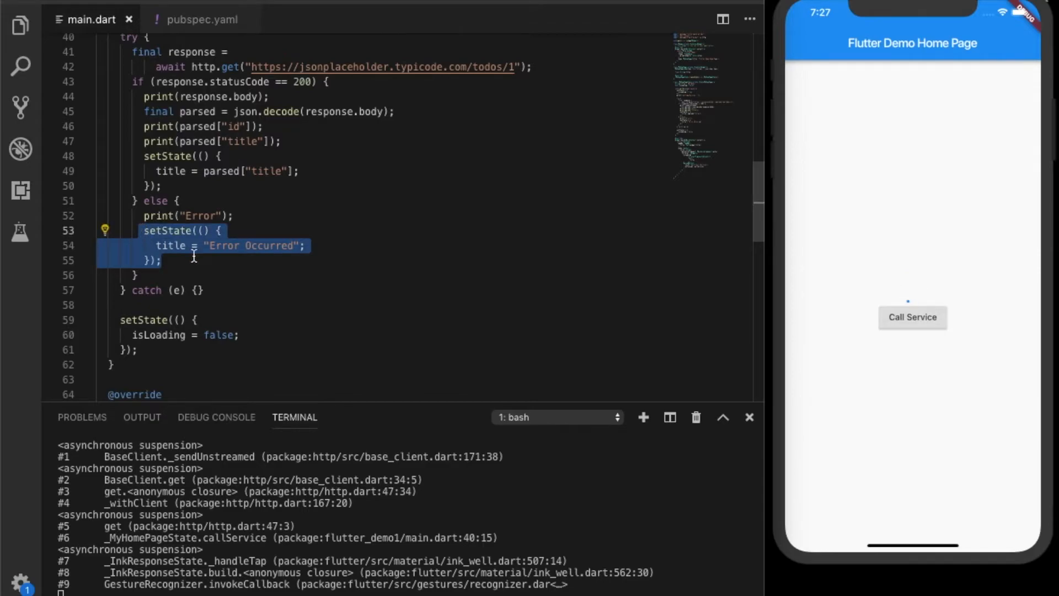
Copy the else setState into catch (e), set title to e.toString(), and save
click(197, 290)
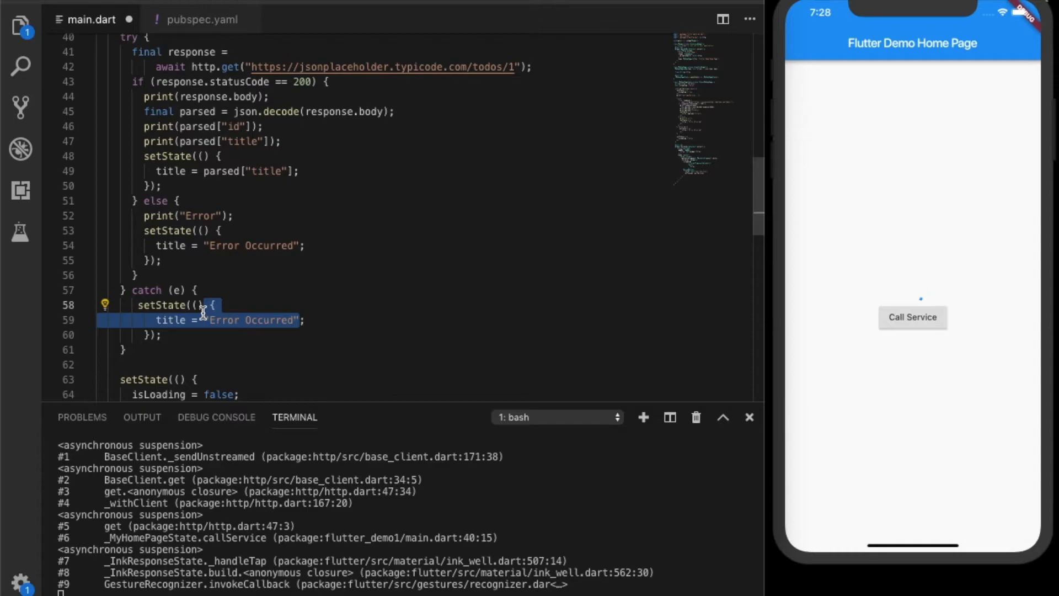
text(e = e;)
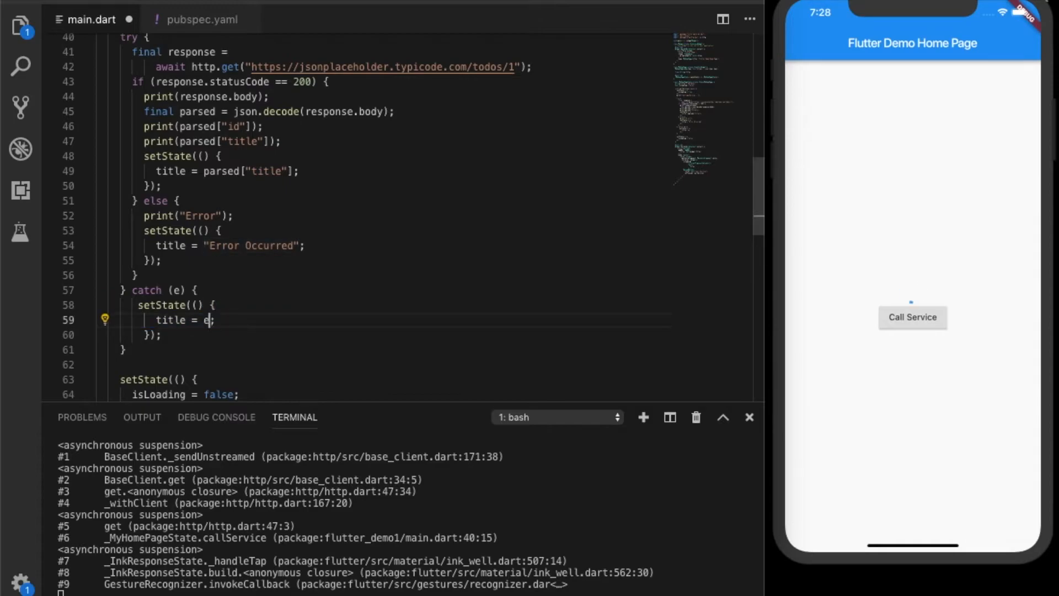
text(.)
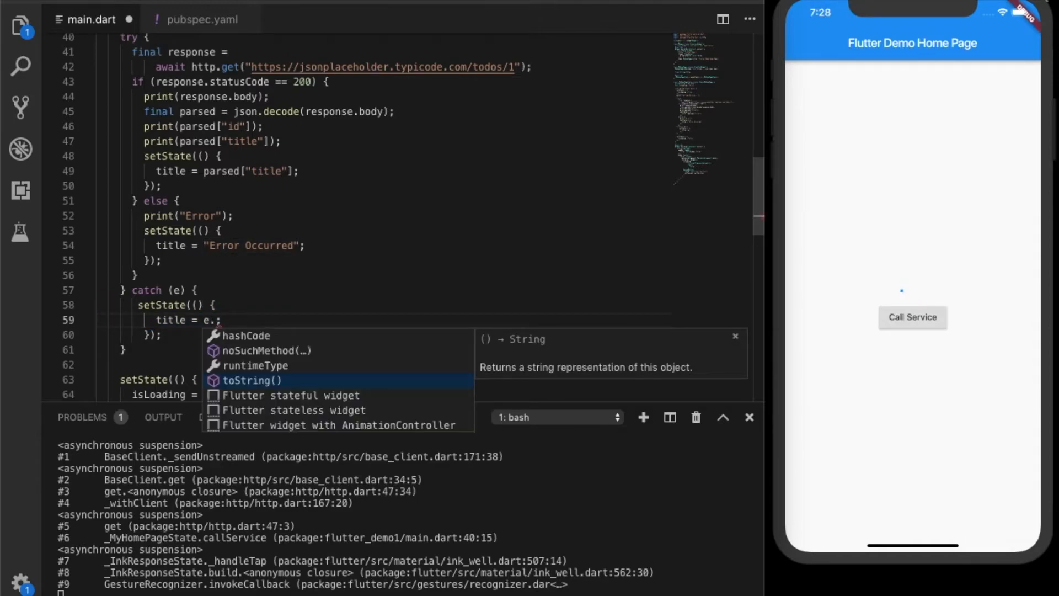
mouse_move(286, 385)
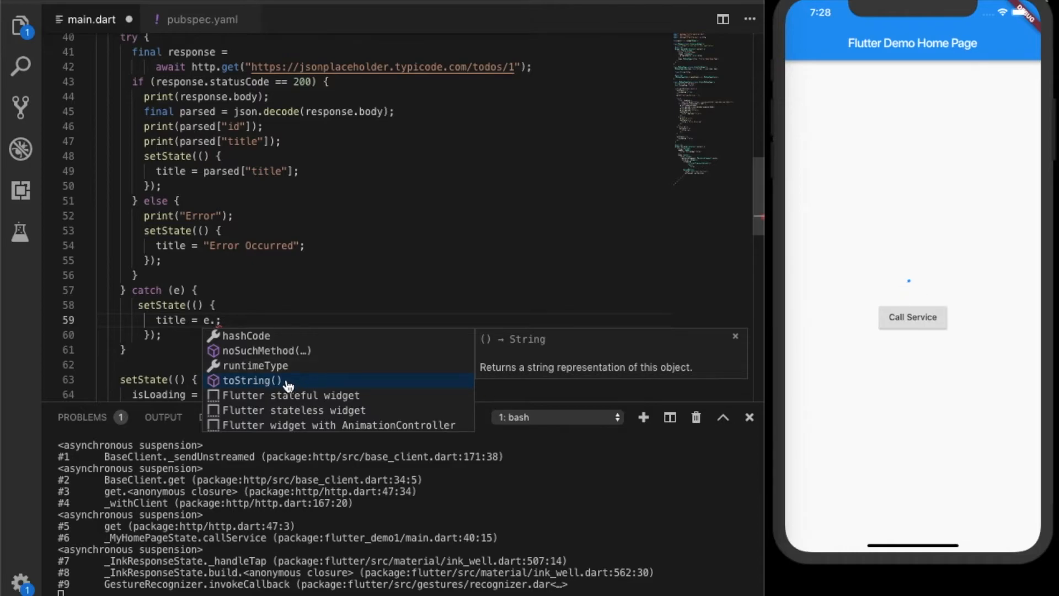
click(251, 379)
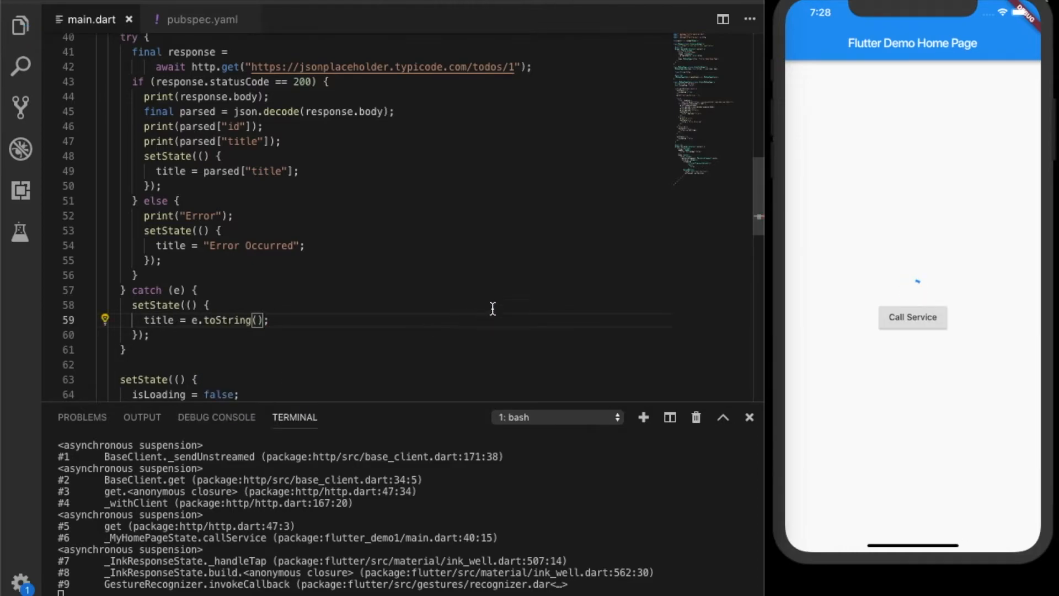
scroll(down, 3)
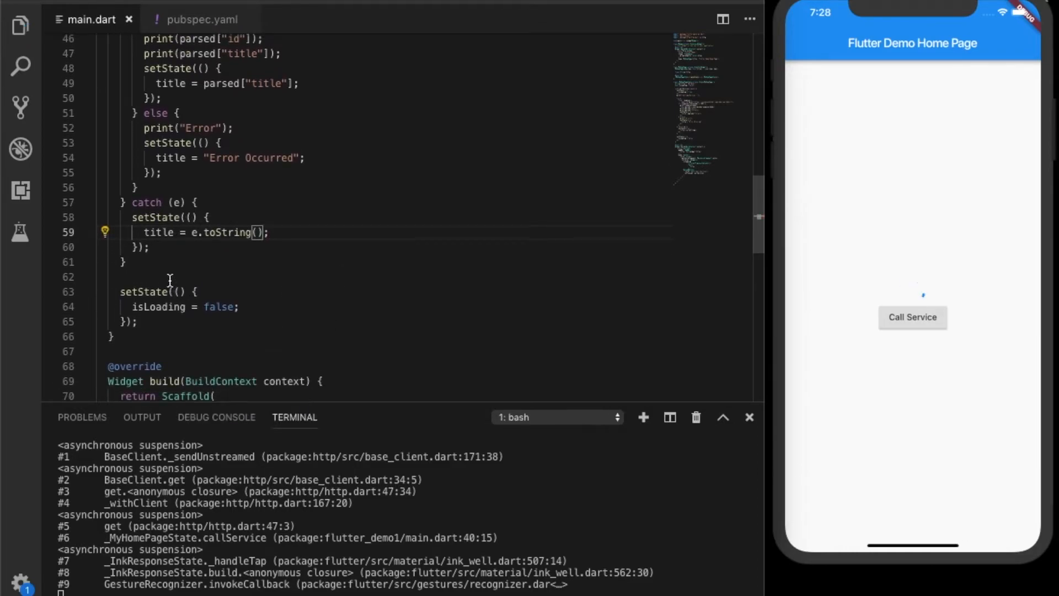
scroll(up, 3)
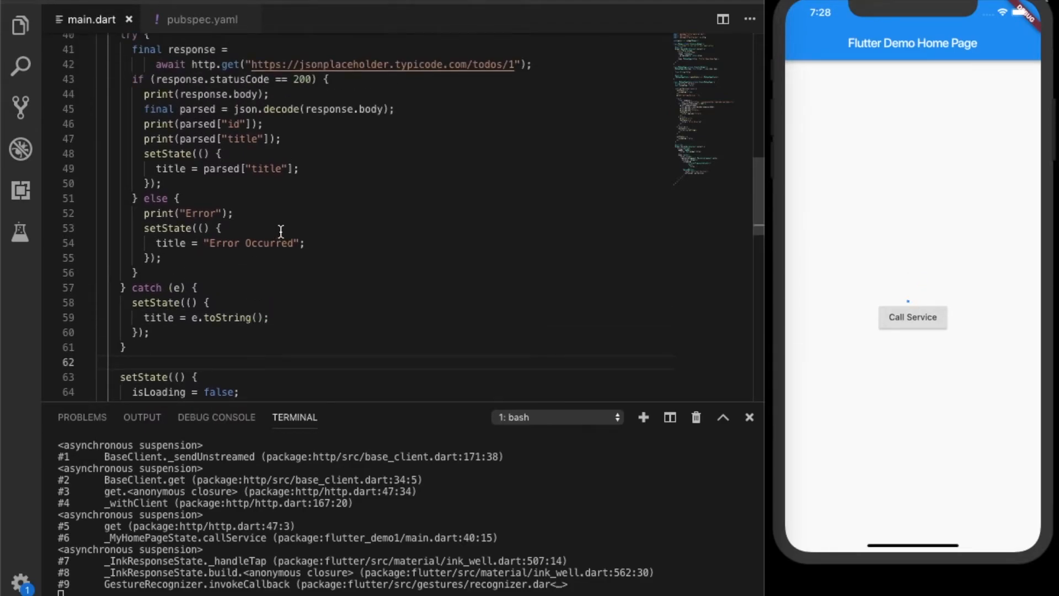
scroll(down, 3)
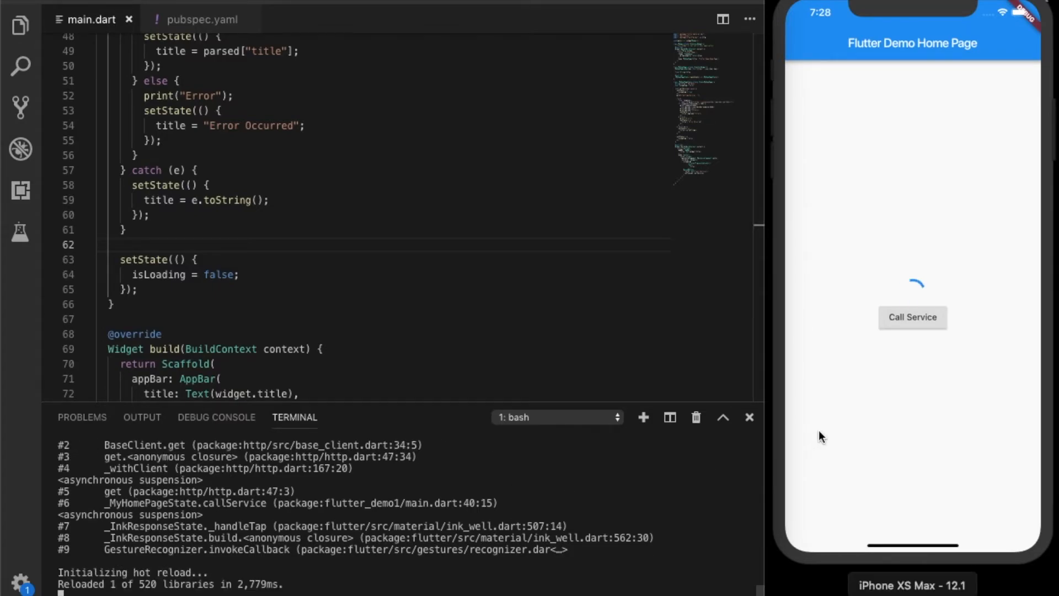
With the network off, tap Call Service in the Simulator to show the SocketException host lookup message
click(911, 321)
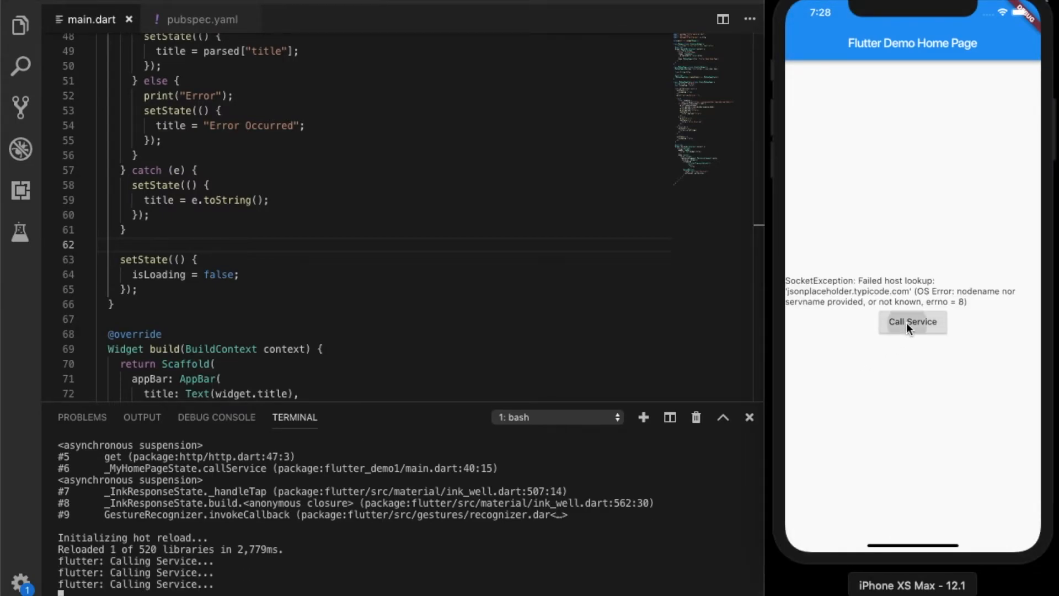
mouse_move(941, 318)
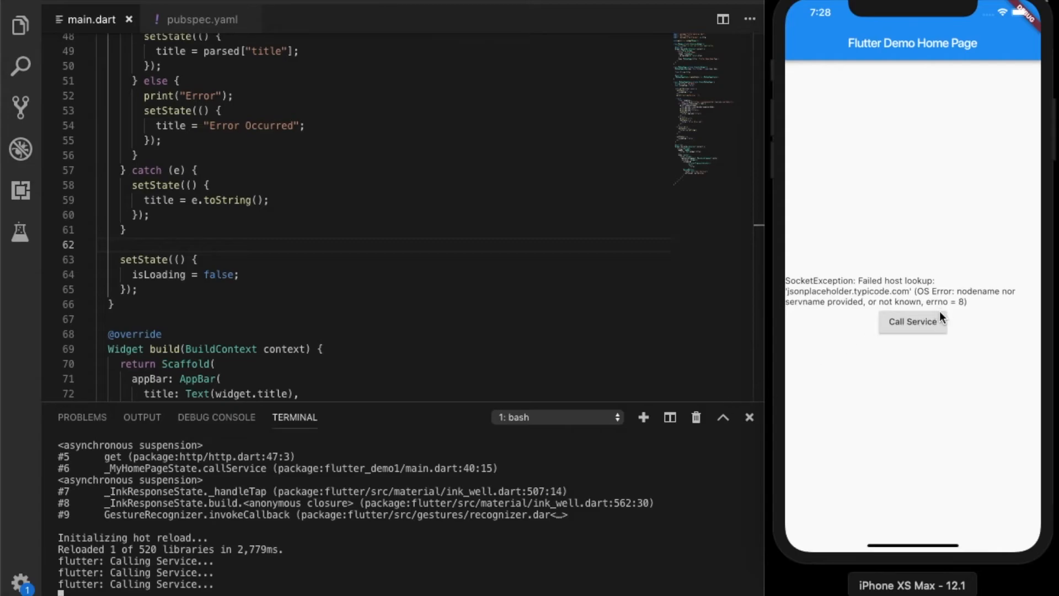
click(1001, 12)
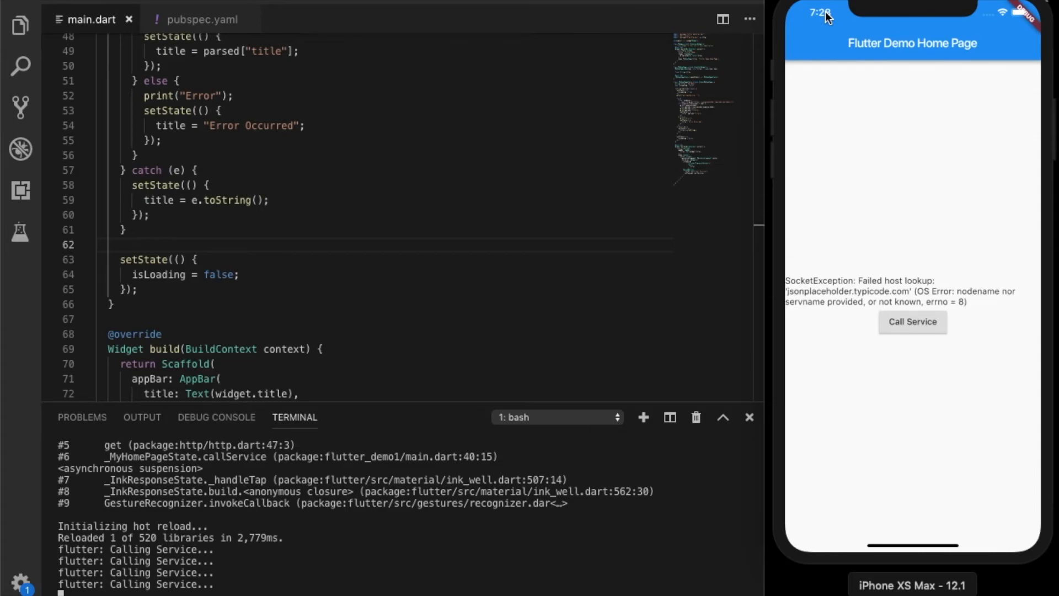
click(912, 321)
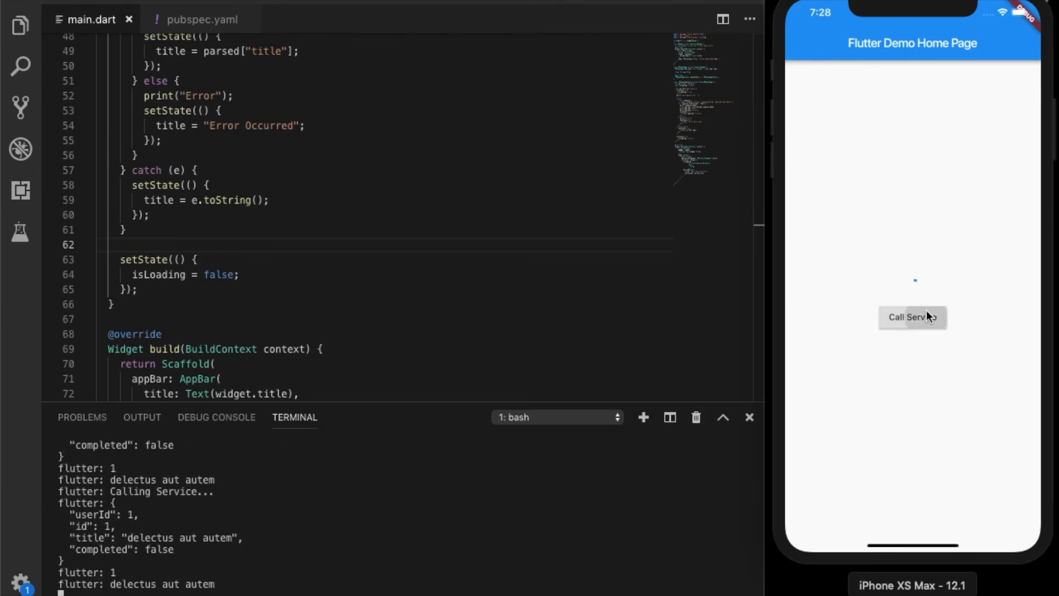
Call the service online to show 'delectus aut autem', then scroll through main.dart's try/catch code
click(912, 317)
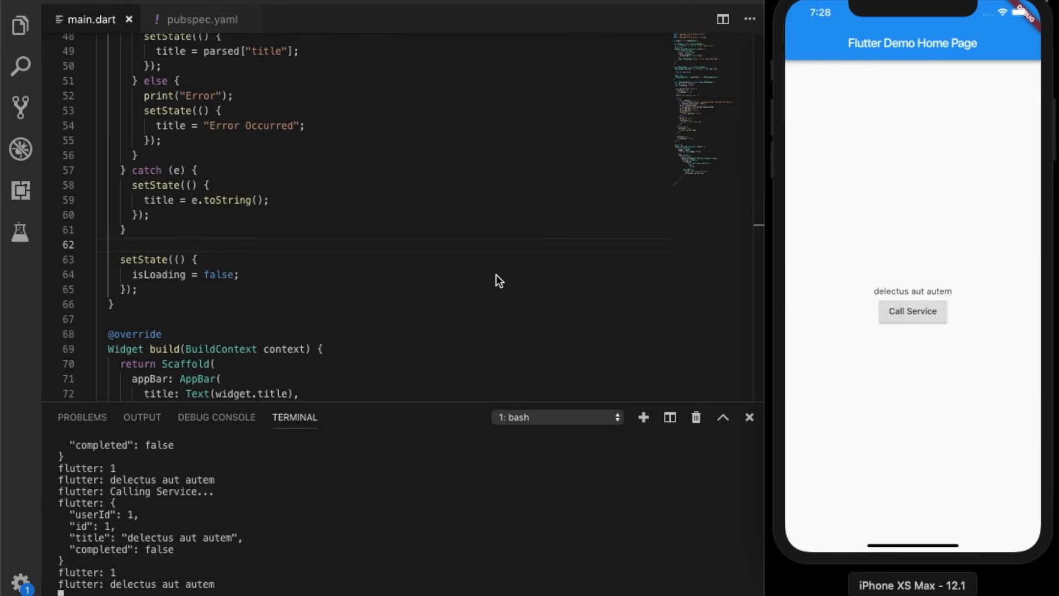
scroll(up, 3)
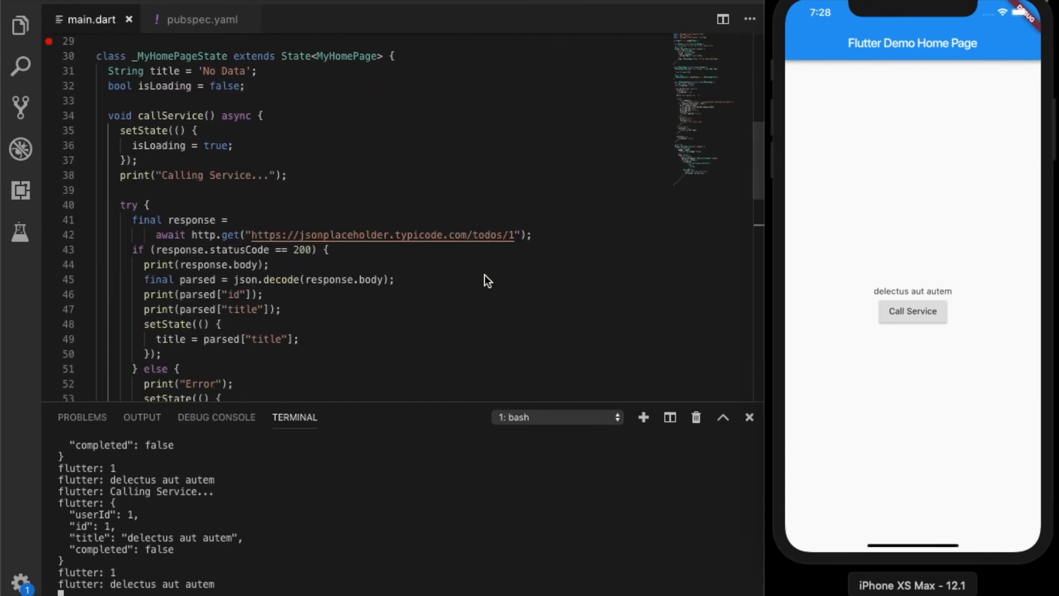
scroll(down, 3)
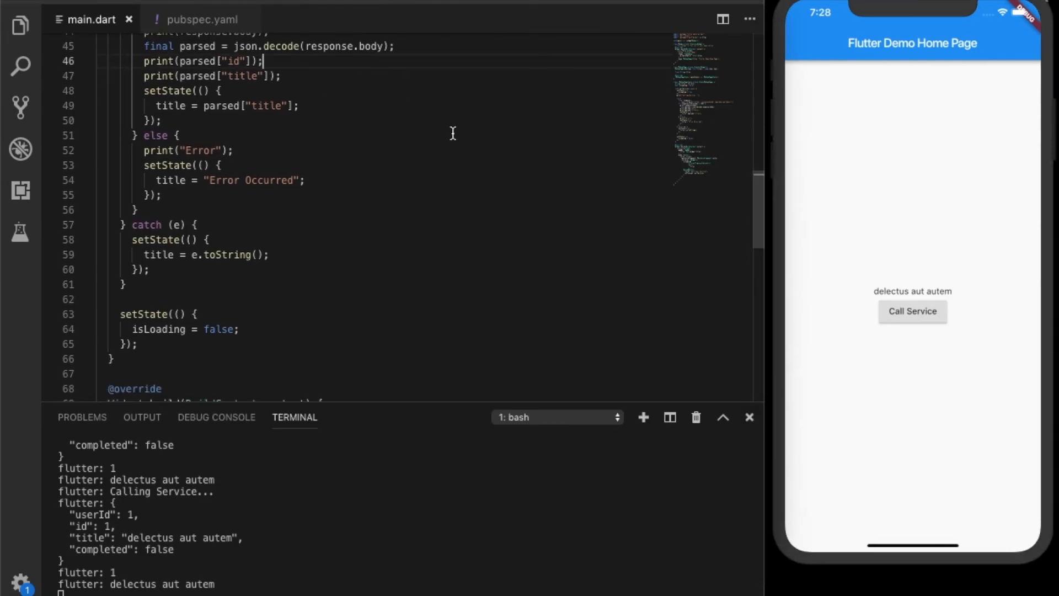
scroll(down, 3)
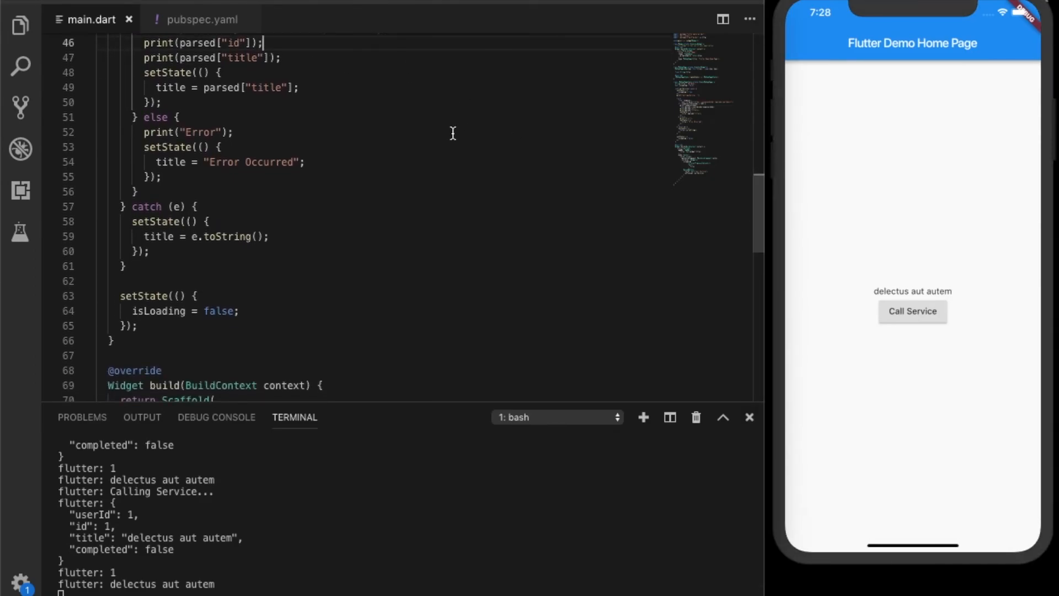
scroll(down, 3)
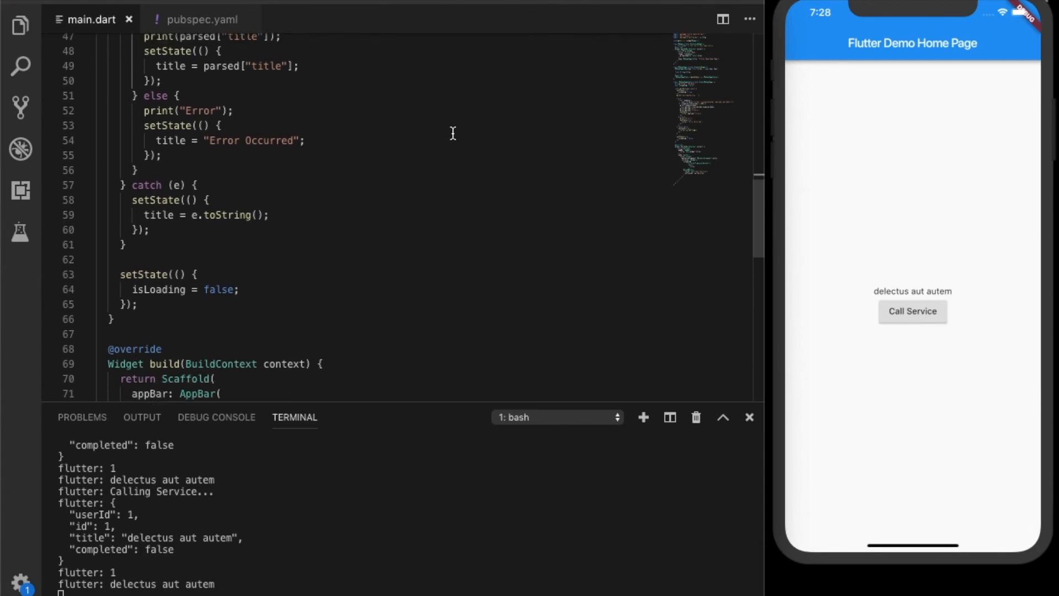